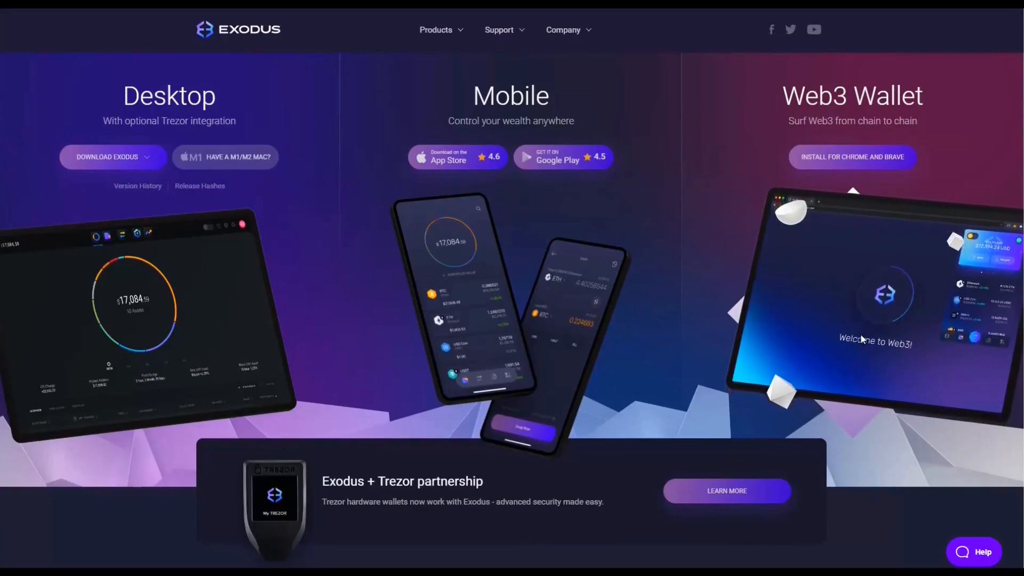
mouse_move(869, 341)
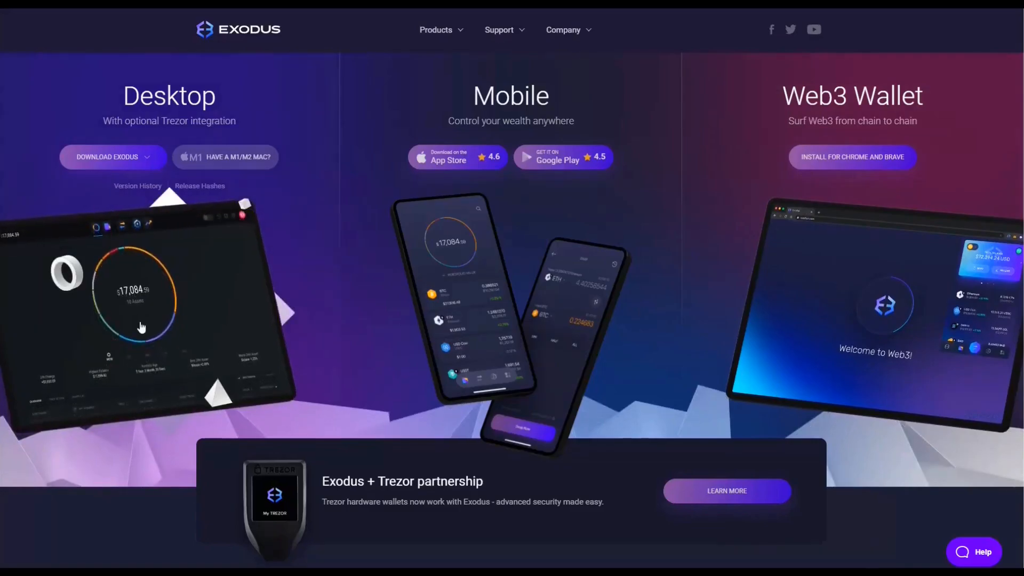
Download the Windows 64-bit Exodus desktop installer from the Download Exodus menu
left_click(113, 157)
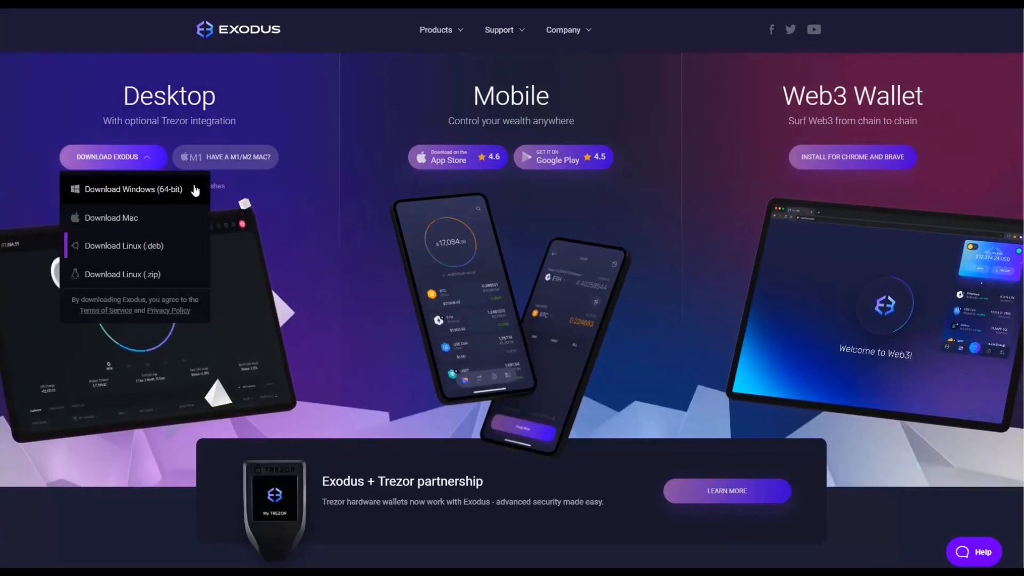
left_click(131, 189)
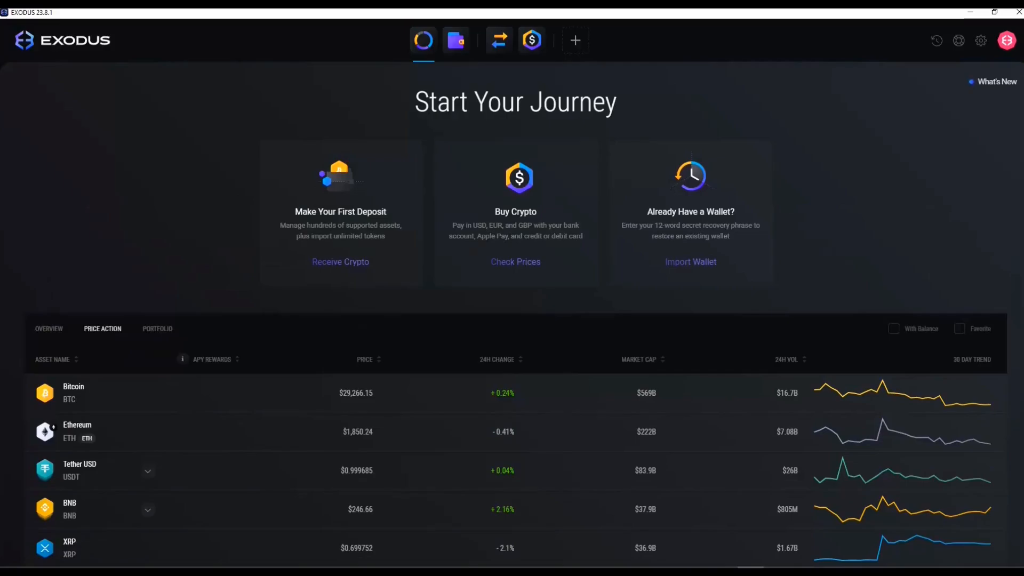
mouse_move(690, 212)
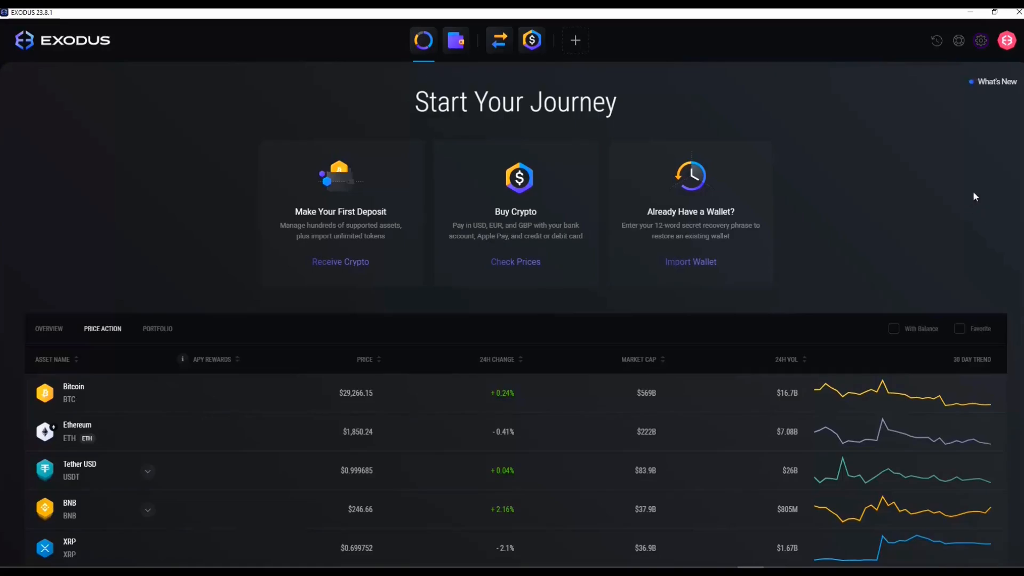
mouse_move(981, 41)
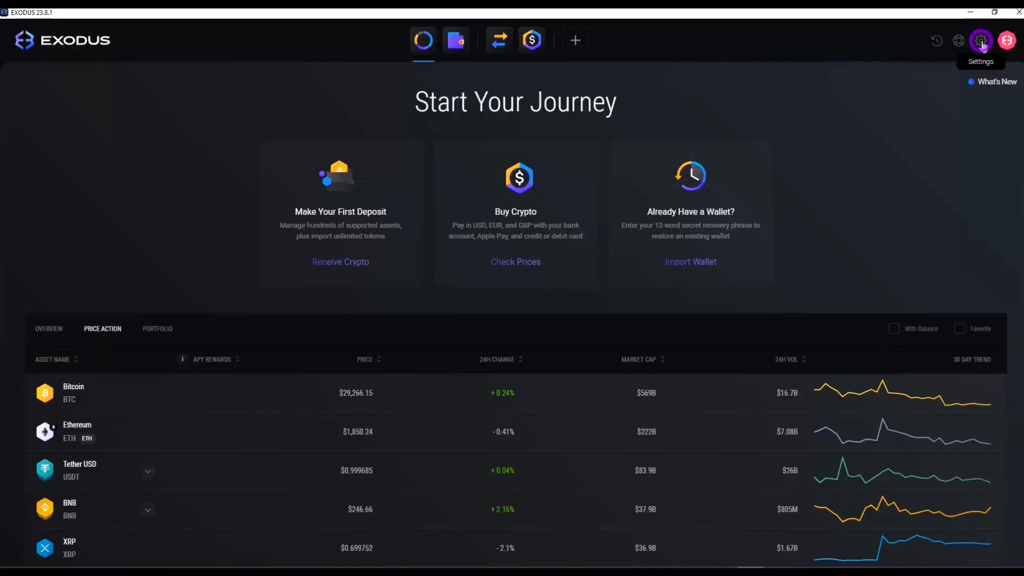
Start the backup from Settings, enter a wallet password, and retype it to confirm
left_click(981, 41)
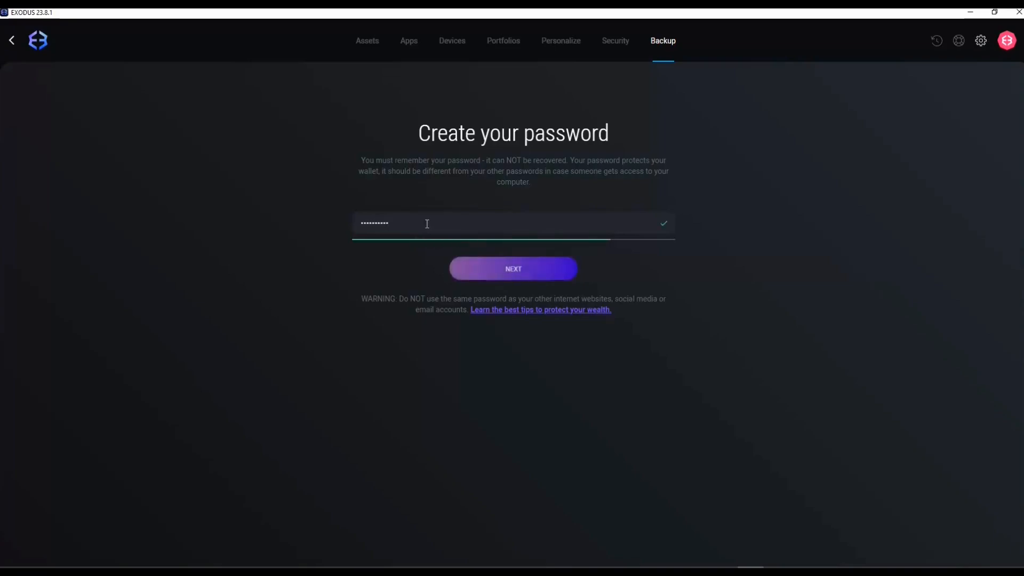
mouse_move(552, 273)
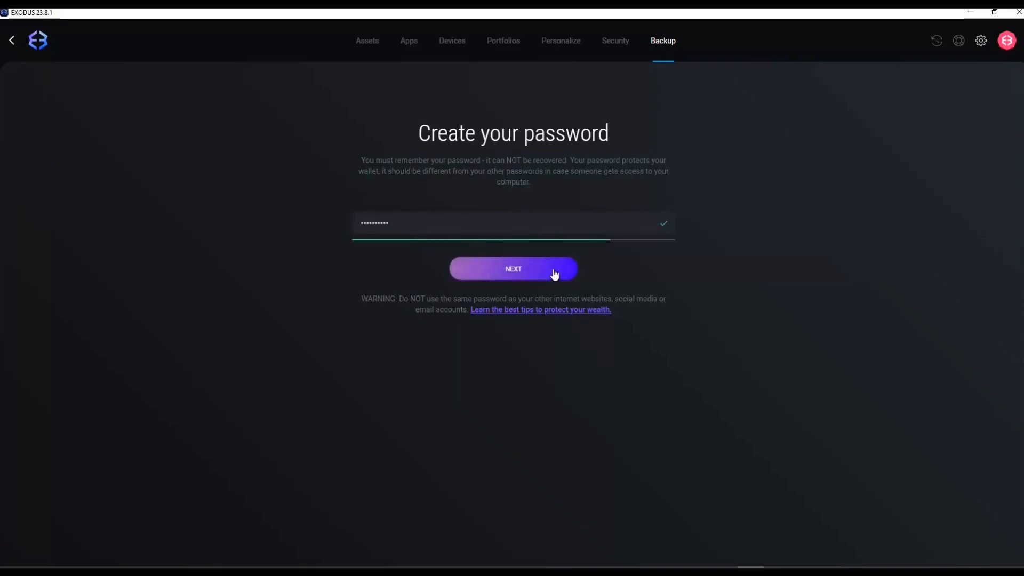
left_click(513, 268)
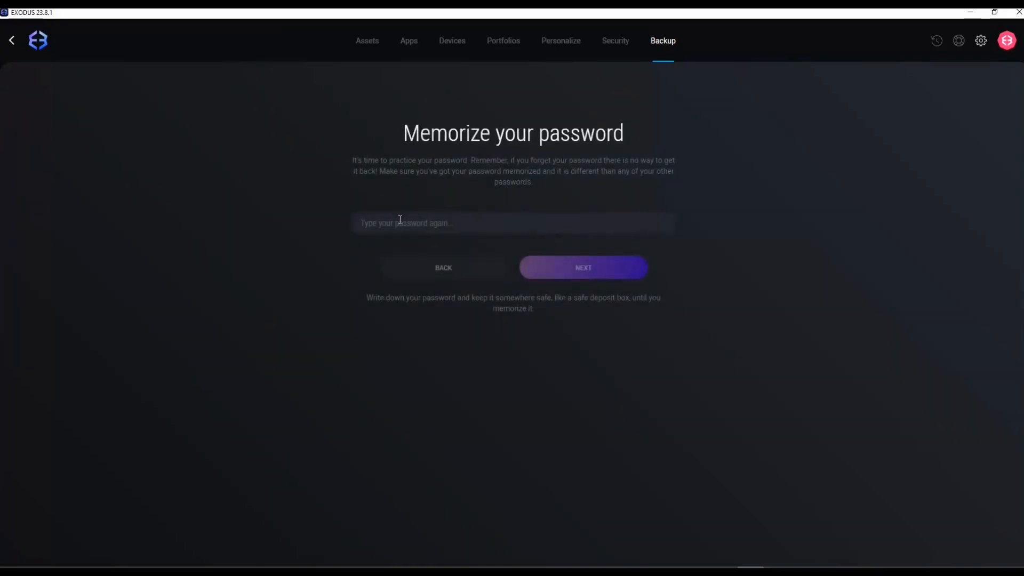
type("password")
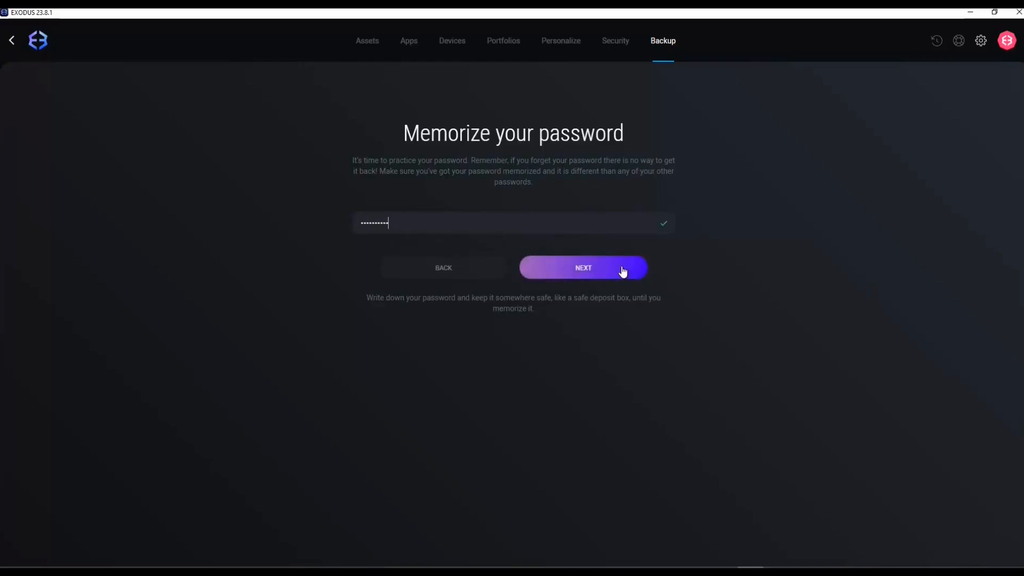
left_click(583, 268)
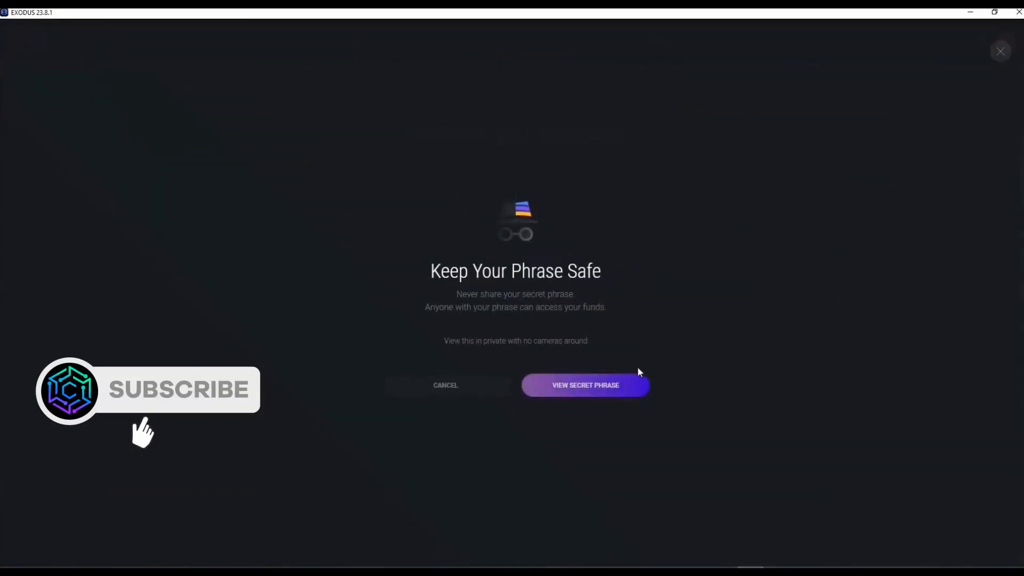
Reveal the 12-word secret recovery phrase and mark it as reviewed
left_click(586, 385)
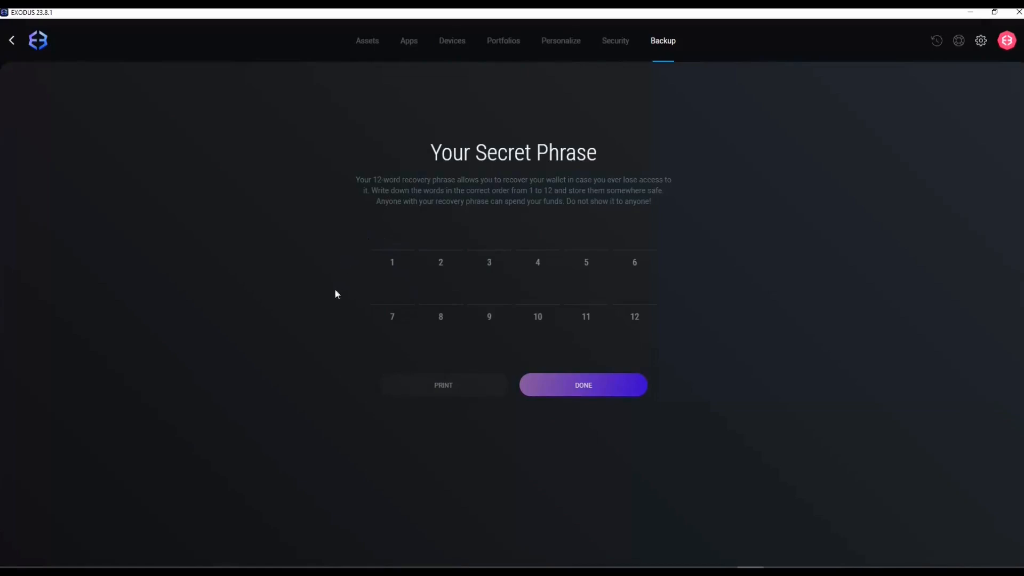
mouse_move(339, 317)
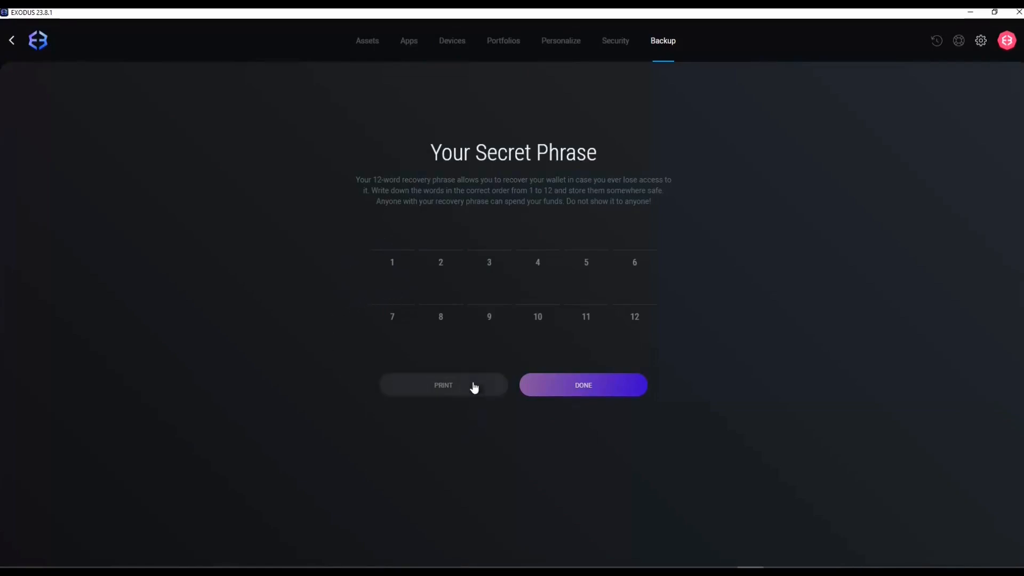
mouse_move(881, 413)
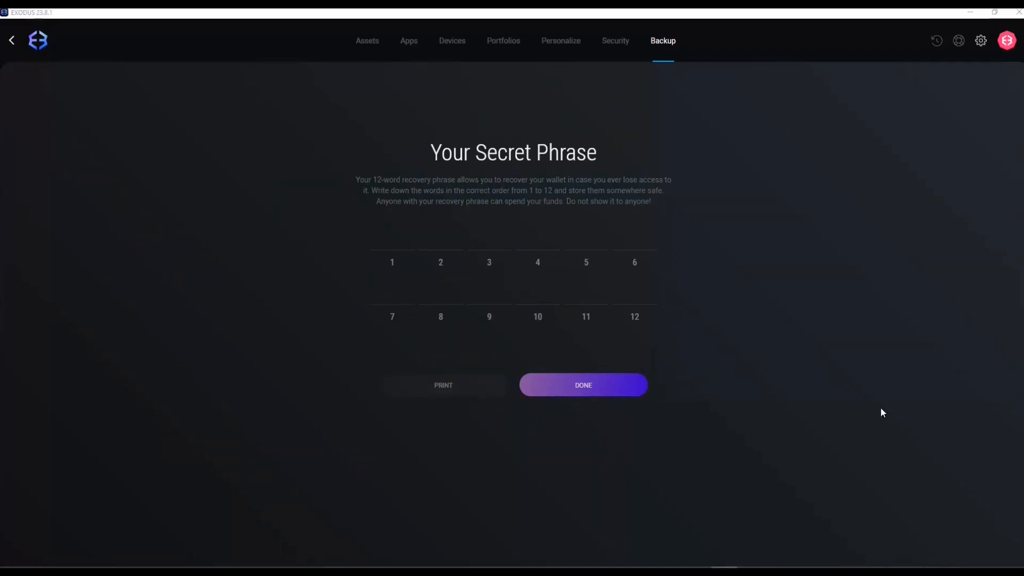
mouse_move(801, 425)
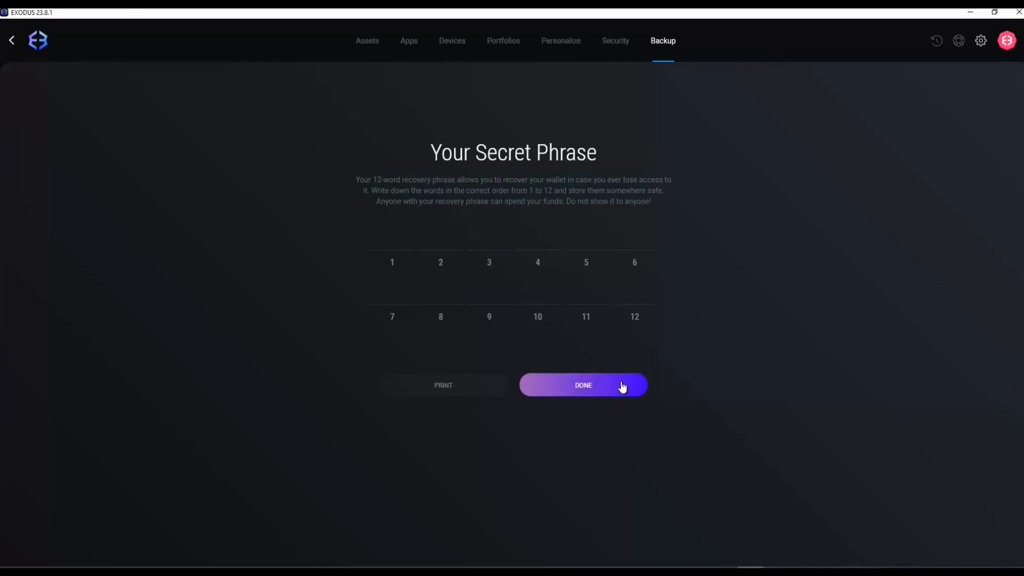
left_click(583, 385)
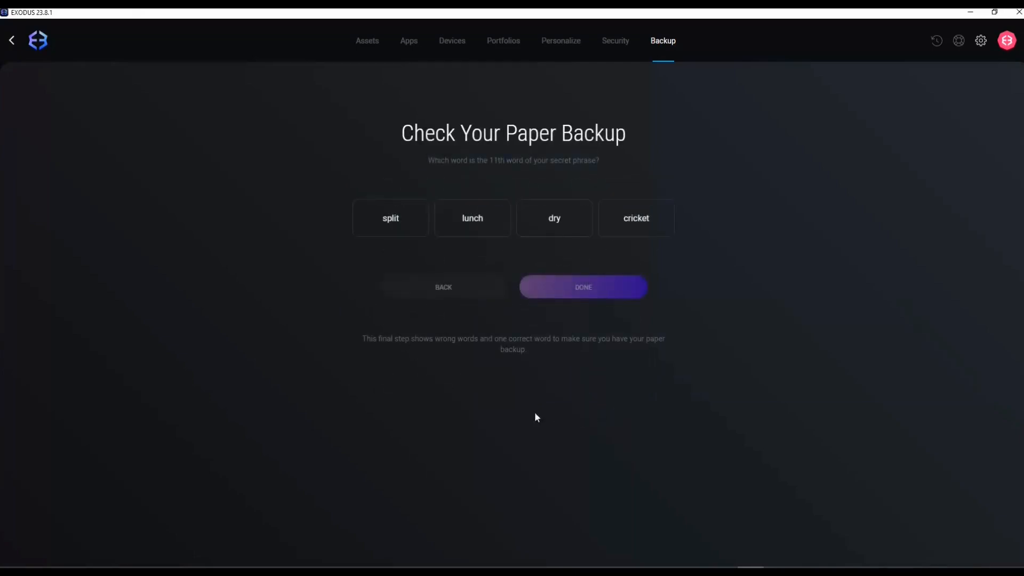
Answer 'dry' as the 11th word in the paper backup check and submit
left_click(390, 219)
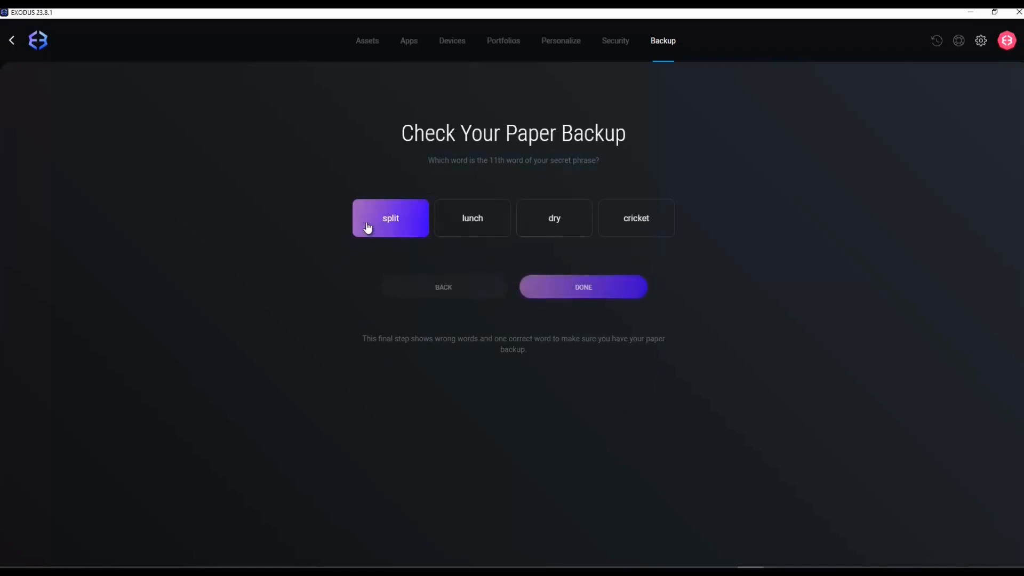
left_click(472, 218)
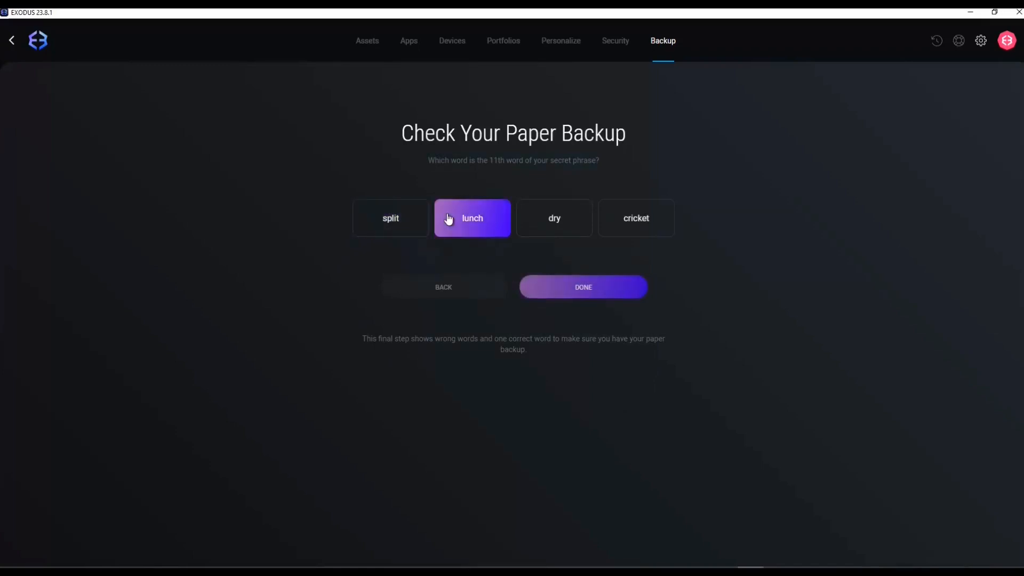
left_click(554, 218)
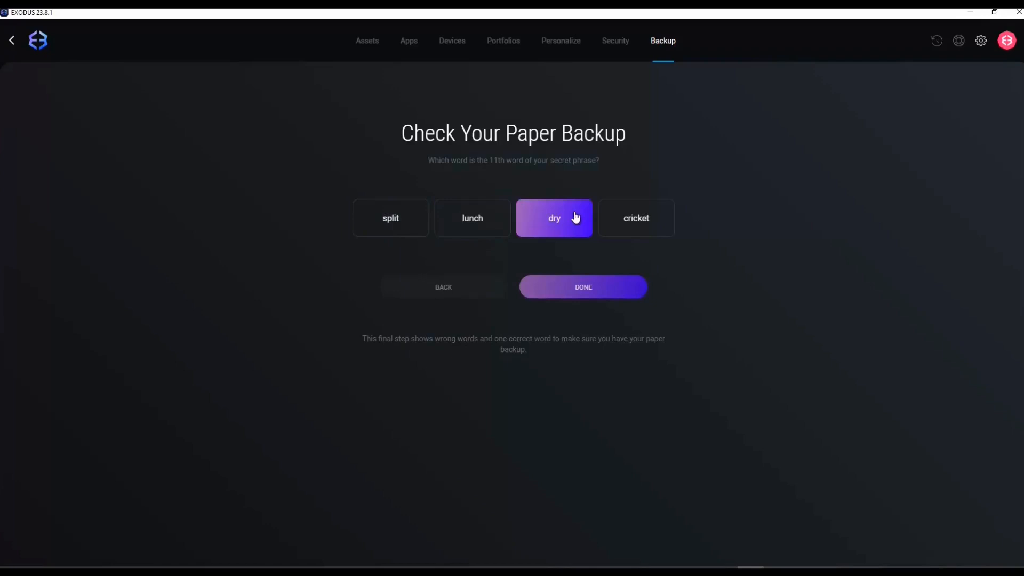
left_click(583, 287)
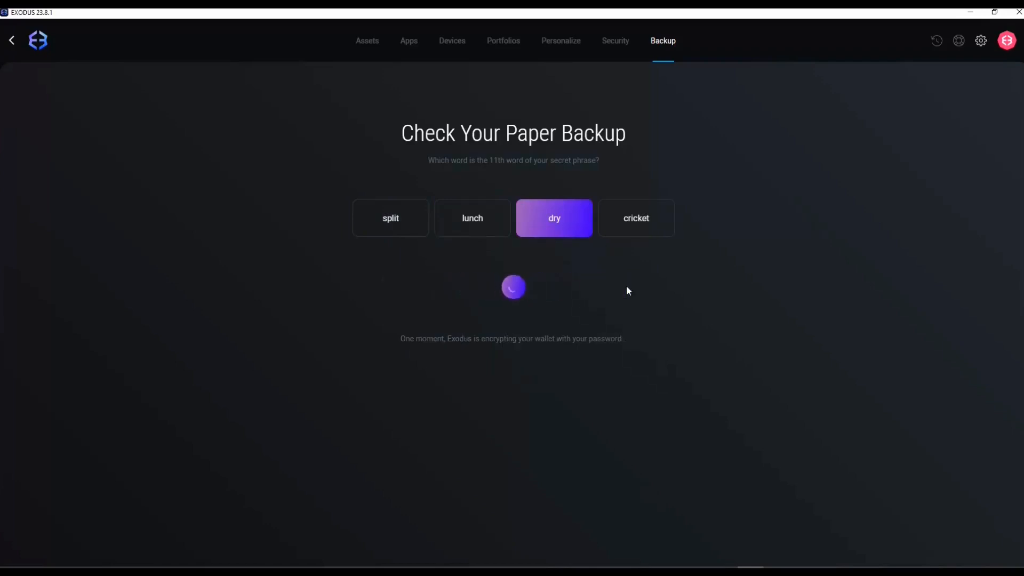
left_click(555, 218)
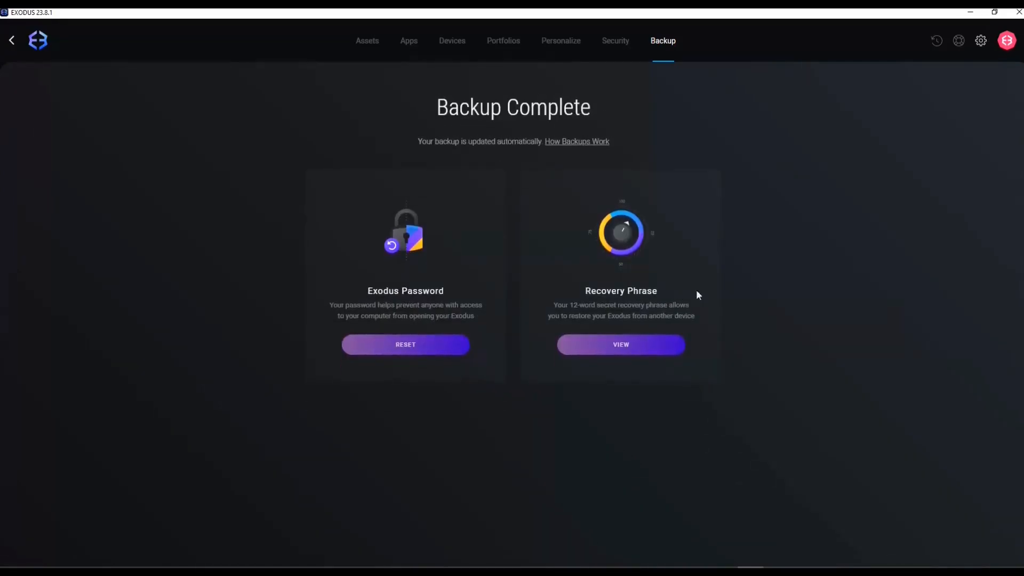
mouse_move(869, 286)
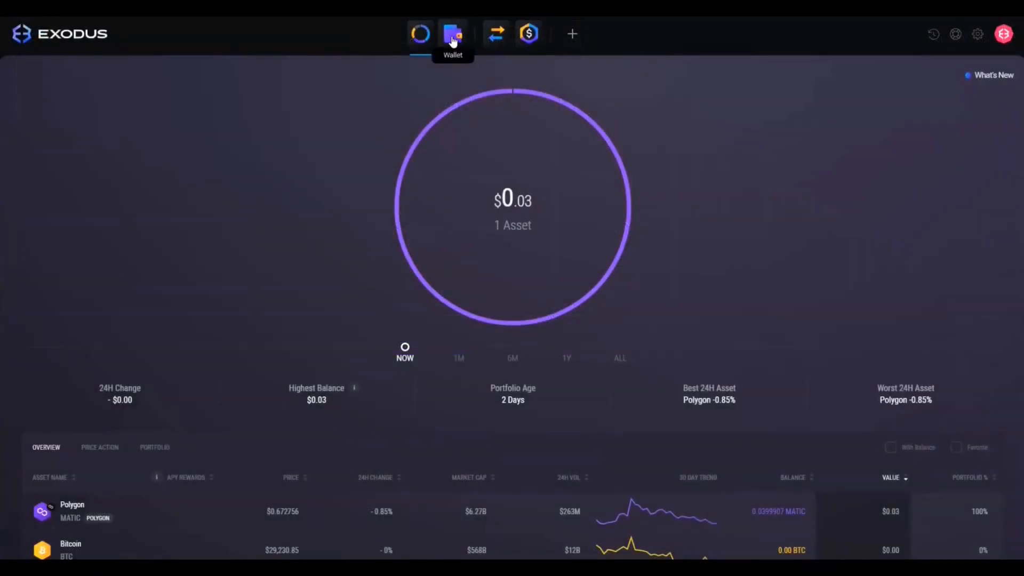
Page to the end of the Wallet asset bar and choose + Add More
left_click(452, 33)
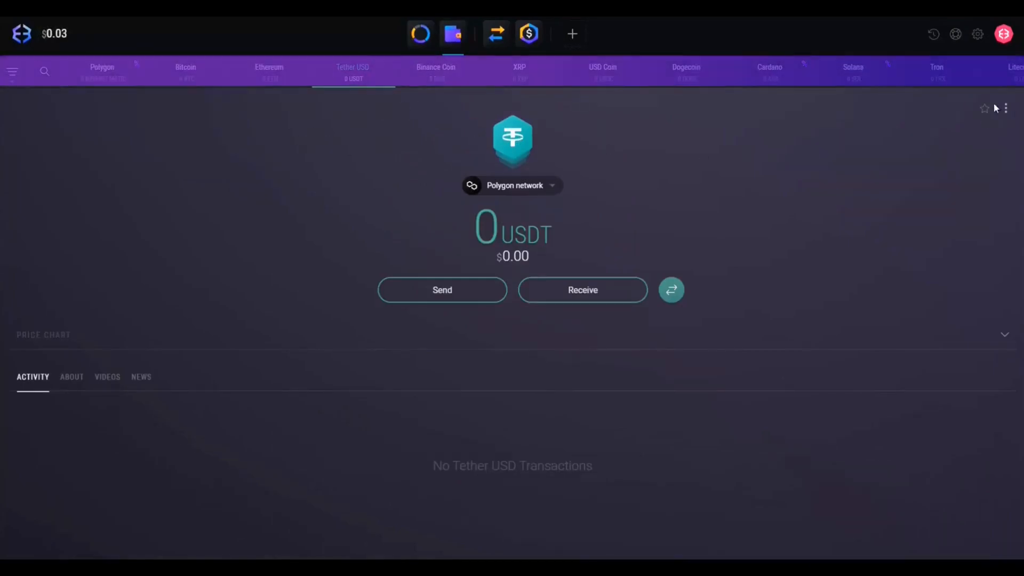
left_click(1012, 71)
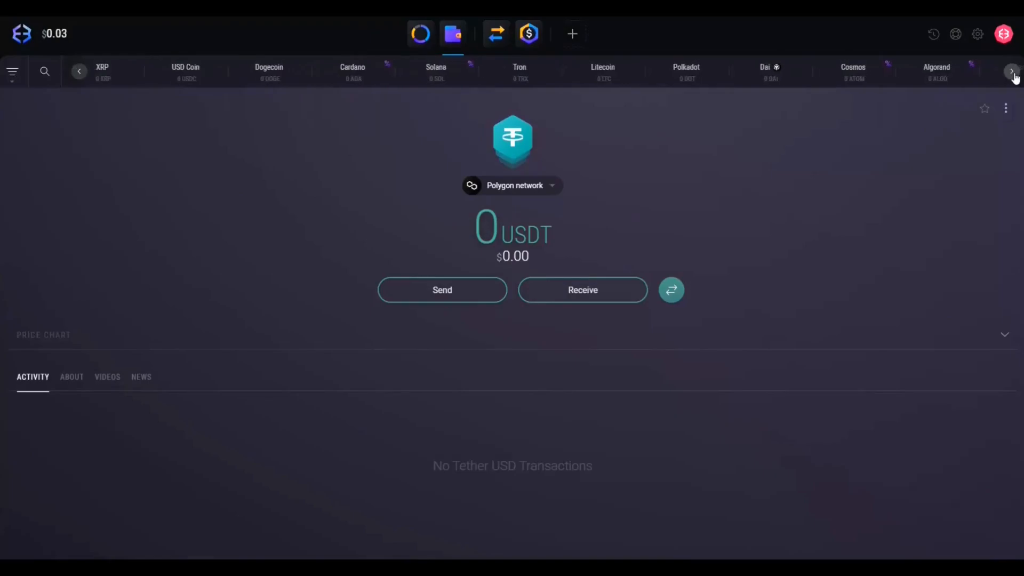
left_click(1011, 70)
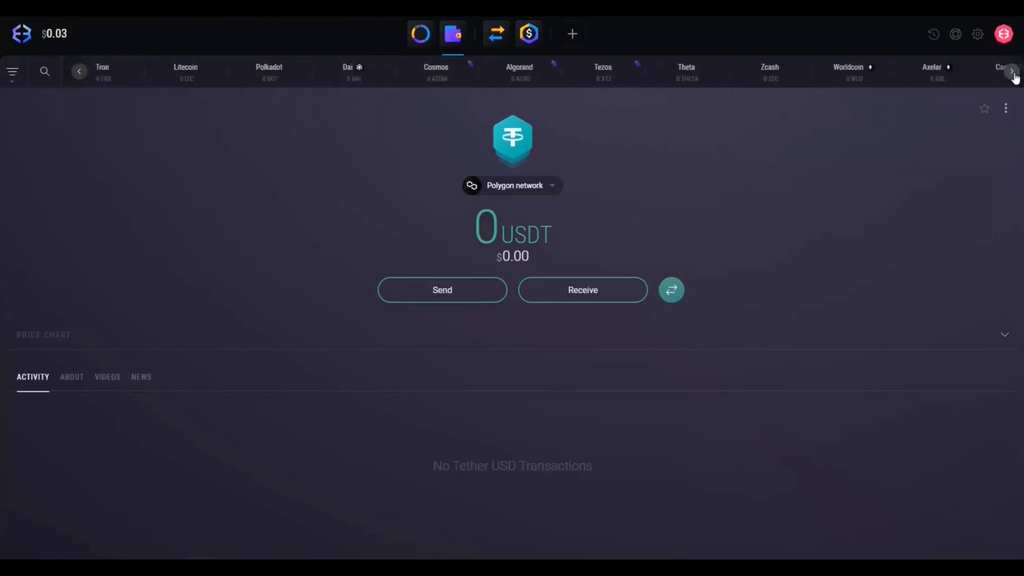
left_click(1012, 71)
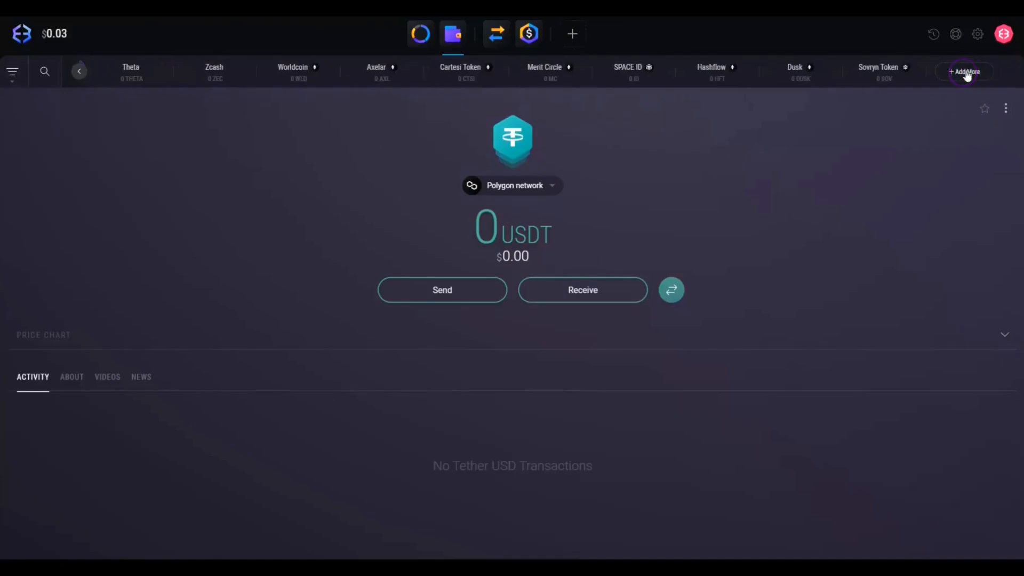
left_click(965, 71)
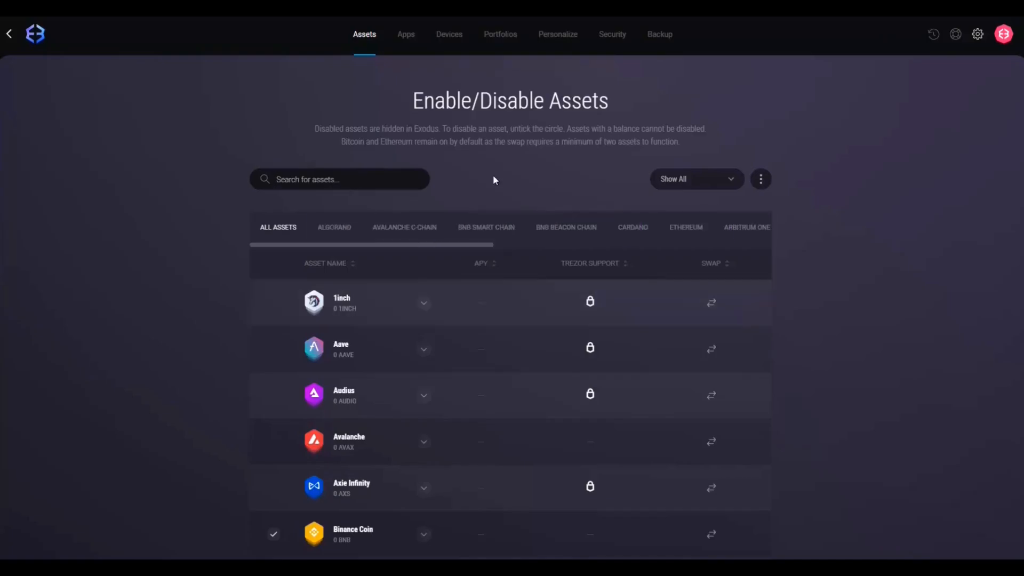
Search 'usdt', enable Tether USD on Tron and Arbitrum One, and disable Solana
left_click(317, 179)
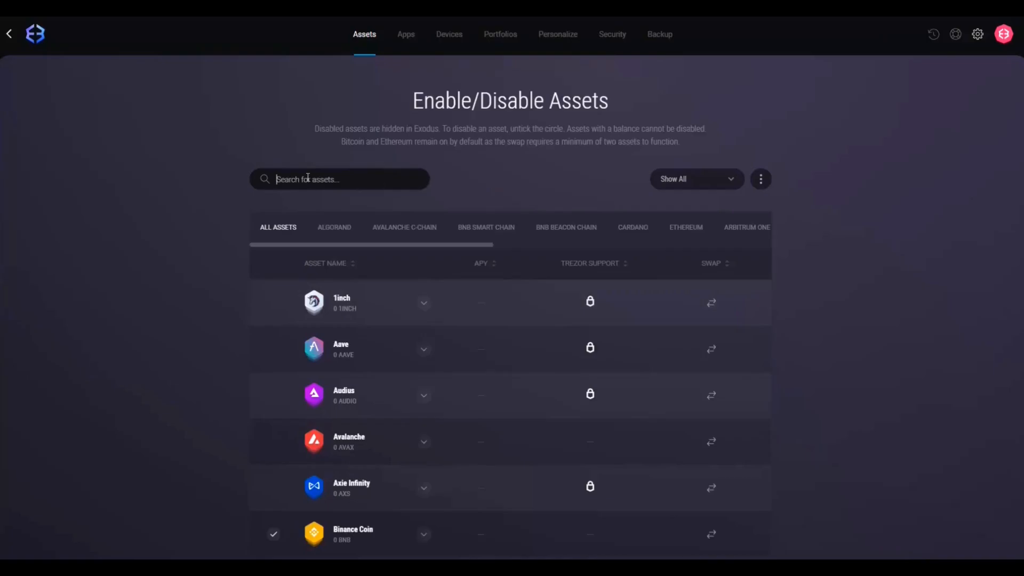
type("usdt")
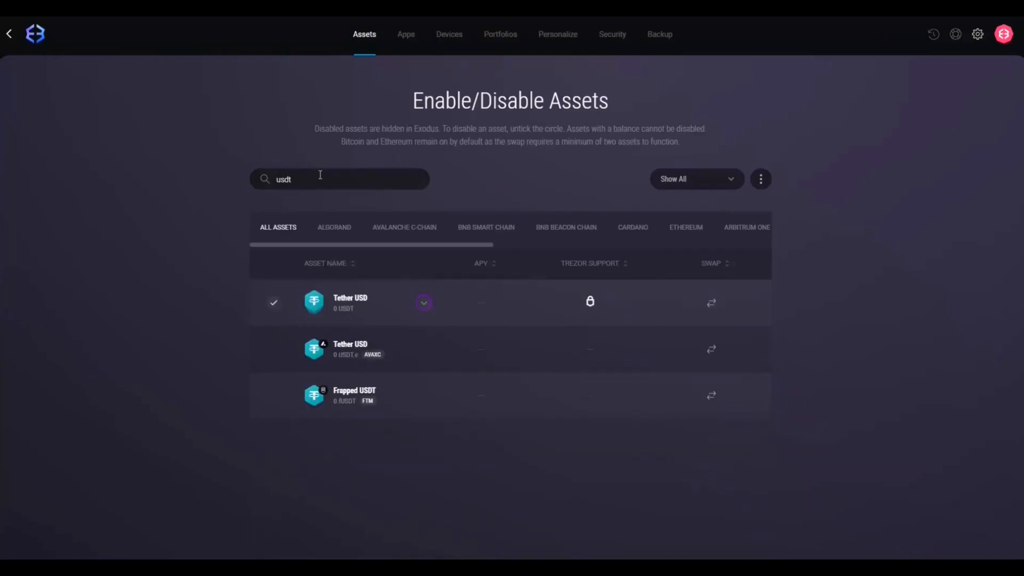
left_click(424, 302)
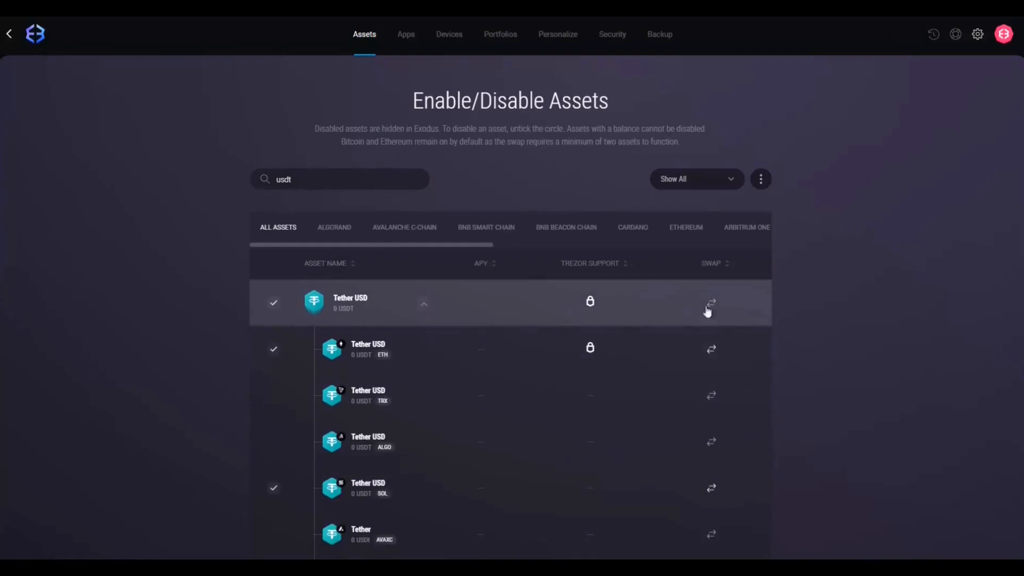
scroll("down", 3)
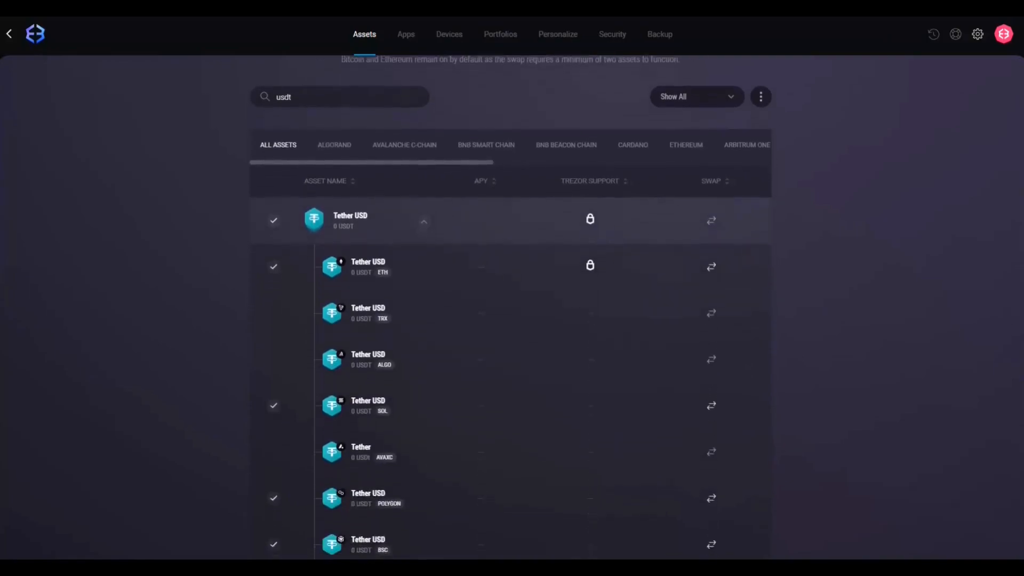
scroll("down", 3)
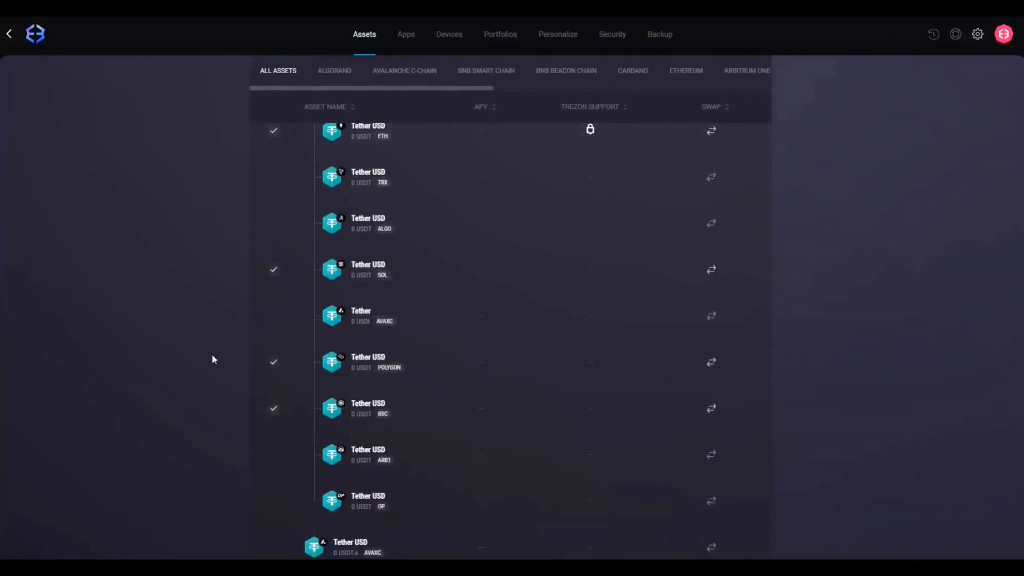
mouse_move(273, 182)
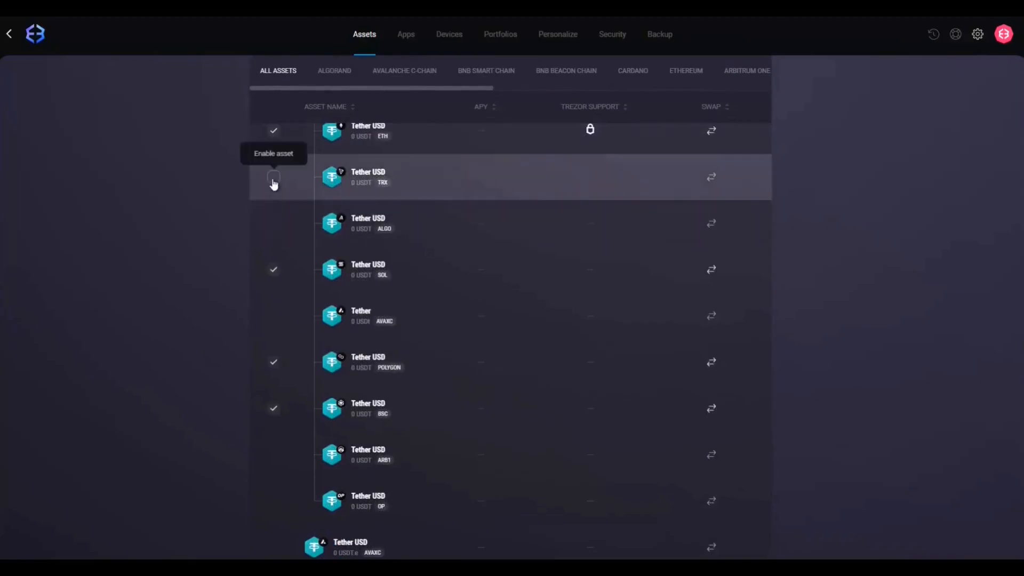
left_click(273, 183)
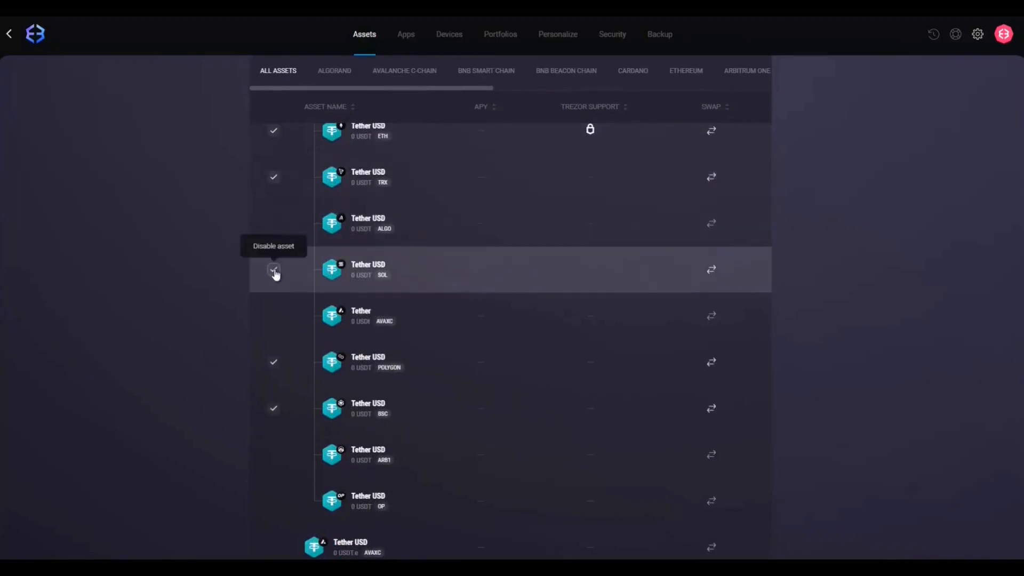
left_click(274, 269)
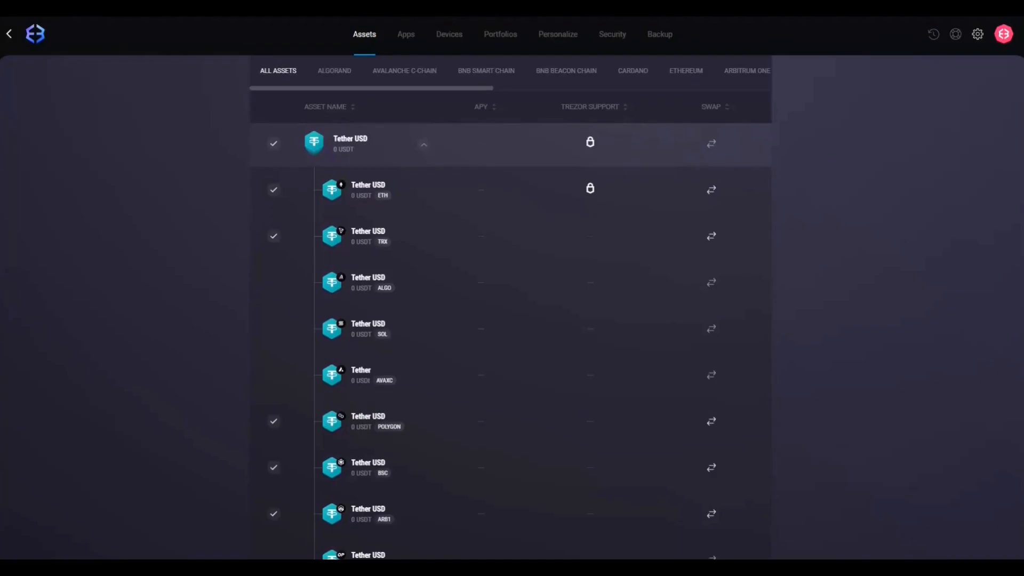
mouse_move(734, 212)
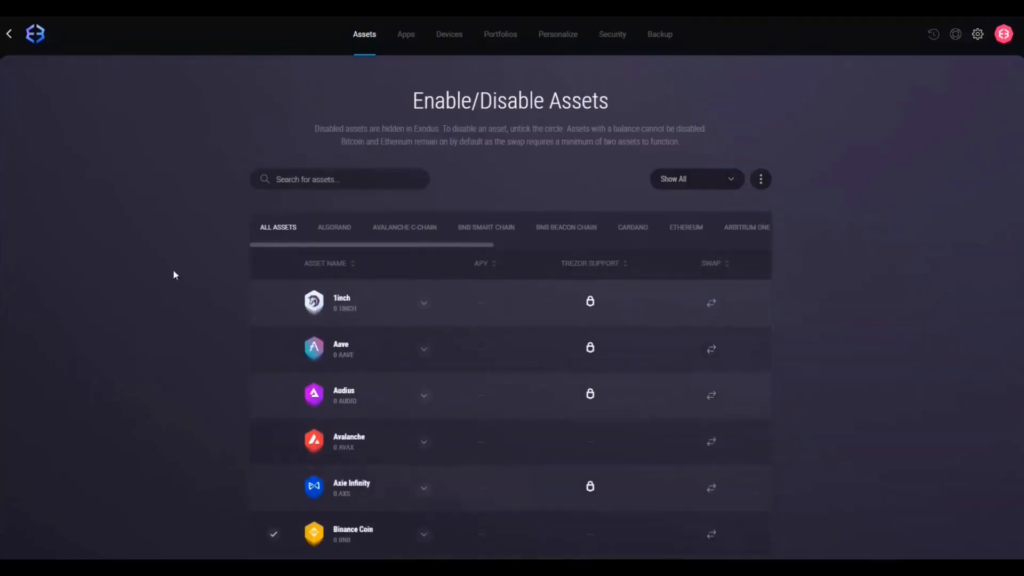
View the Bitcoin wallet and check its price chart at 1D and 1M, then collapse it
left_click(9, 33)
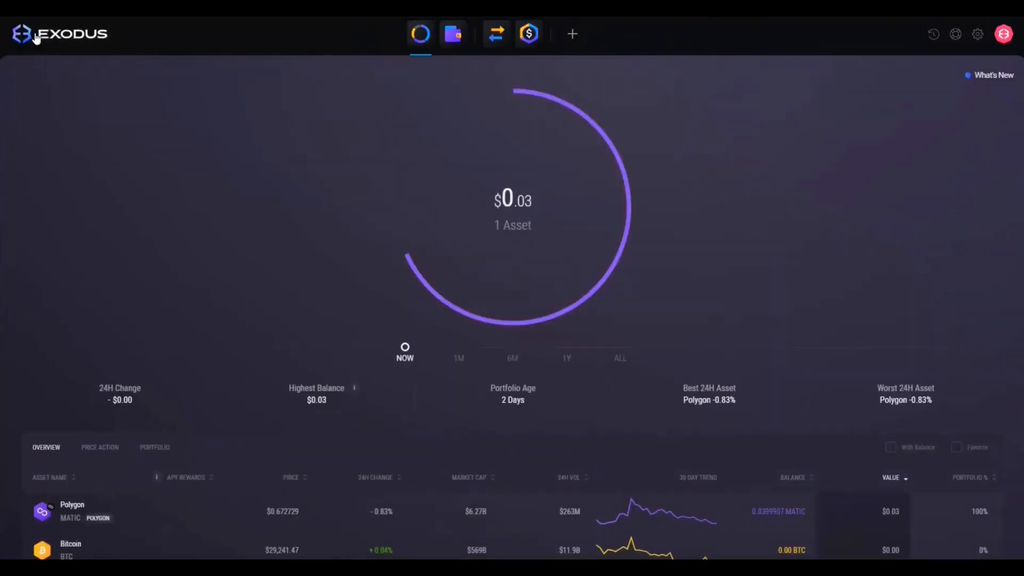
mouse_move(451, 33)
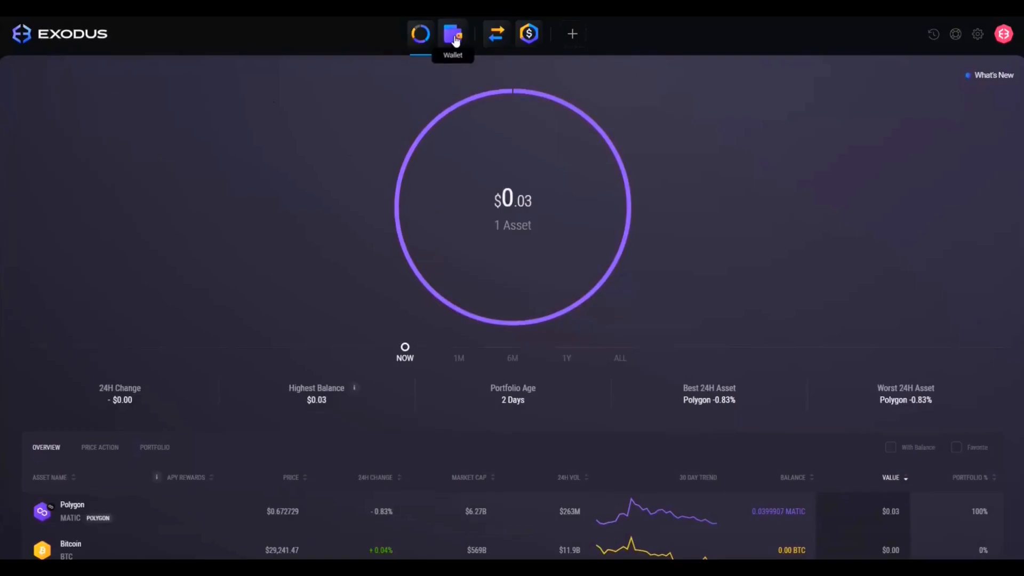
left_click(453, 33)
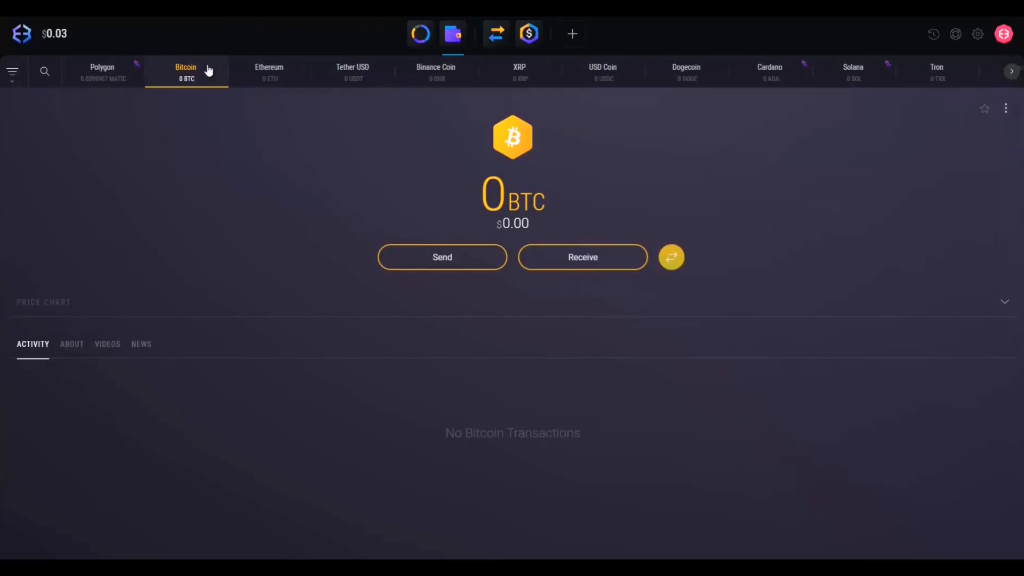
left_click(1005, 301)
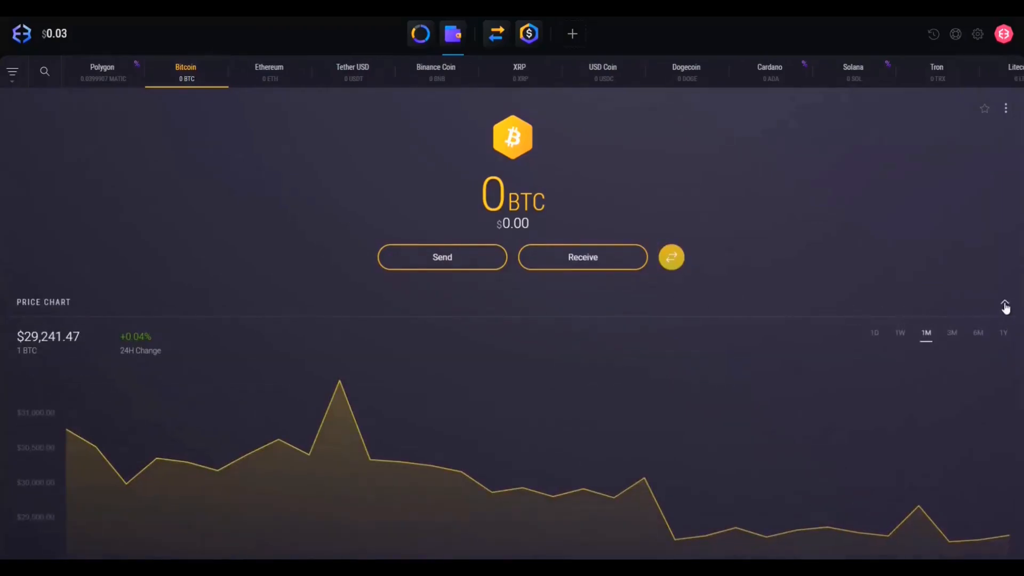
scroll("down", 3)
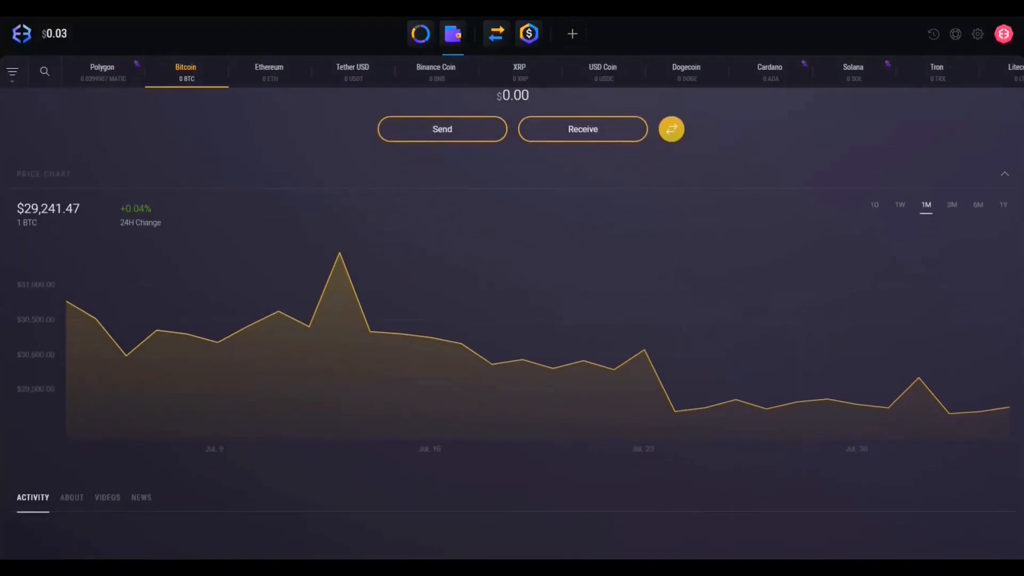
mouse_move(888, 421)
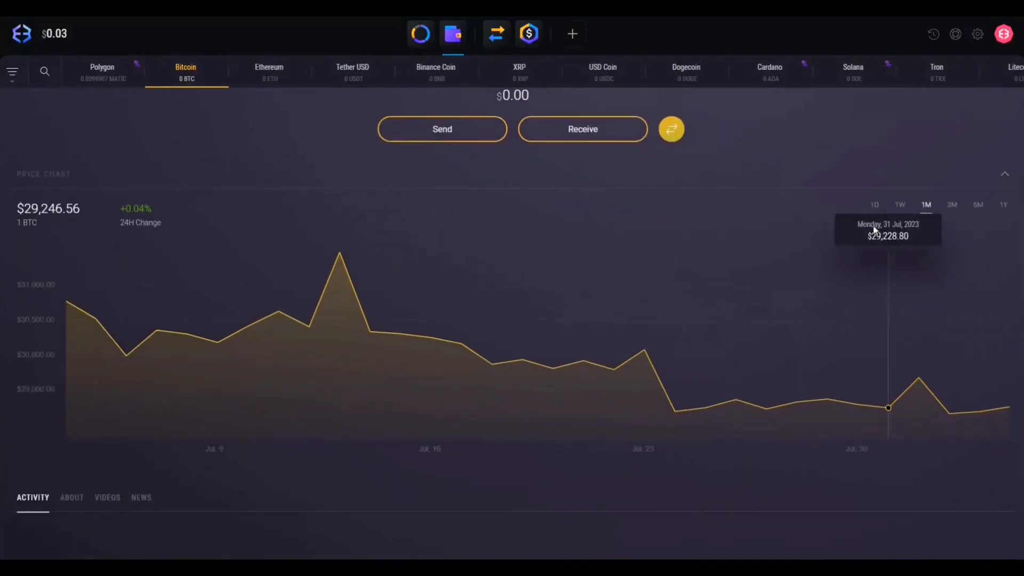
left_click(875, 205)
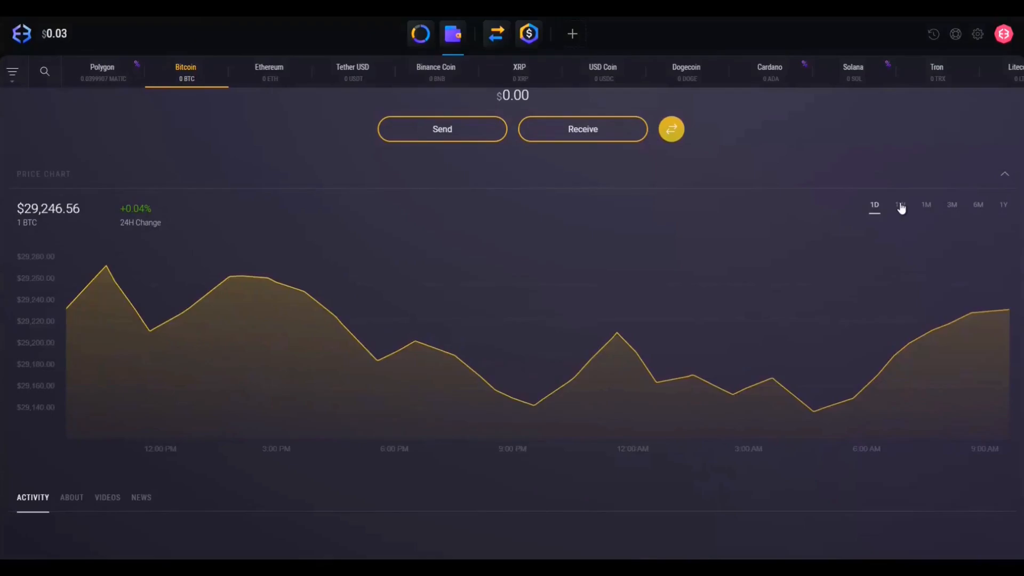
left_click(926, 204)
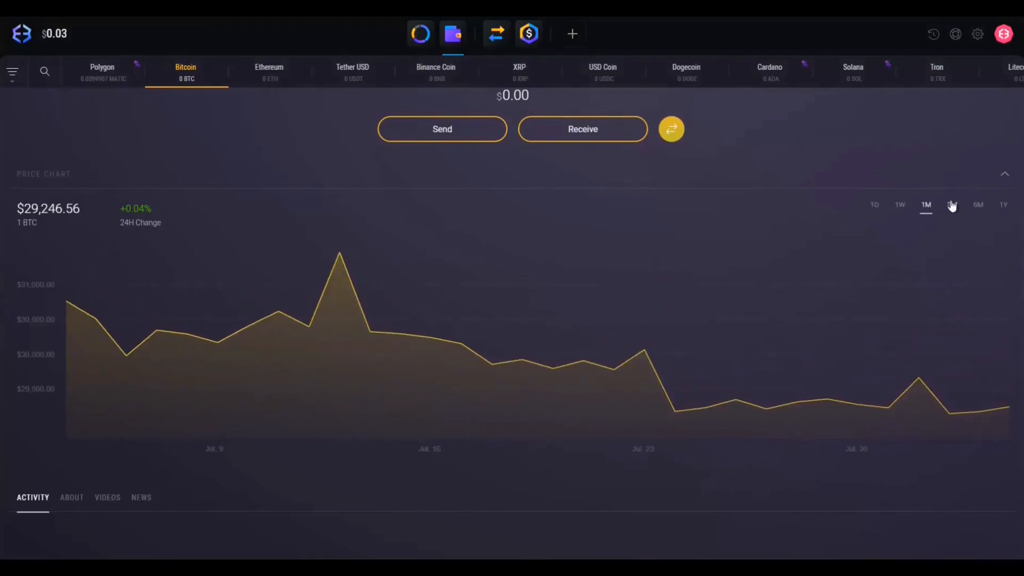
left_click(1004, 174)
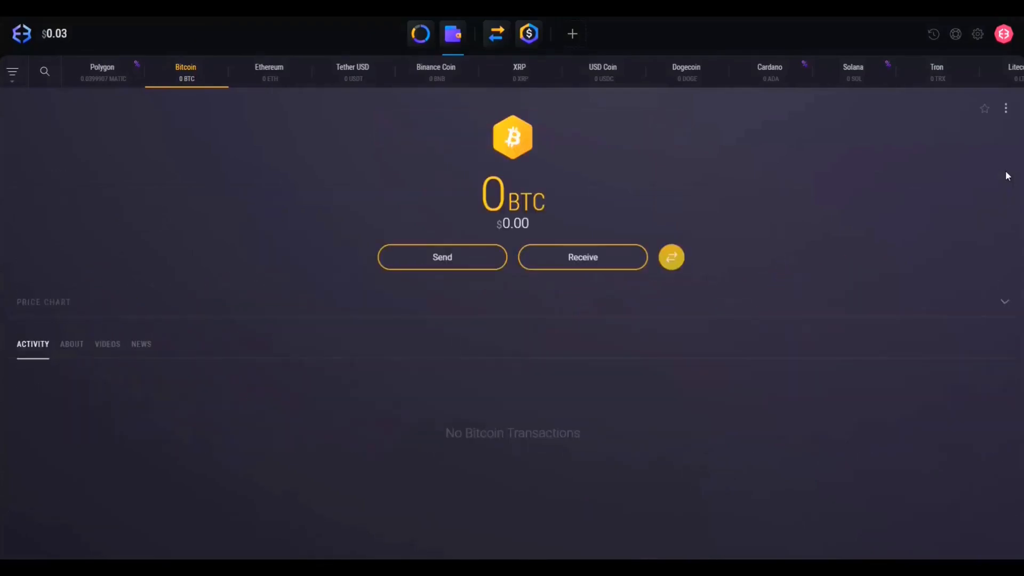
mouse_move(683, 224)
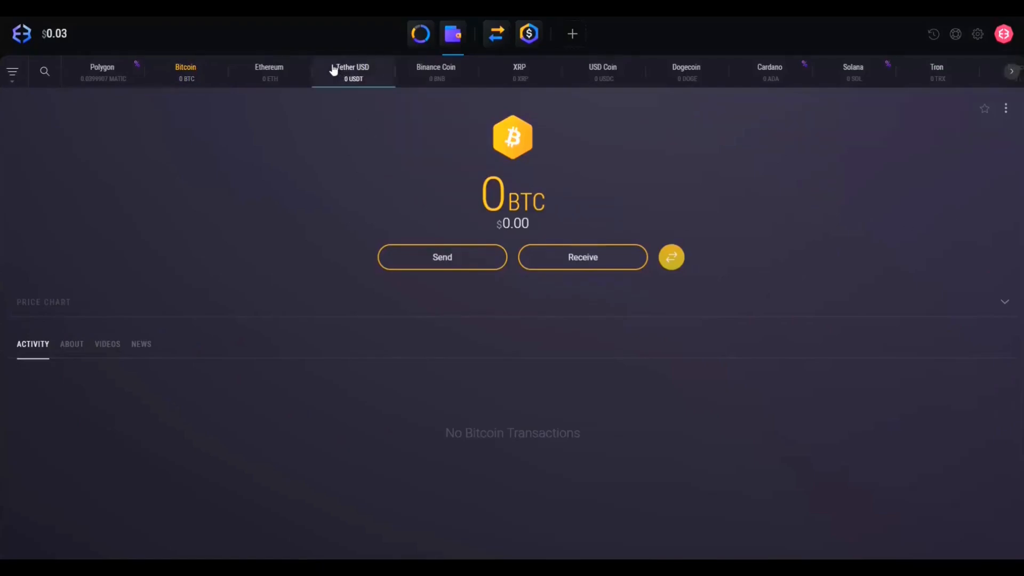
Display the Polygon-network Tether USD receive address and copy it
left_click(353, 73)
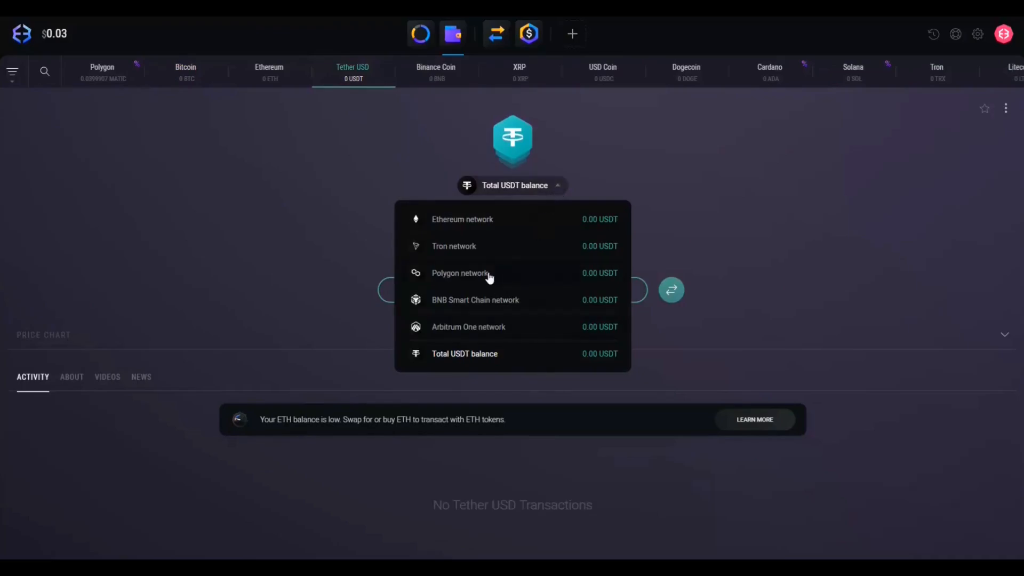
left_click(460, 273)
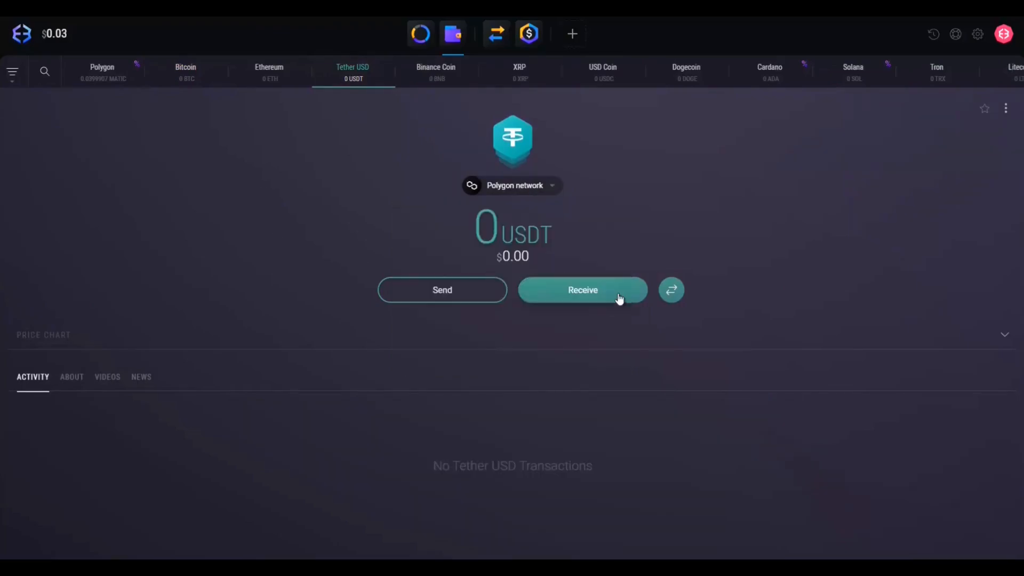
left_click(582, 290)
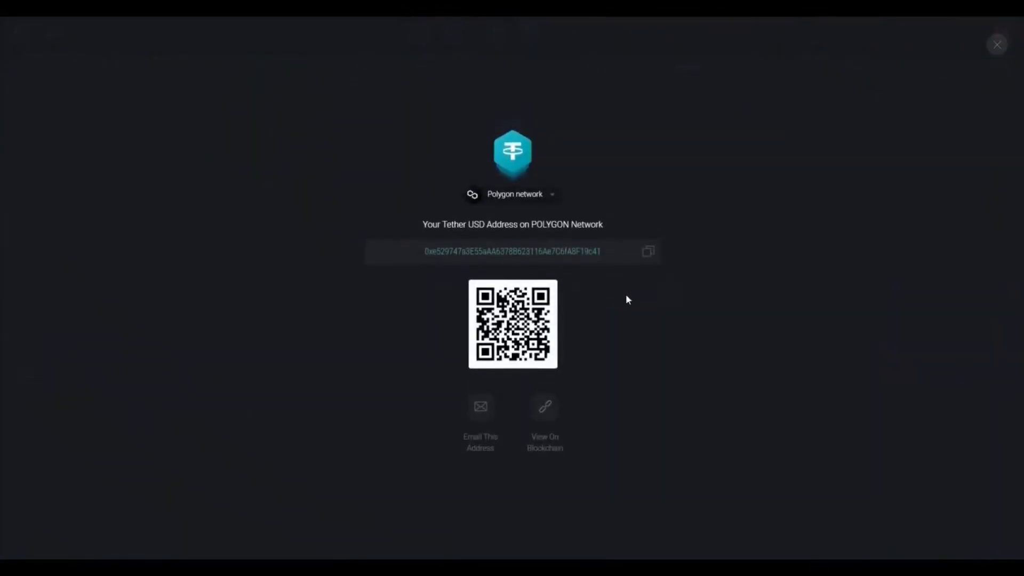
left_click(649, 252)
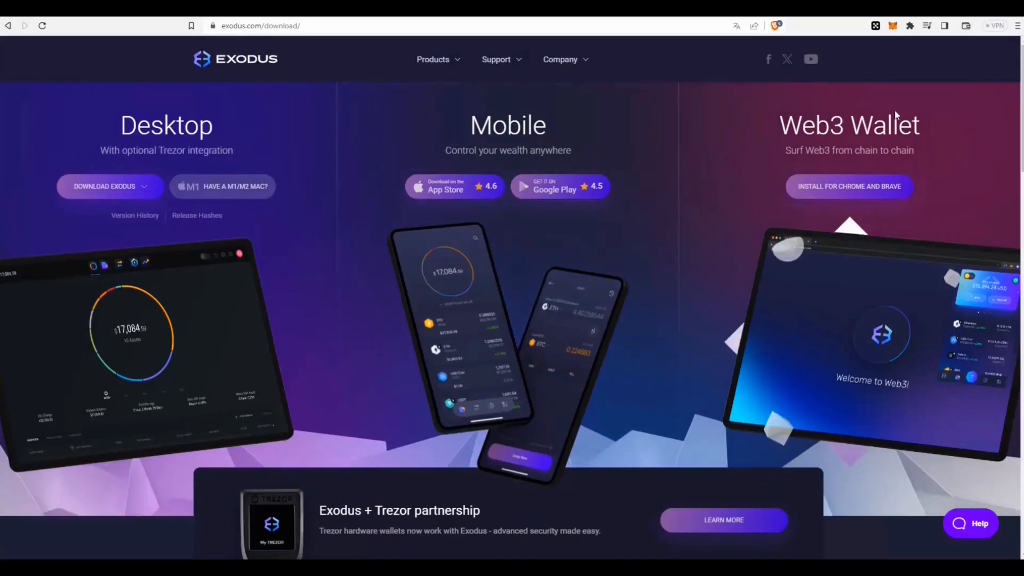
left_click(875, 26)
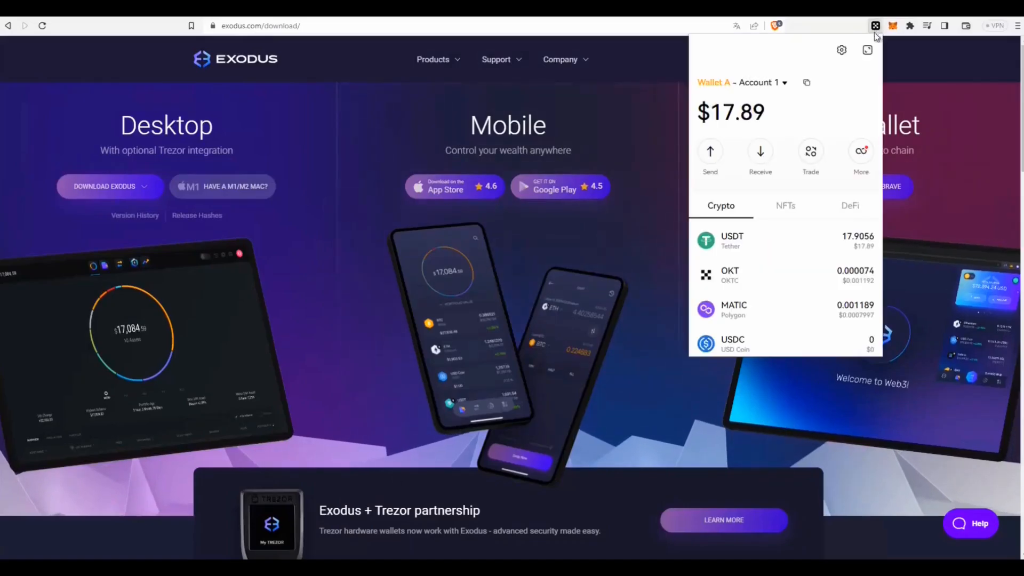
left_click(732, 242)
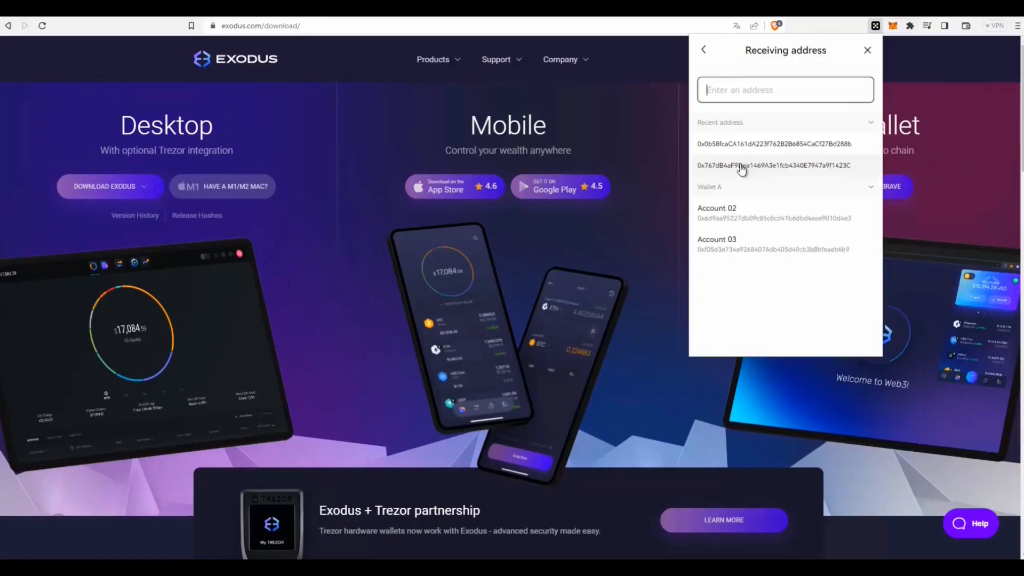
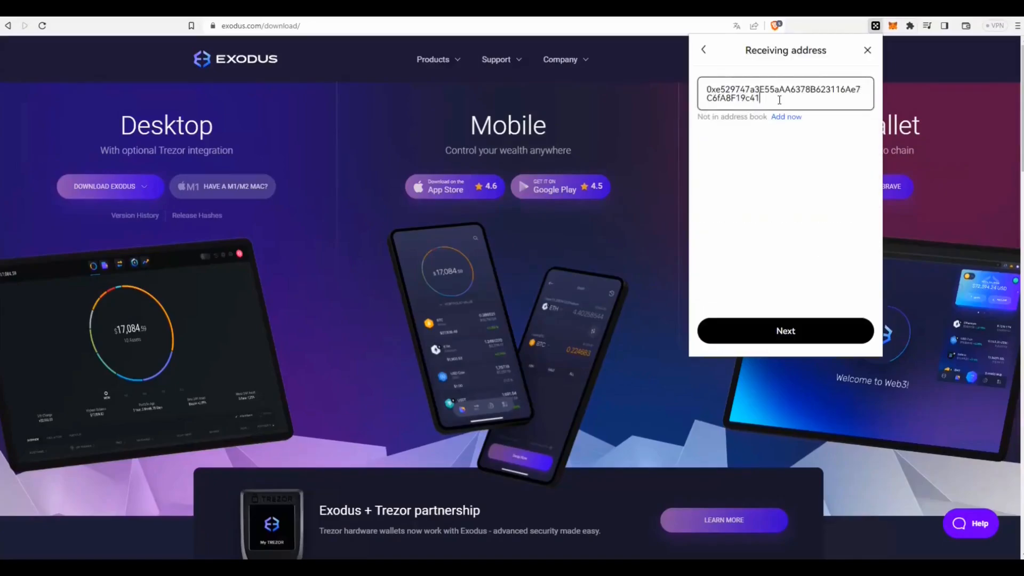
left_click(786, 331)
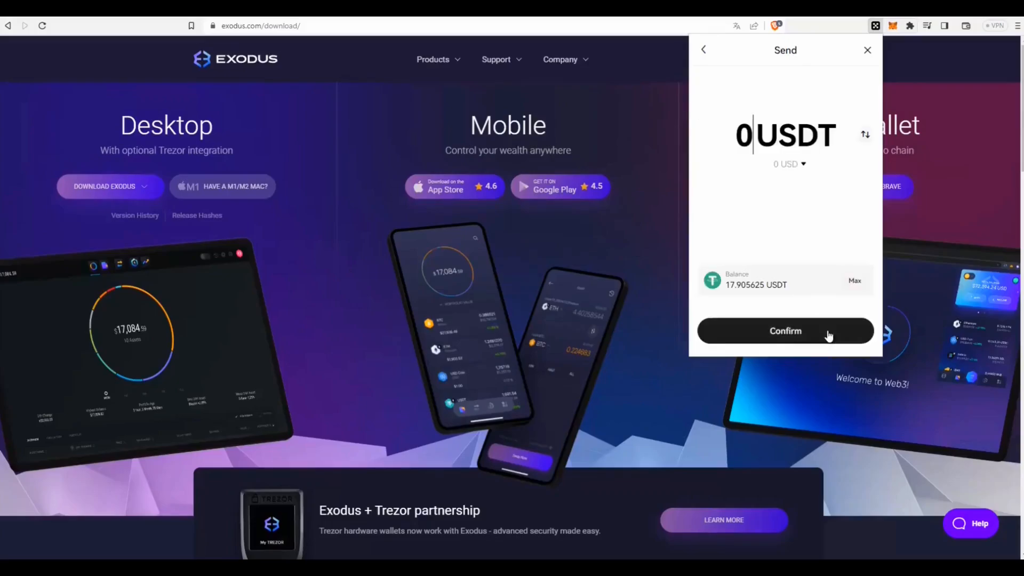
type("15")
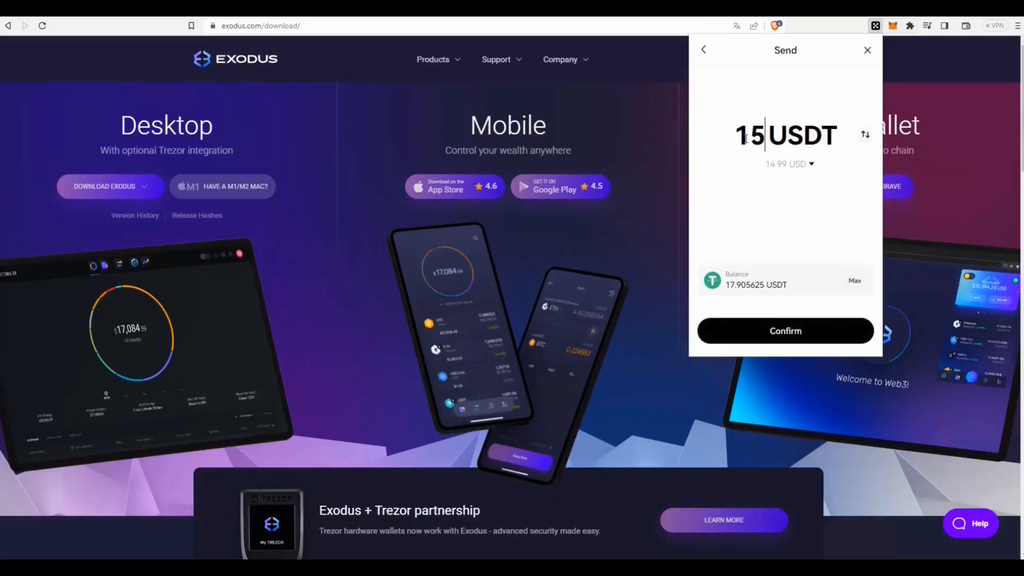
left_click(785, 331)
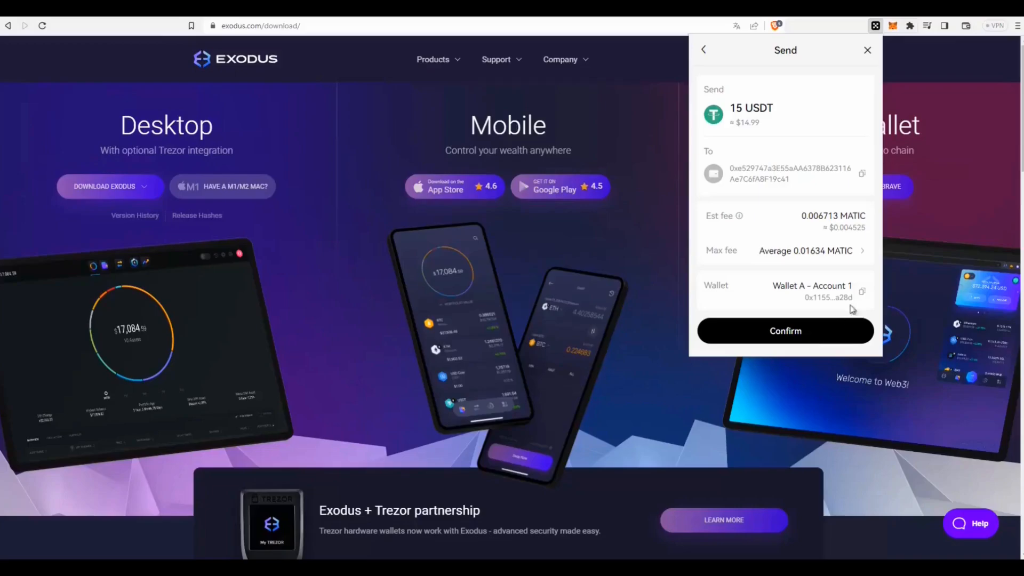
left_click(806, 251)
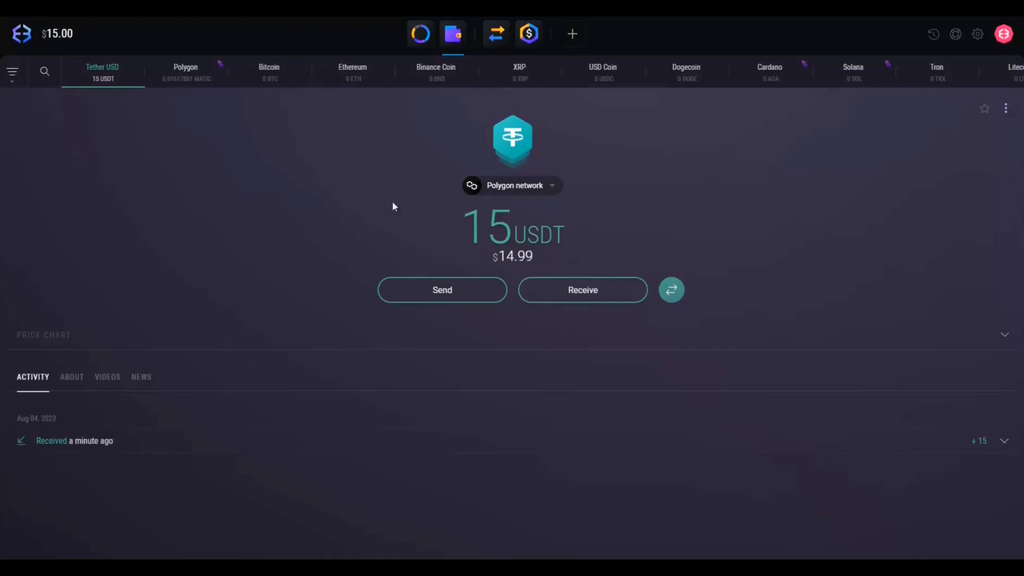
Open the Exchange screen for USDT to ALGO and fill the minimum swap amount
left_click(420, 34)
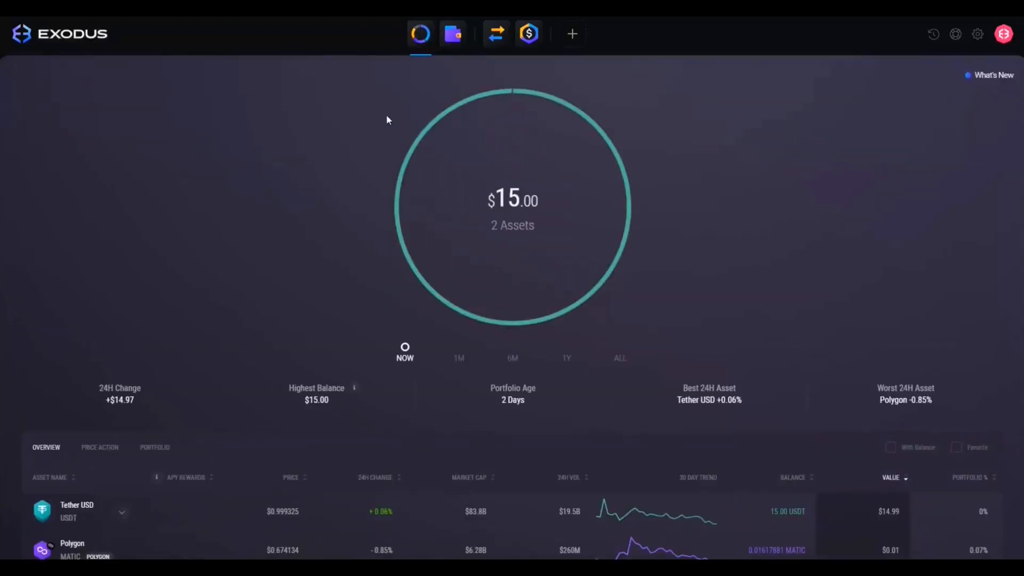
mouse_move(457, 72)
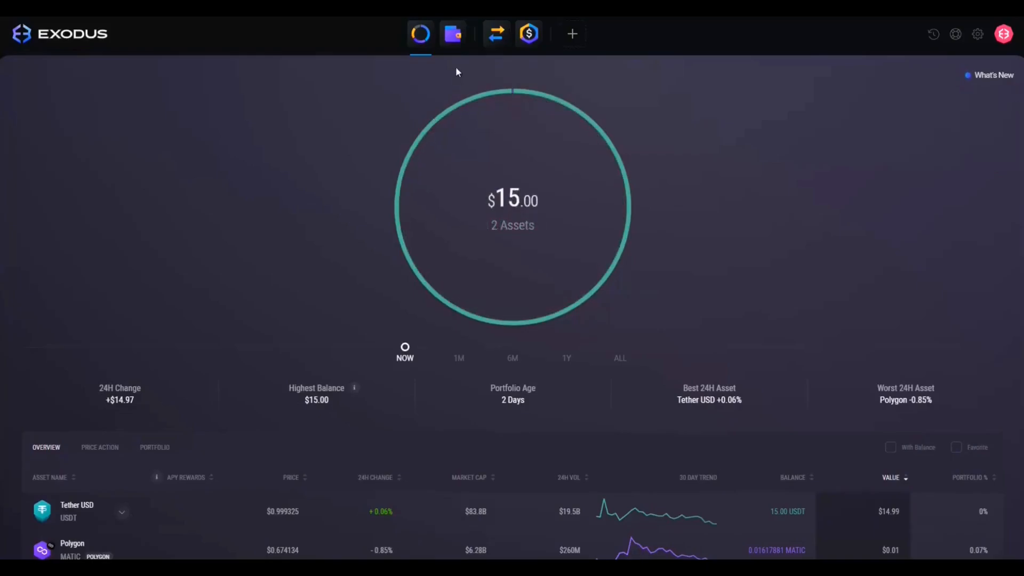
left_click(496, 33)
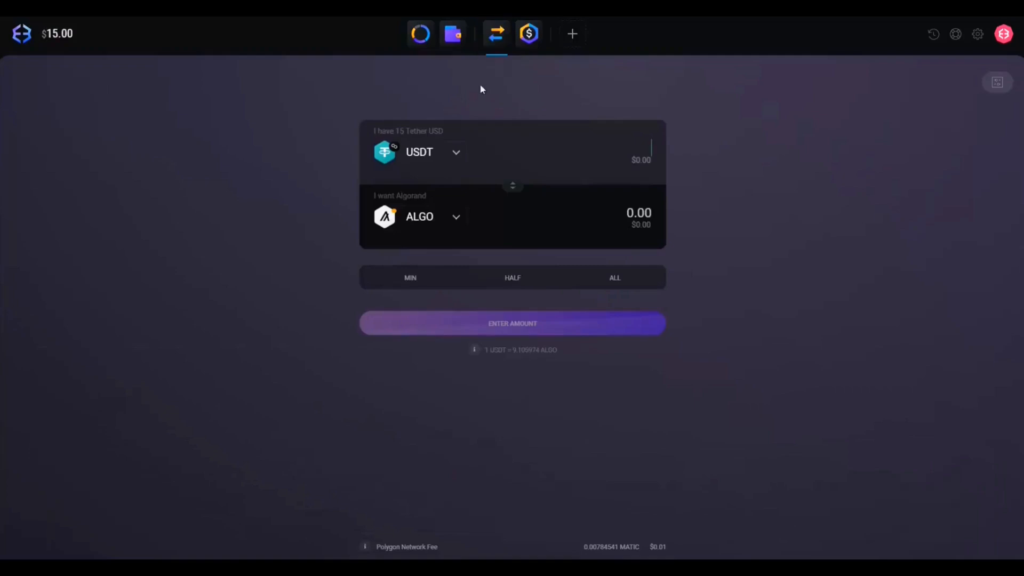
mouse_move(497, 88)
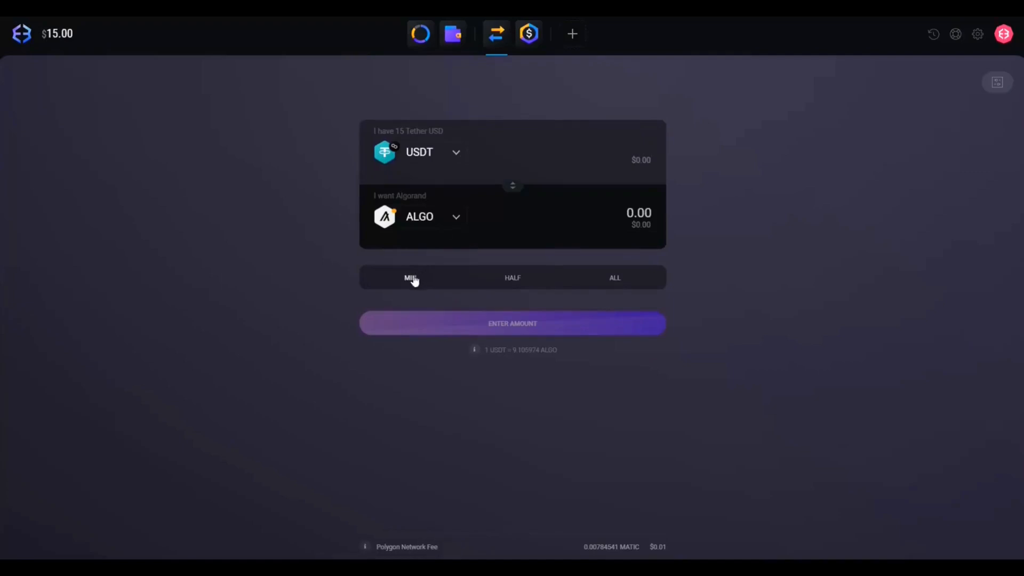
left_click(410, 278)
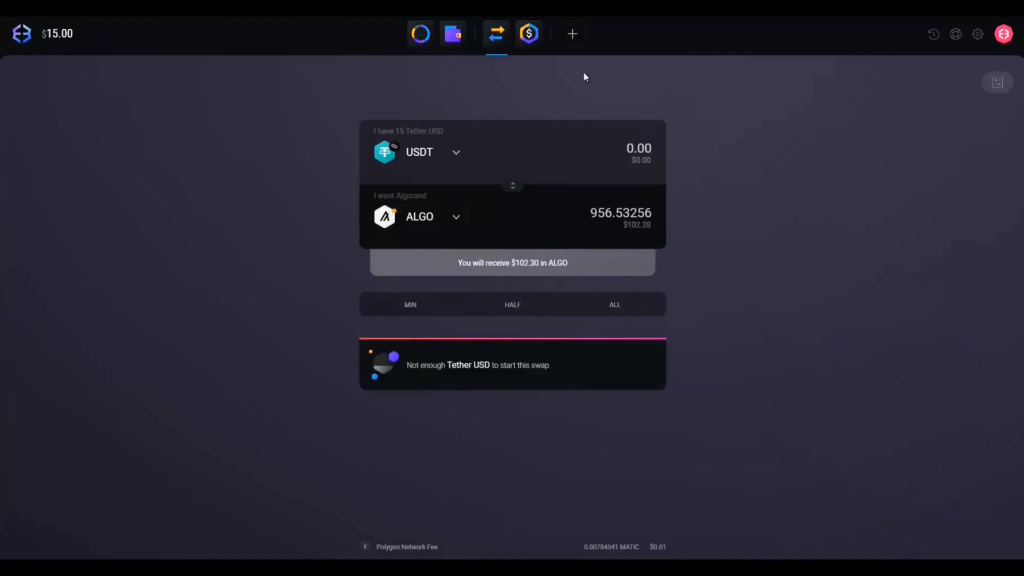
Preview a 100 USD purchase of BTC, checking the USD currency, then return home
left_click(528, 33)
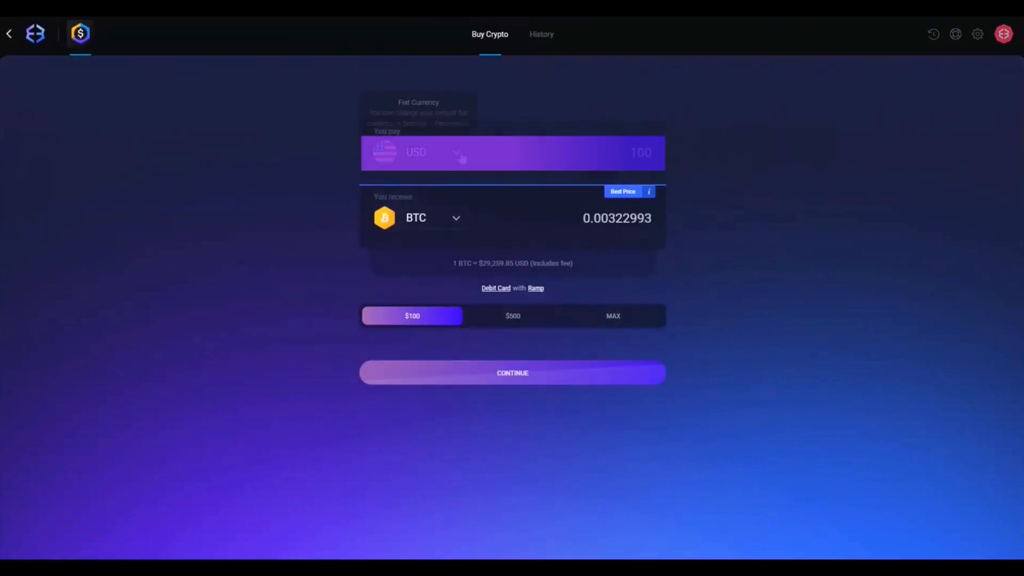
left_click(437, 152)
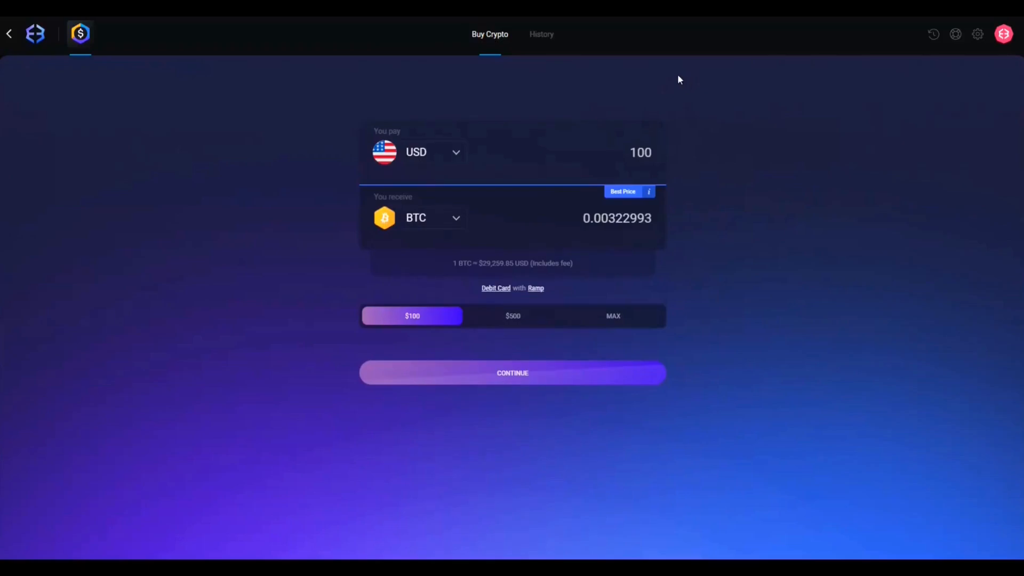
mouse_move(656, 100)
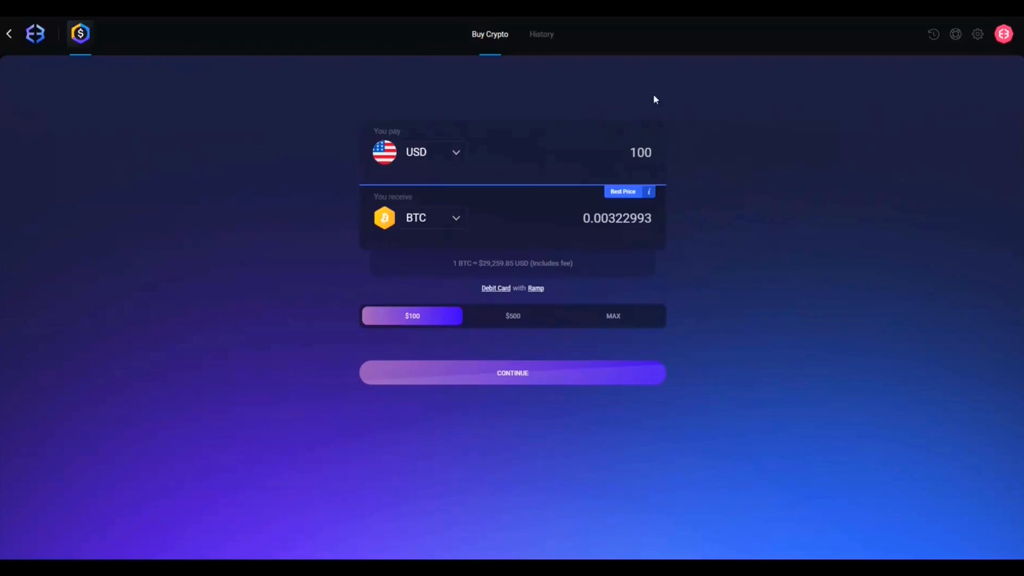
mouse_move(34, 34)
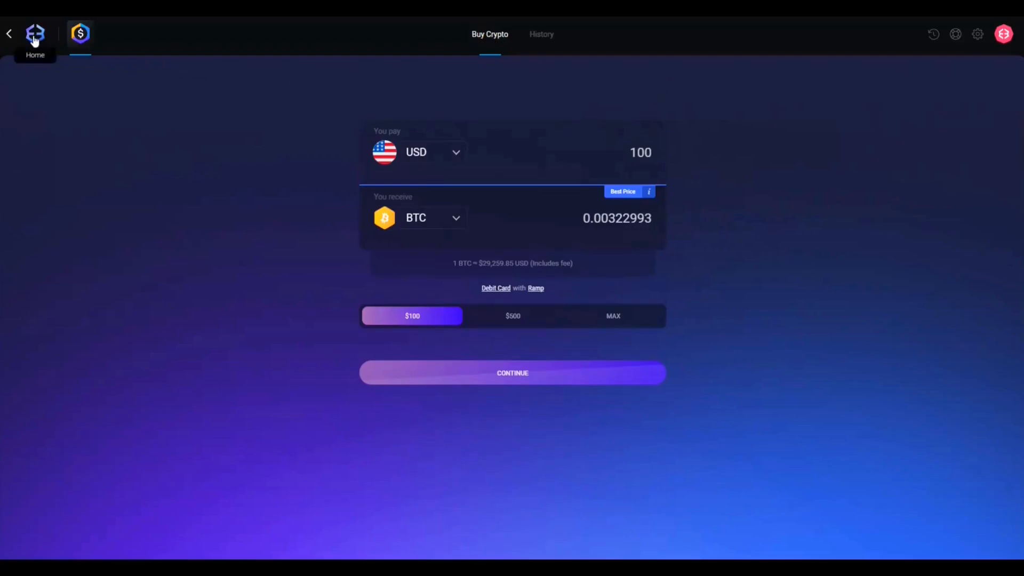
left_click(35, 34)
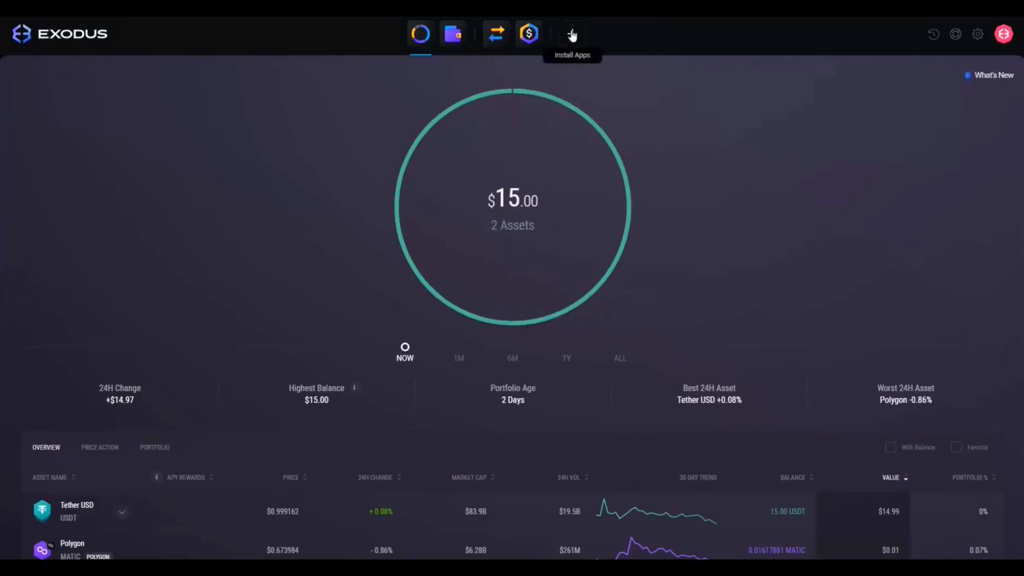
Open Exodus Shares from the apps catalogue and scroll through its Public Offering page
left_click(571, 33)
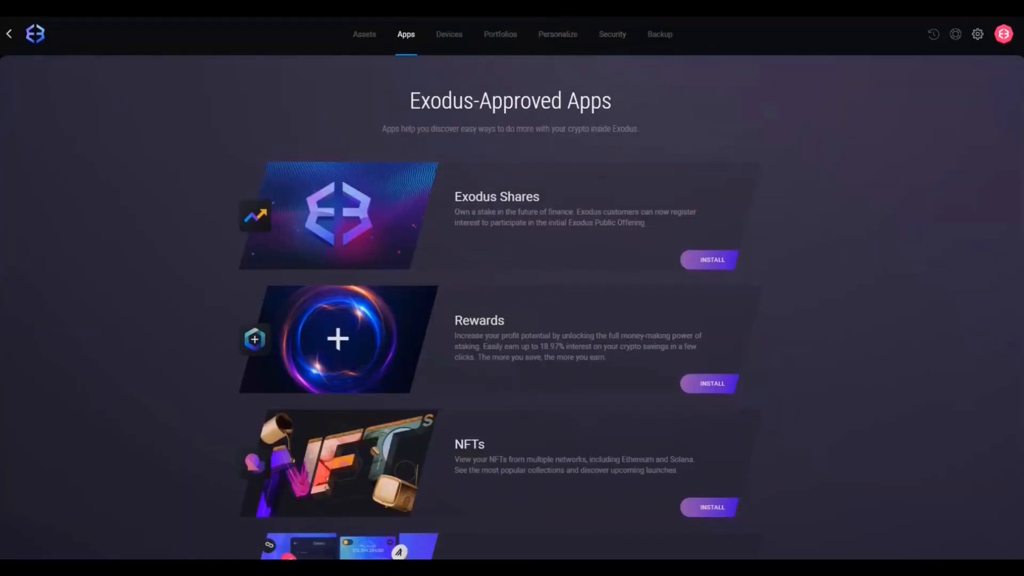
scroll("down", 3)
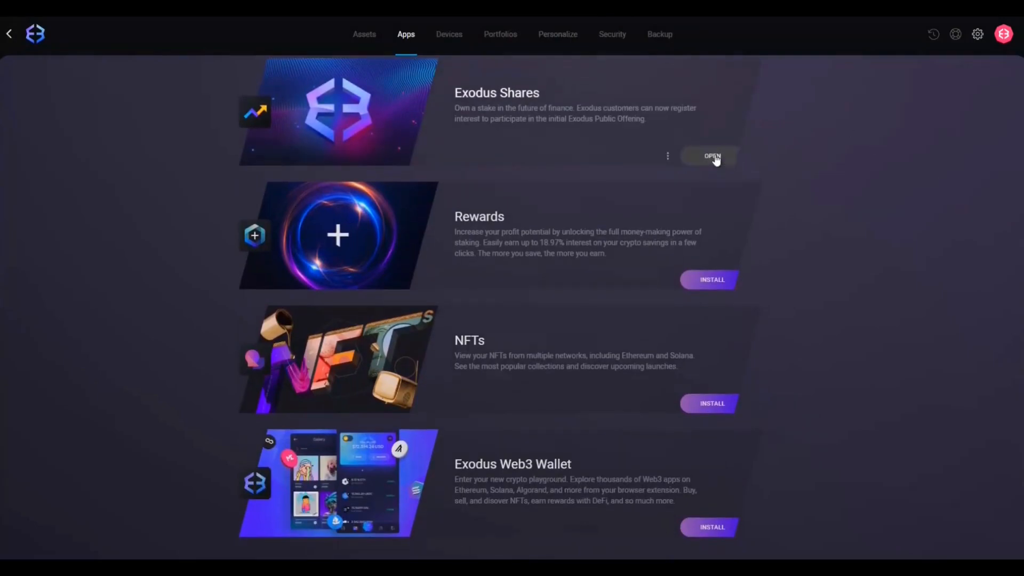
left_click(710, 156)
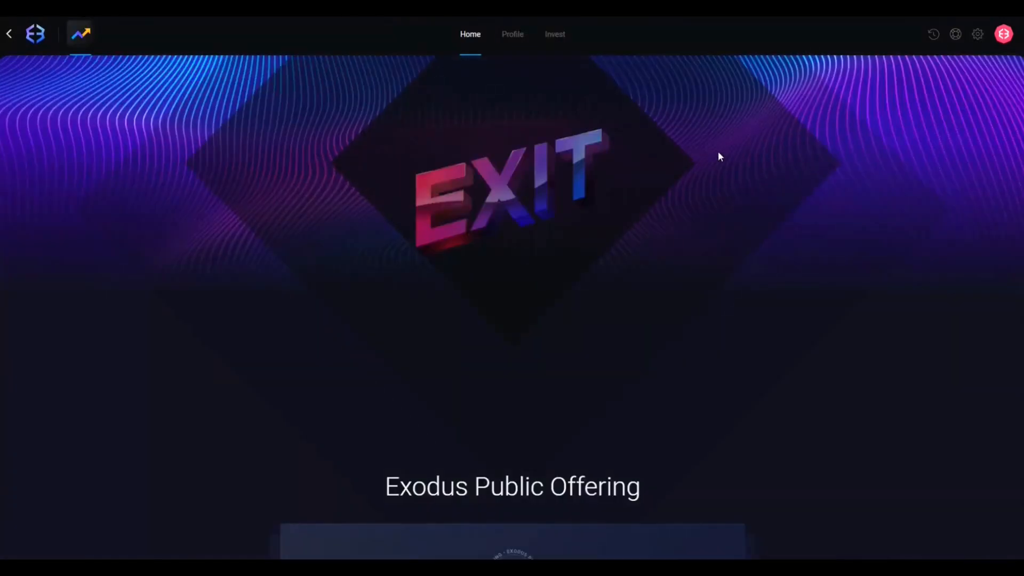
scroll("down", 3)
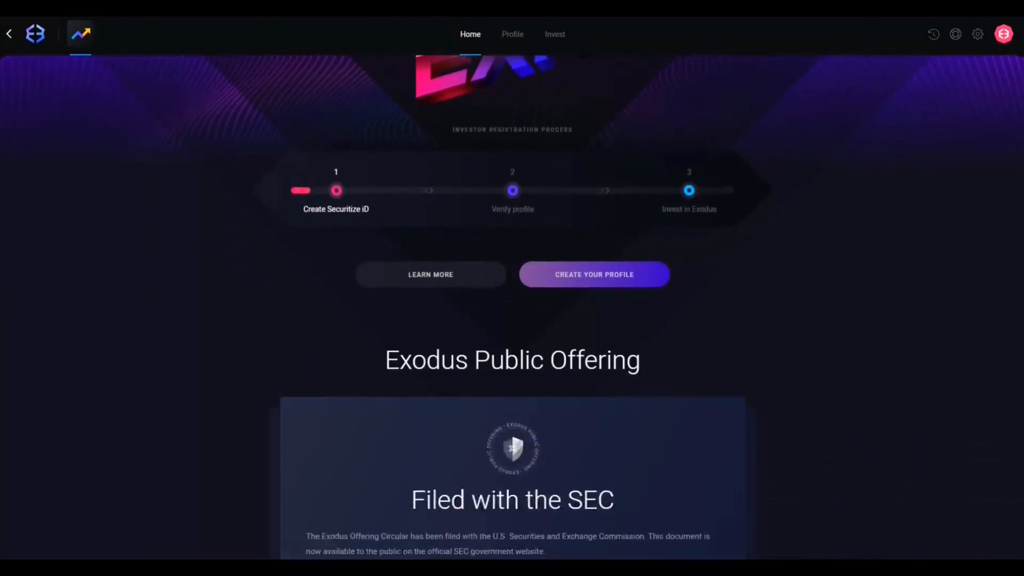
scroll("down", 3)
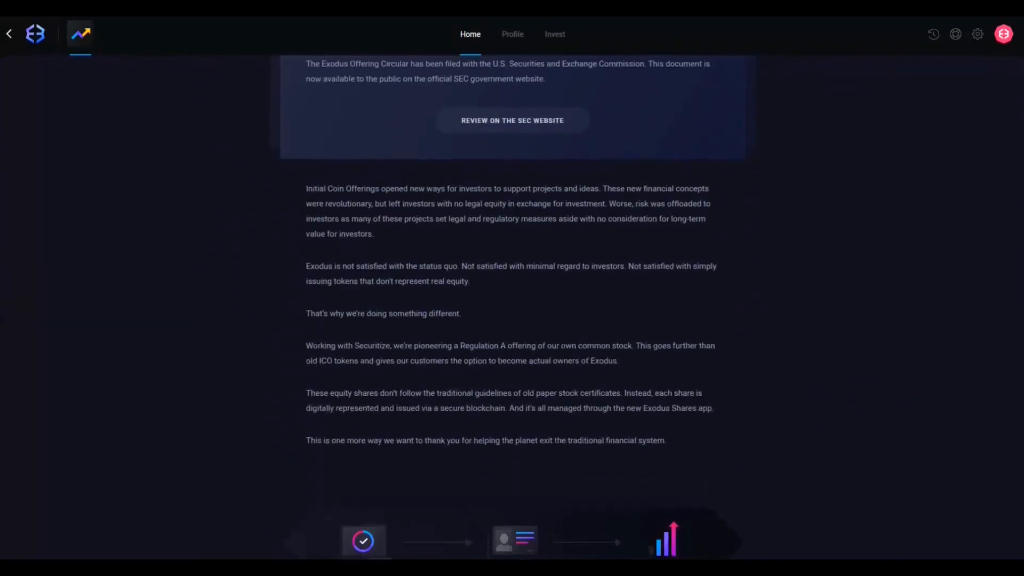
scroll("down", 3)
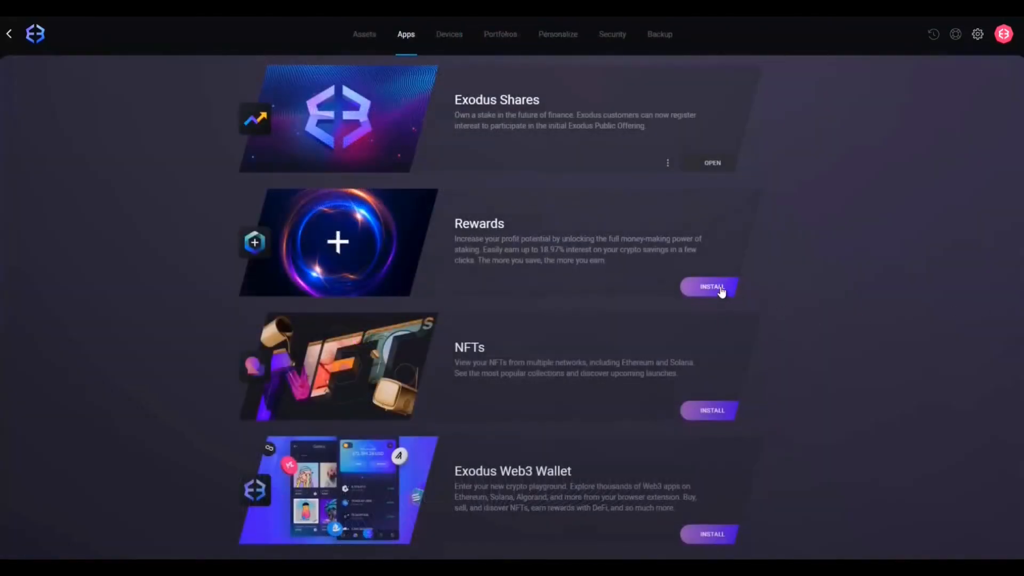
Install Rewards and calculate Solana staking profit for a 10 SOL deposit over 12 months
left_click(711, 286)
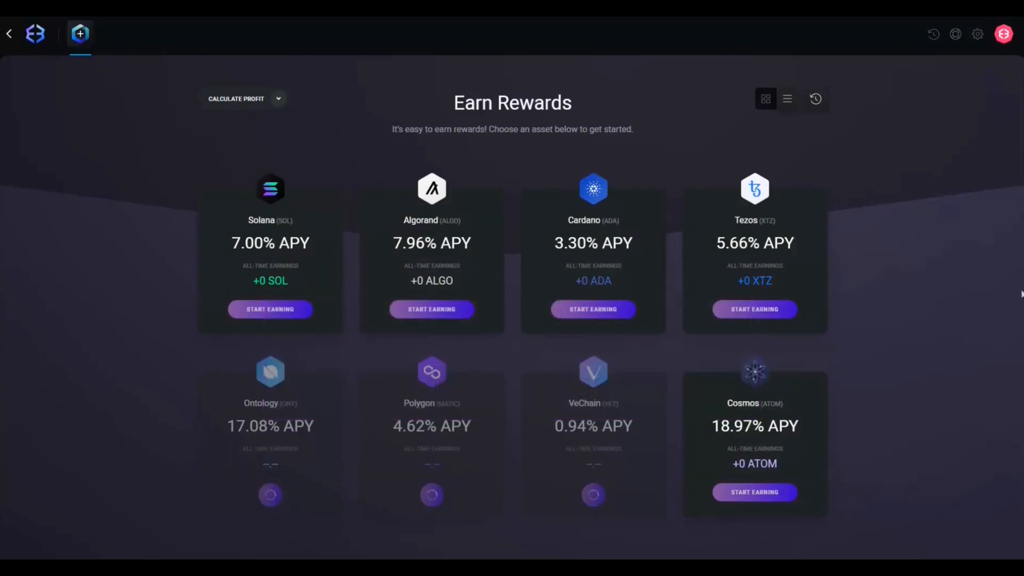
mouse_move(936, 276)
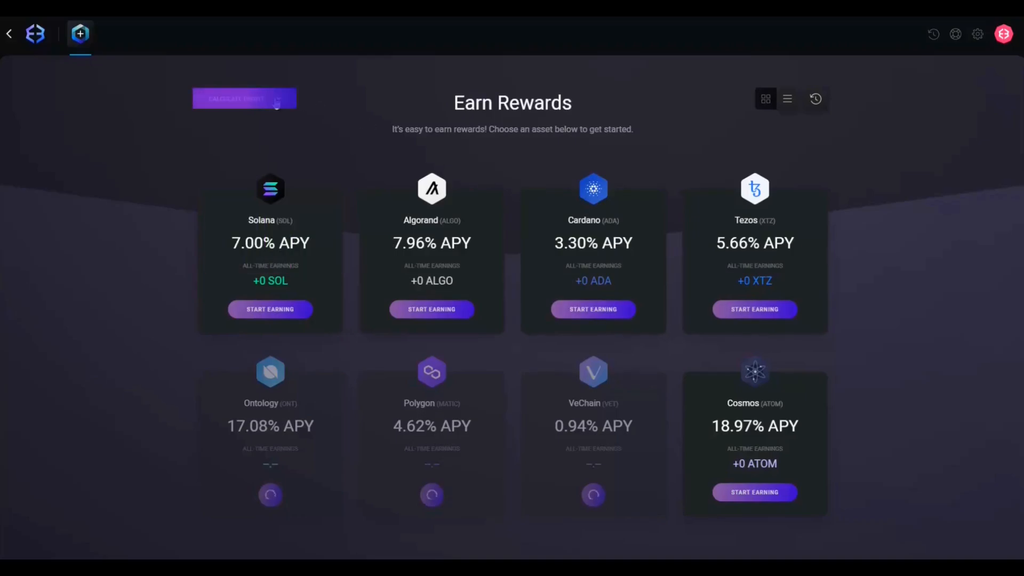
left_click(244, 98)
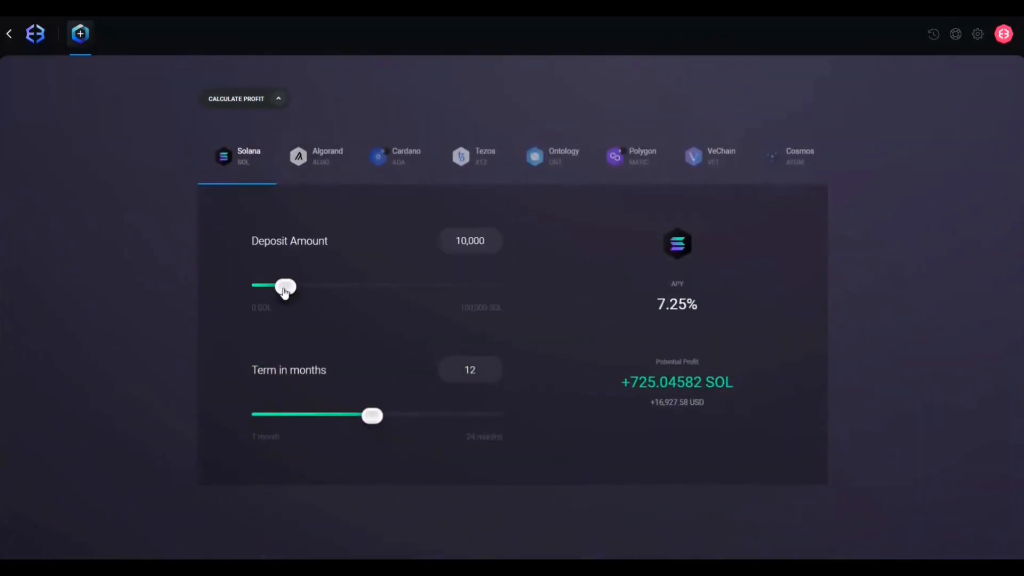
left_click_drag(286, 286, 270, 286)
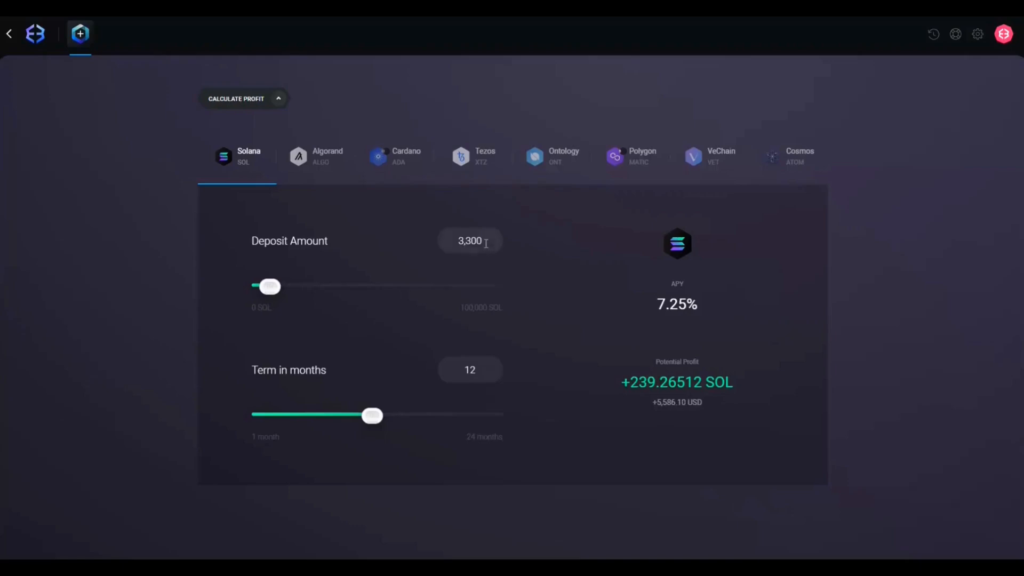
type("10")
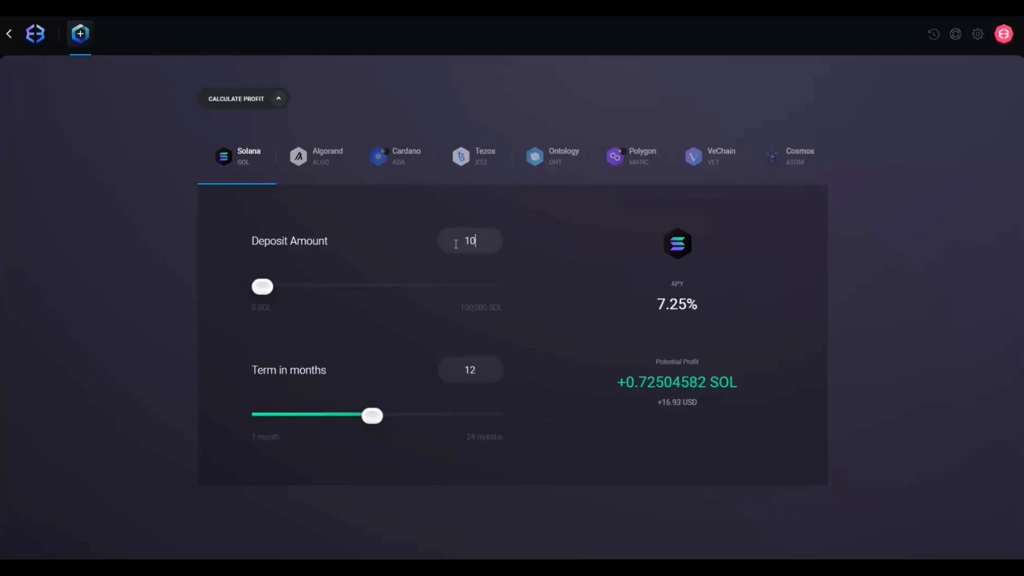
mouse_move(404, 372)
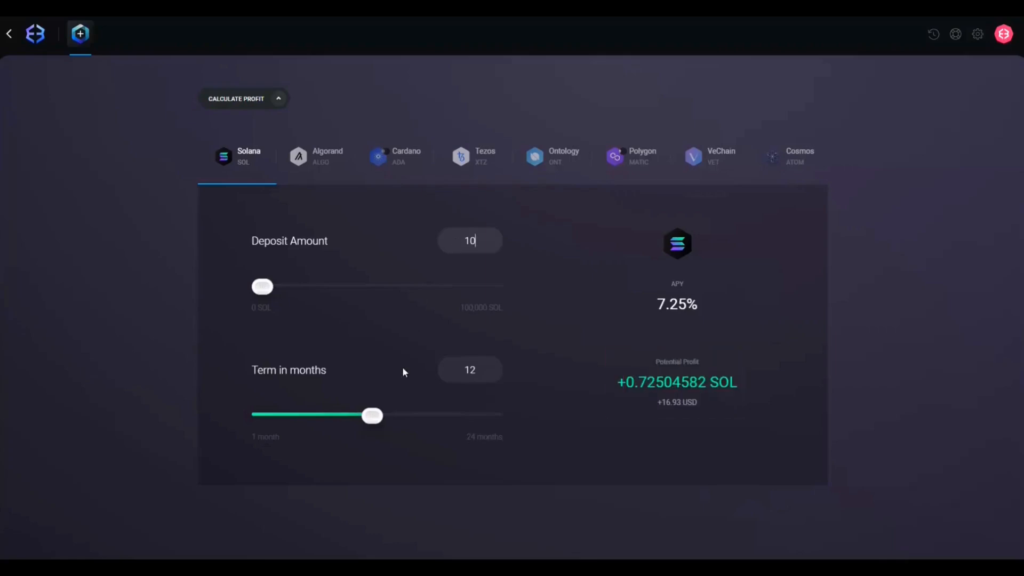
mouse_move(396, 370)
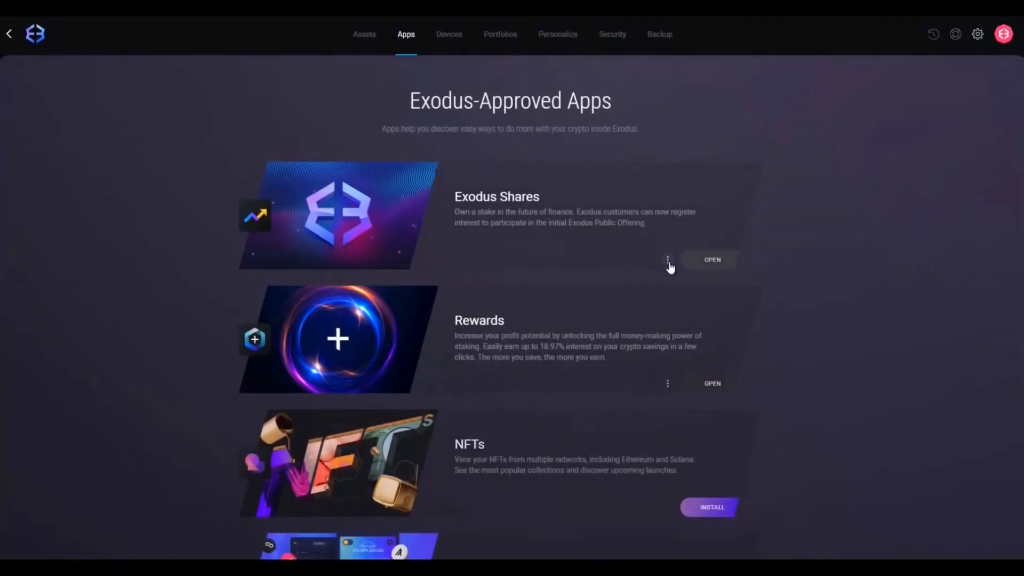
Uninstall Exodus Shares, install and view the NFTs gallery, then install Exodus Web3 Wallet
left_click(668, 259)
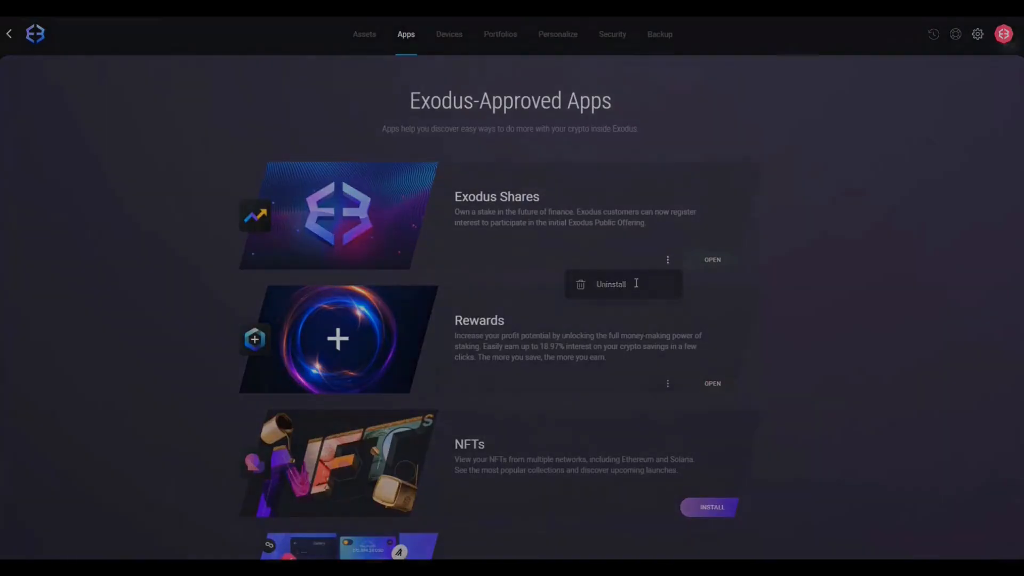
scroll("down", 3)
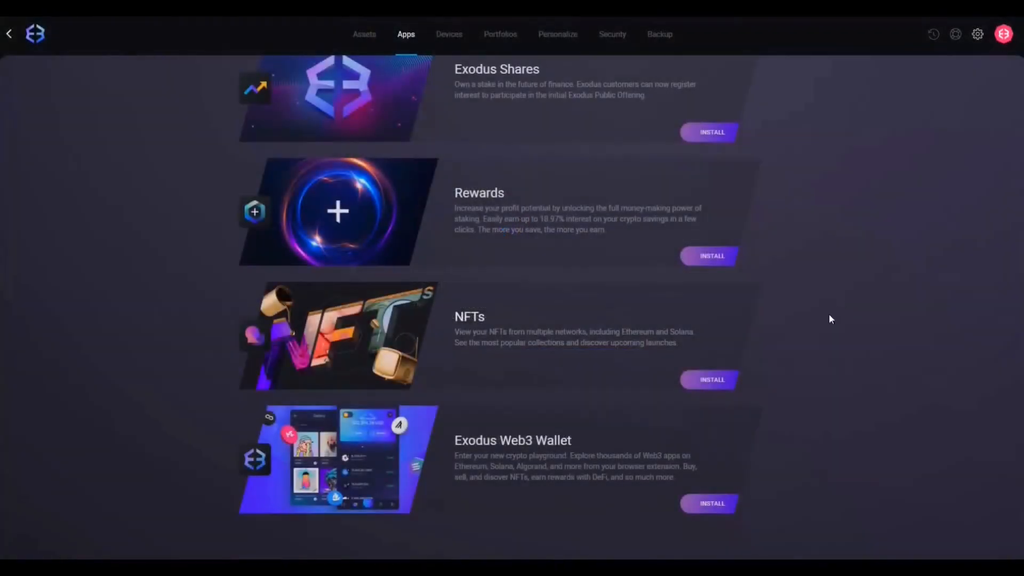
left_click(709, 380)
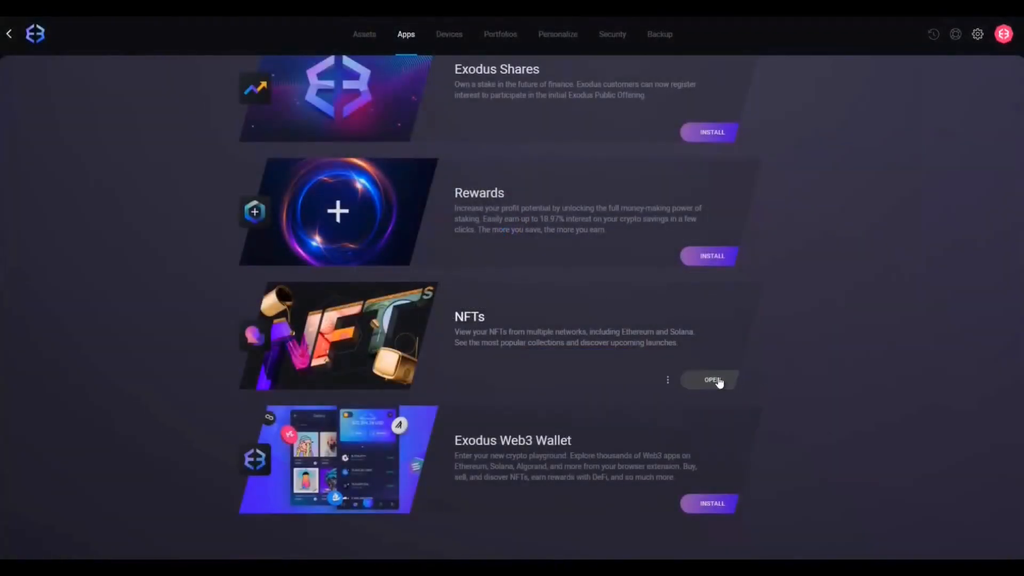
left_click(709, 379)
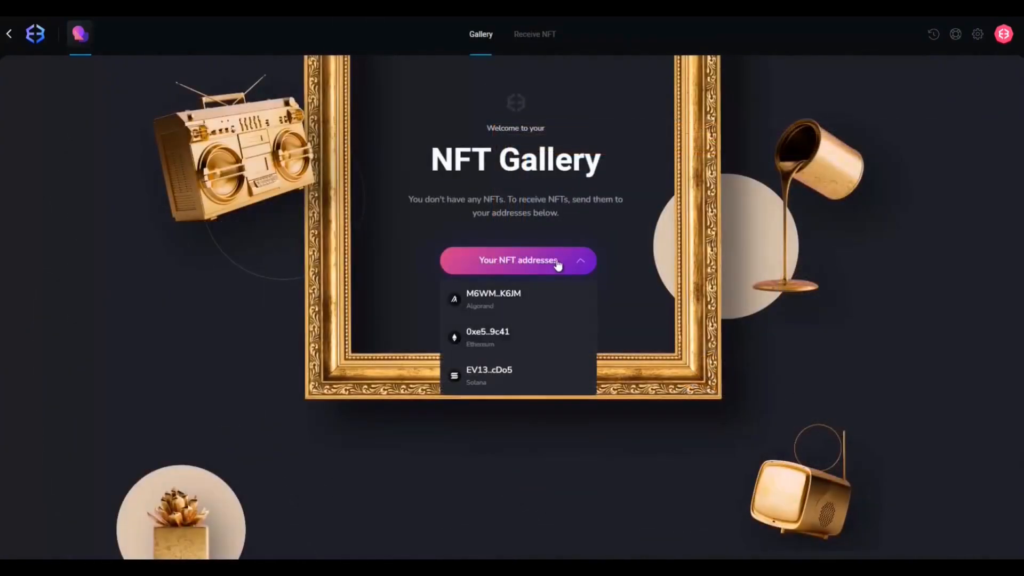
mouse_move(559, 313)
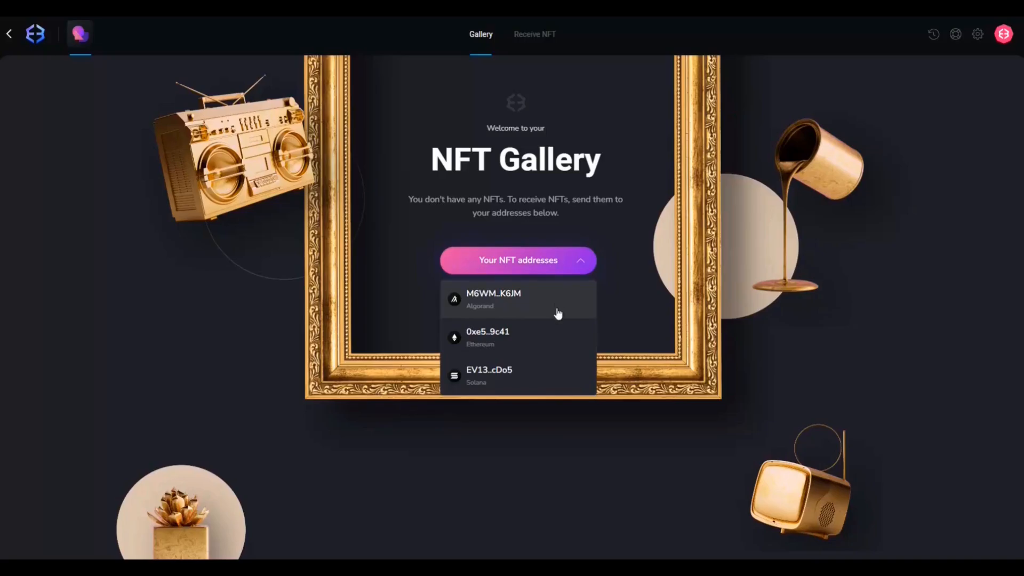
mouse_move(566, 386)
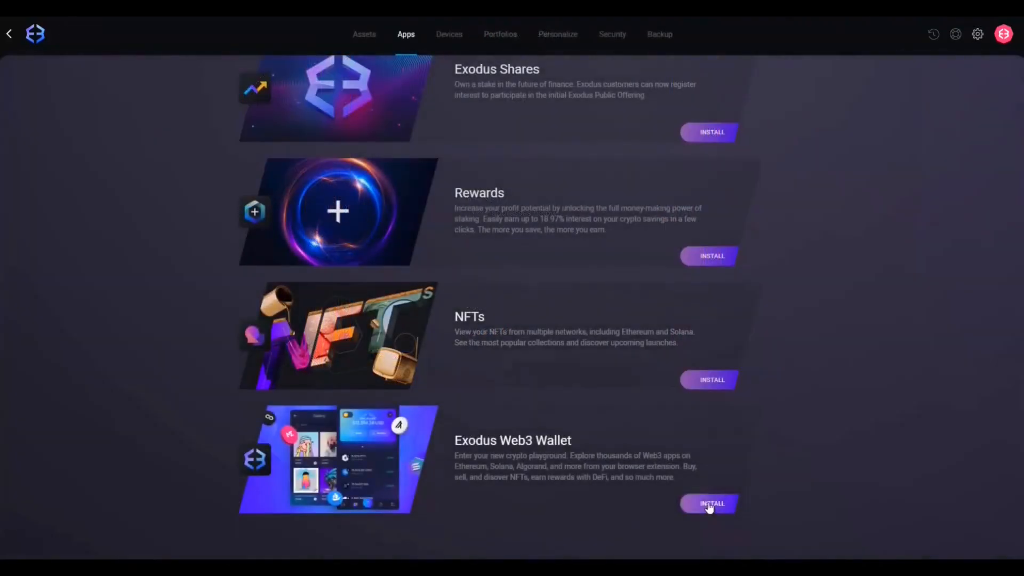
left_click(712, 503)
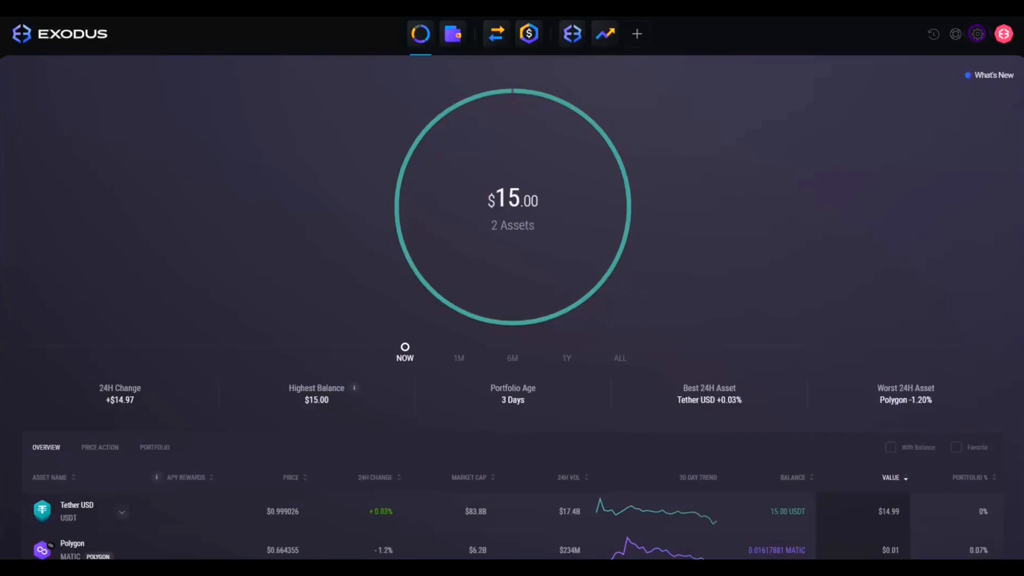
mouse_move(978, 34)
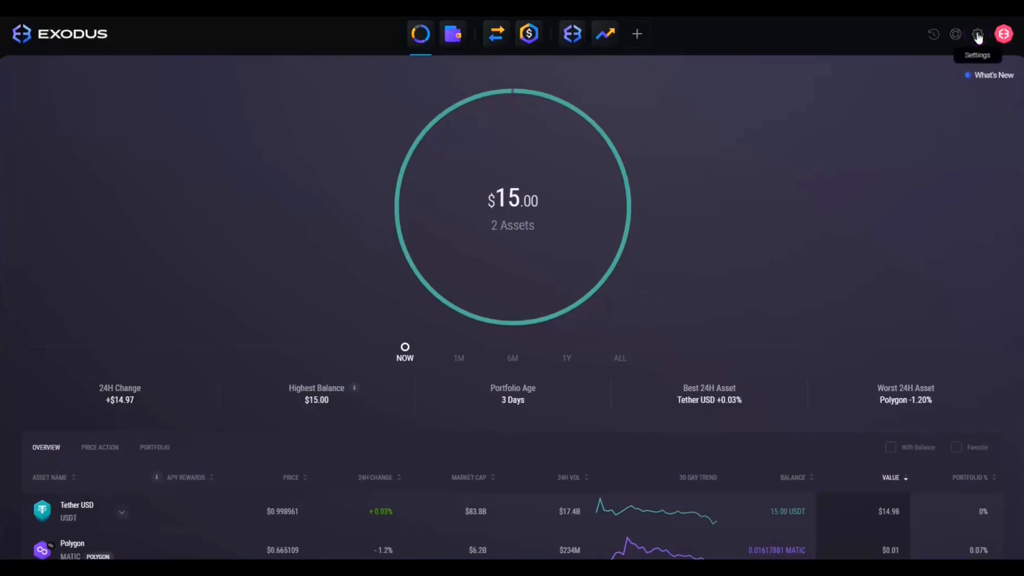
Set the wallet's Auto-Lock to 5 minutes in Security settings
left_click(977, 34)
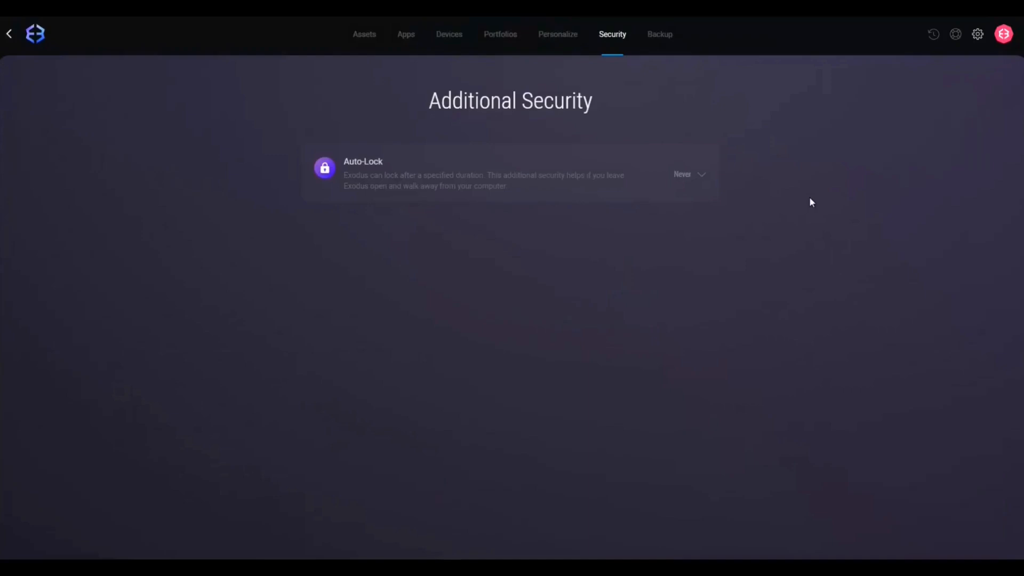
mouse_move(815, 200)
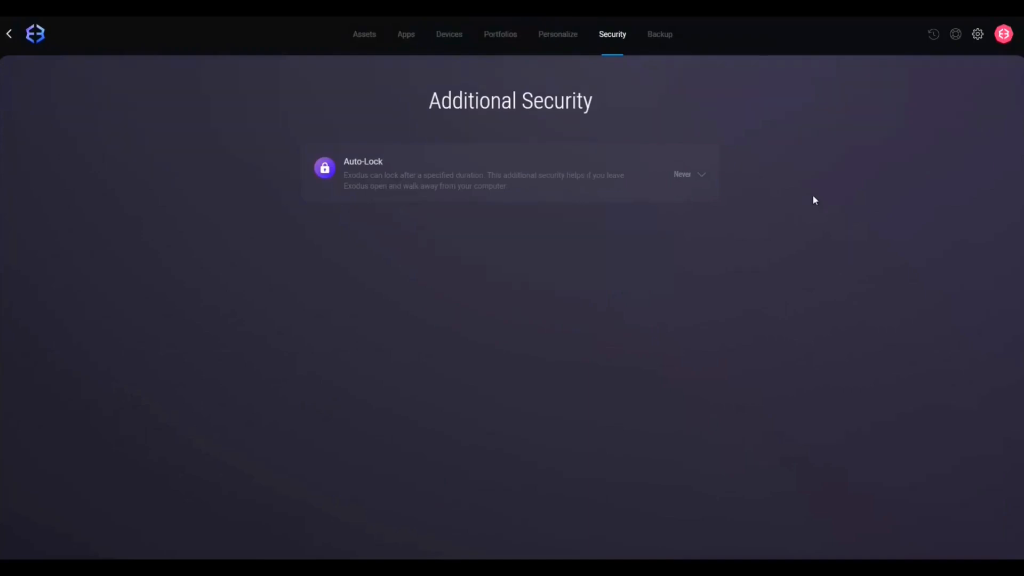
left_click(703, 175)
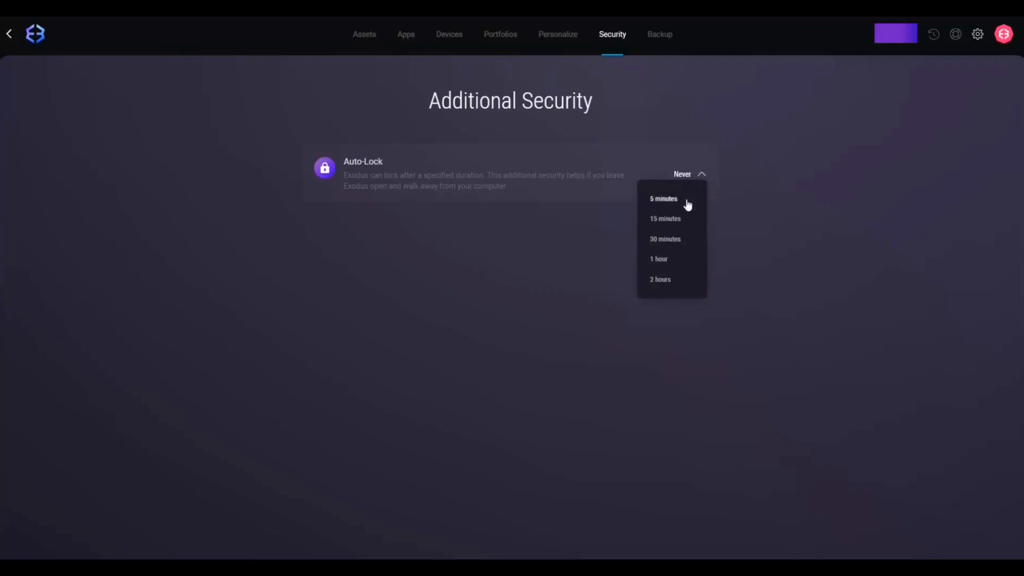
left_click(664, 198)
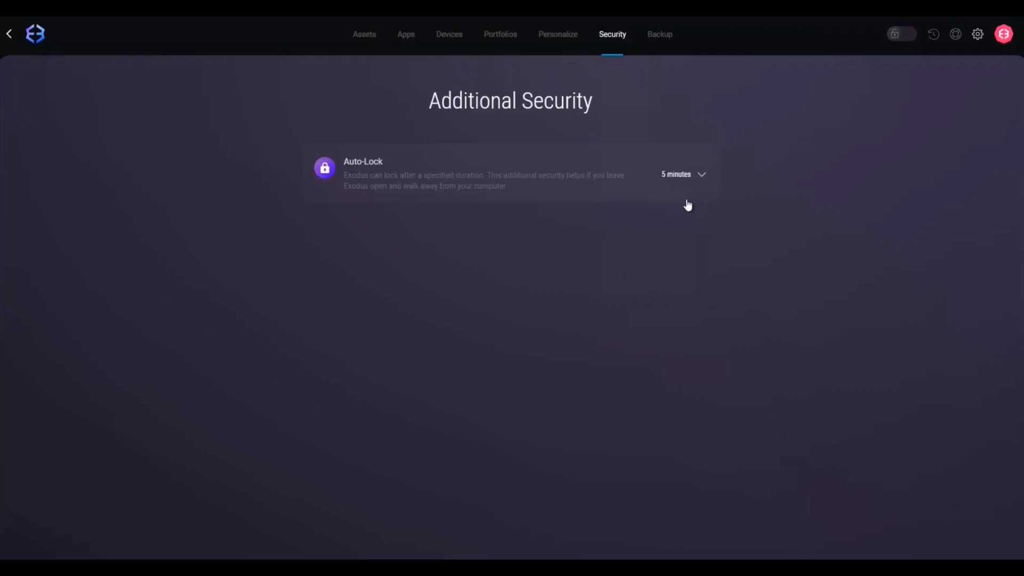
mouse_move(907, 55)
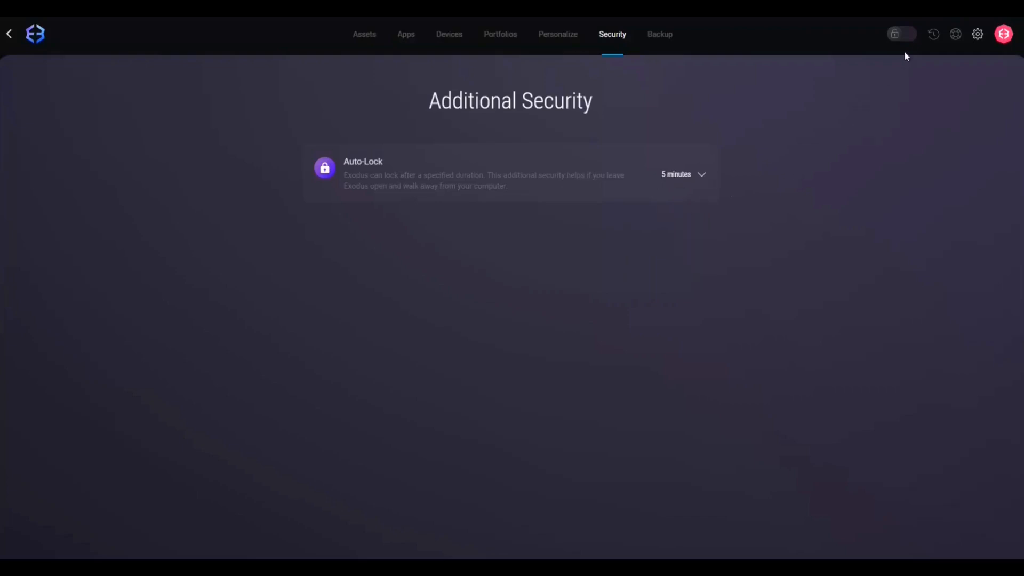
Lock the wallet, then unlock it again with the password
left_click(899, 34)
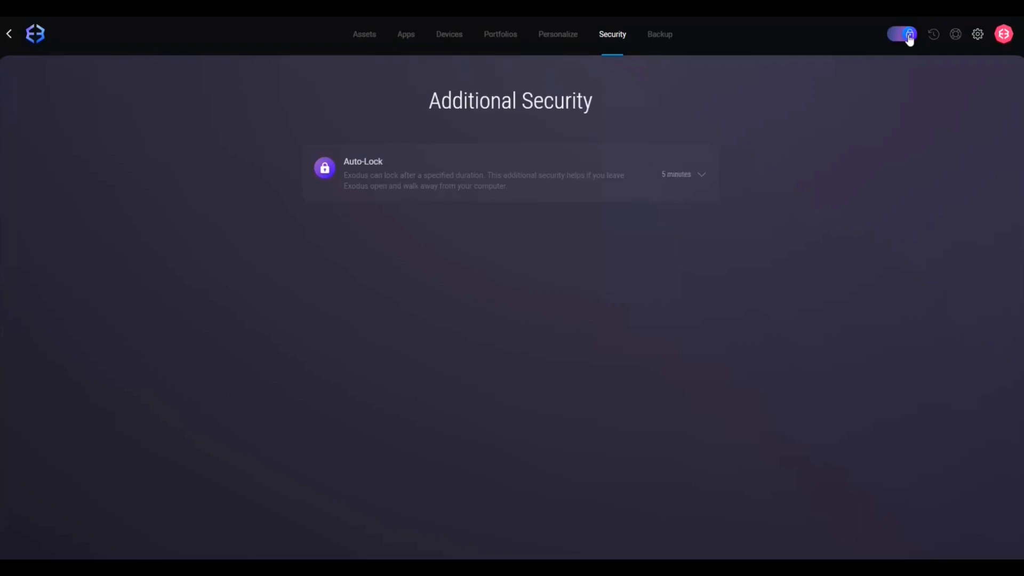
left_click(910, 34)
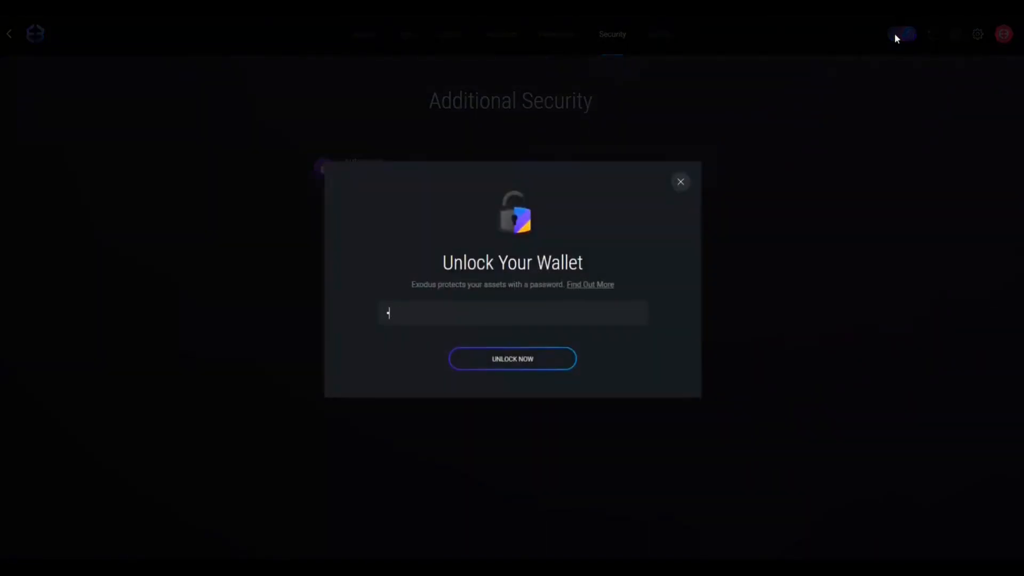
type("password")
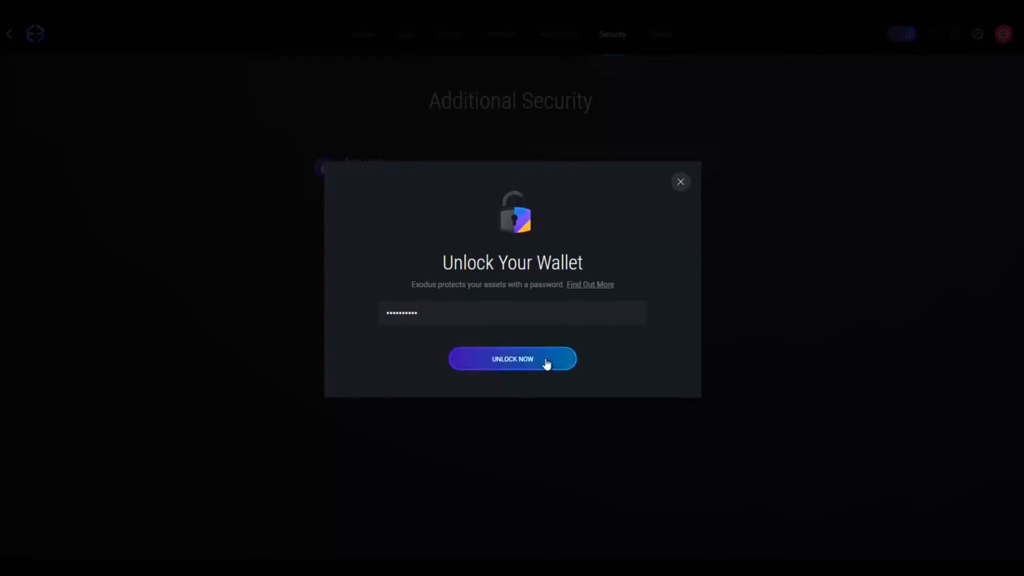
left_click(513, 359)
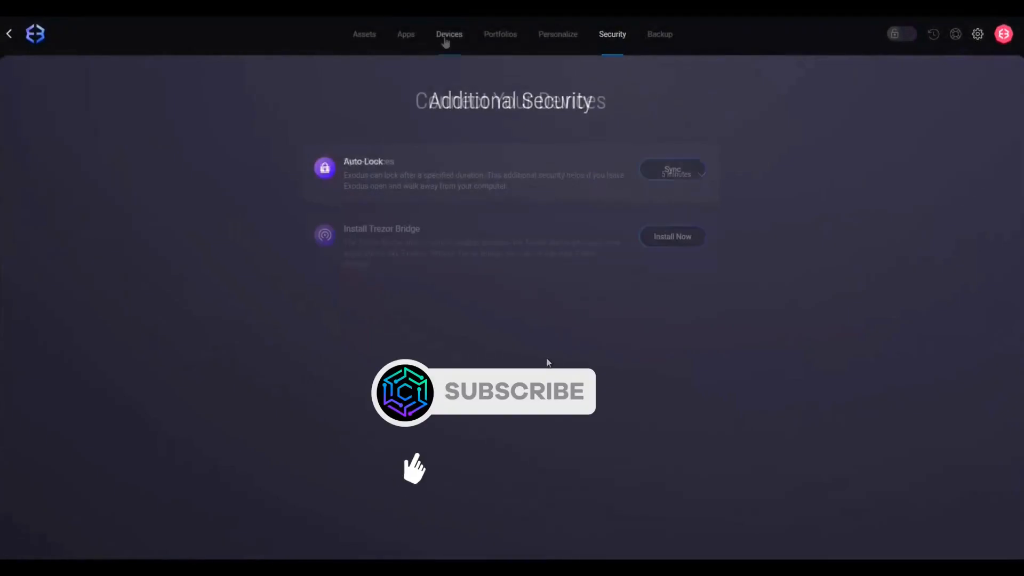
Show the Devices settings page with device syncing and Trezor Bridge install
left_click(448, 34)
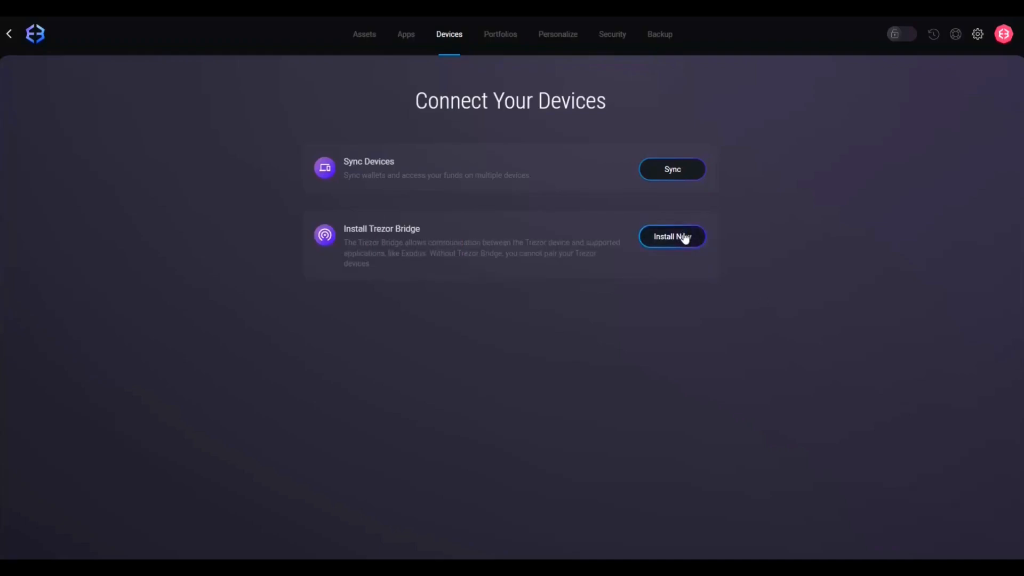
Install Trezor Bridge, enter and confirm the Trezor PIN, and continue to its portfolio
left_click(673, 236)
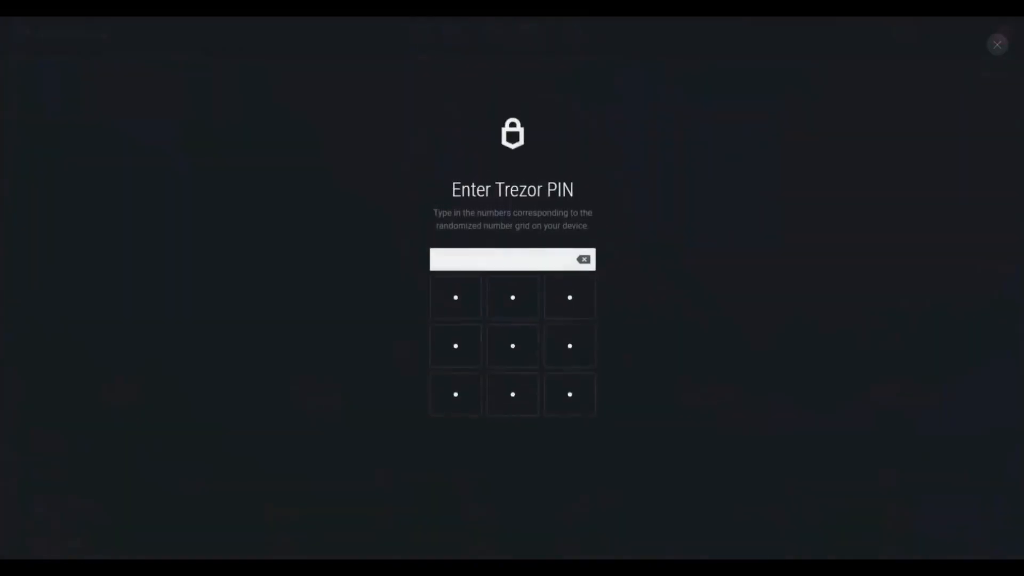
left_click(512, 345)
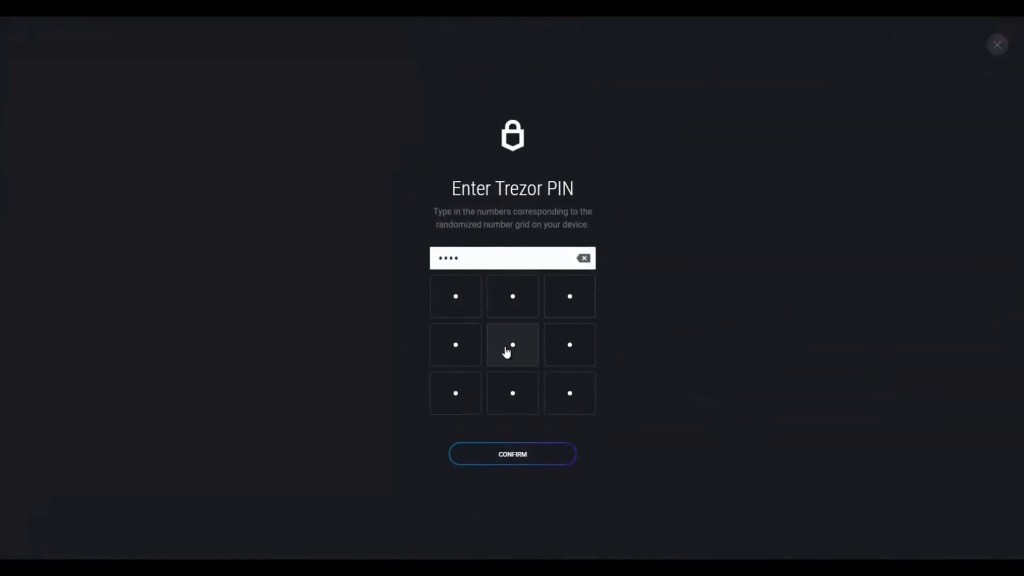
left_click(513, 454)
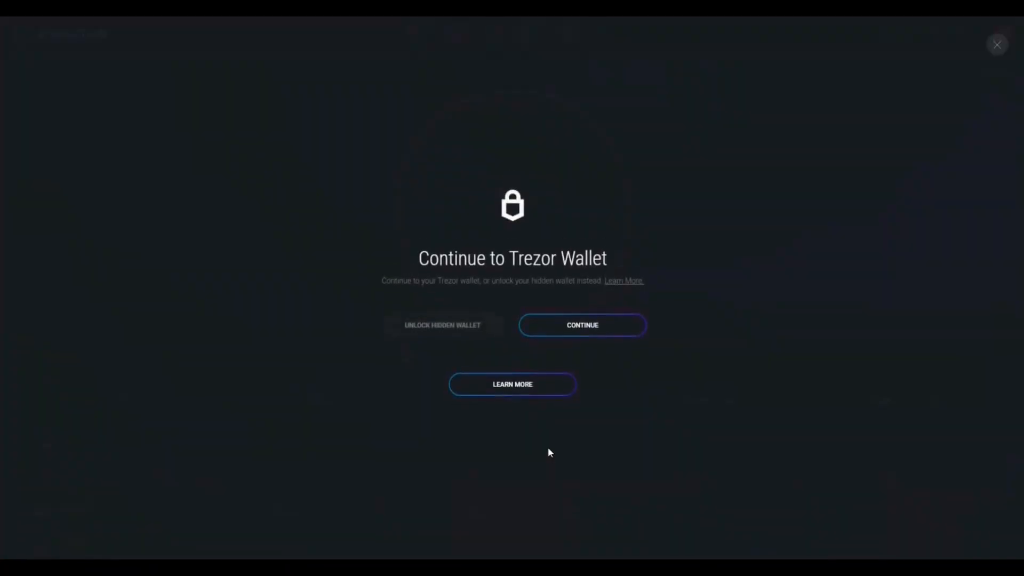
mouse_move(459, 330)
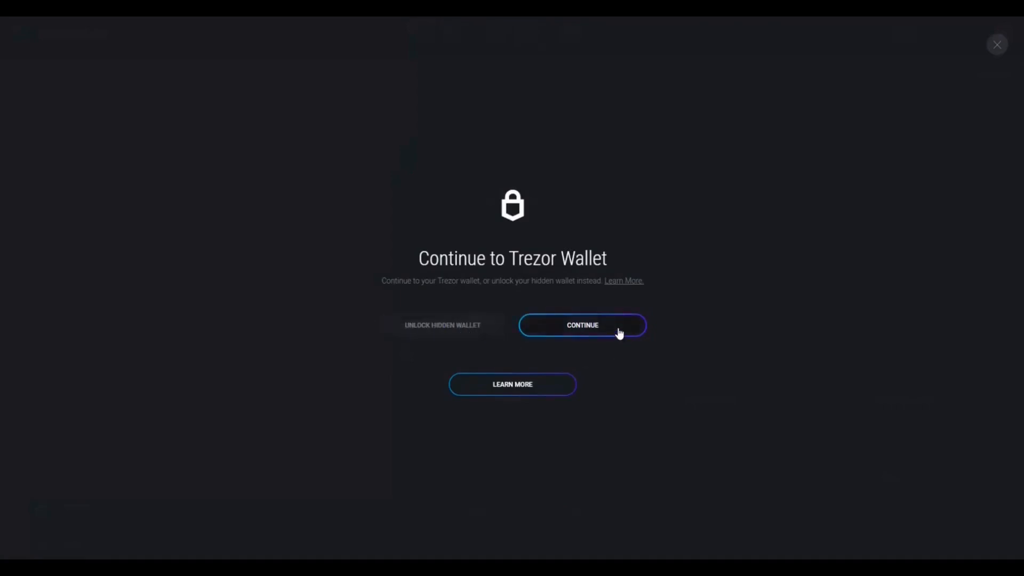
left_click(583, 325)
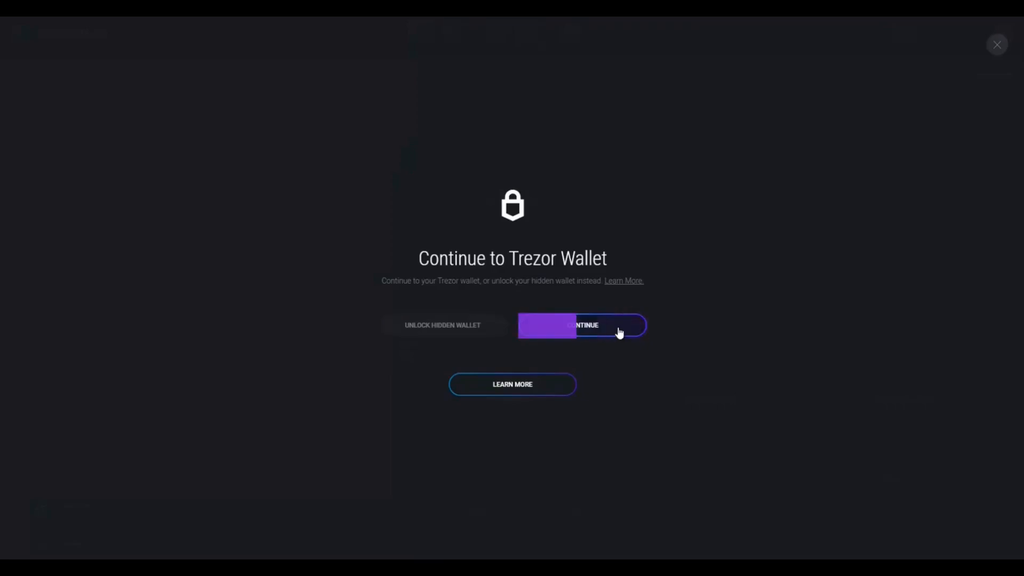
left_click(583, 325)
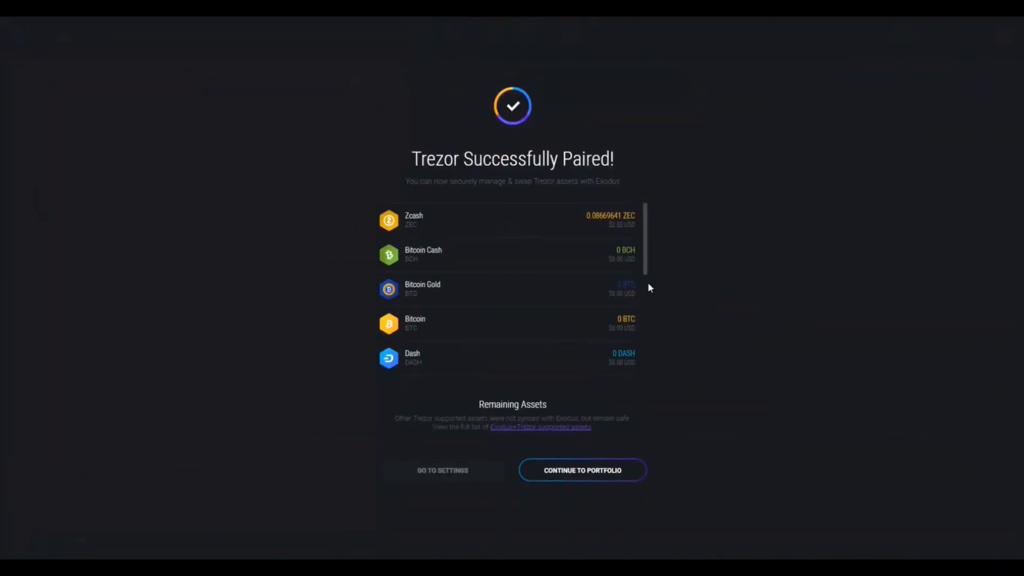
scroll("down", 3)
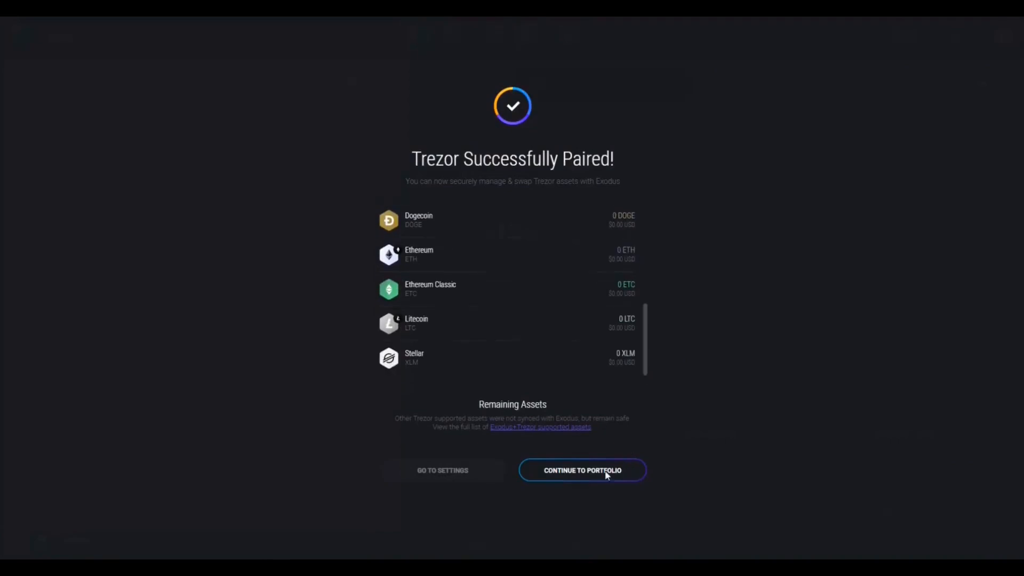
left_click(582, 470)
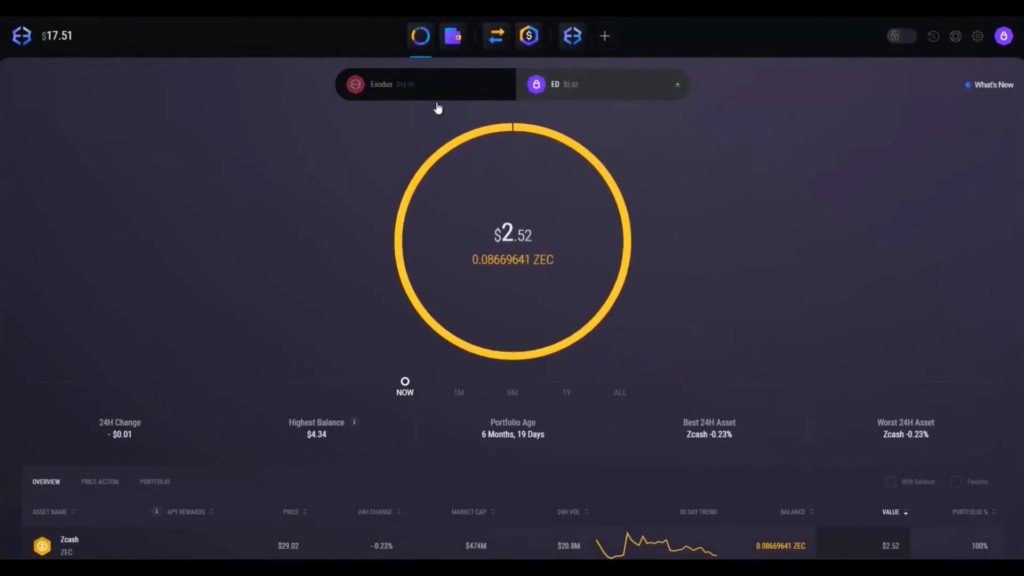
Switch between the Exodus and ED portfolios, then open the Trezor's Zcash wallet page
left_click(420, 86)
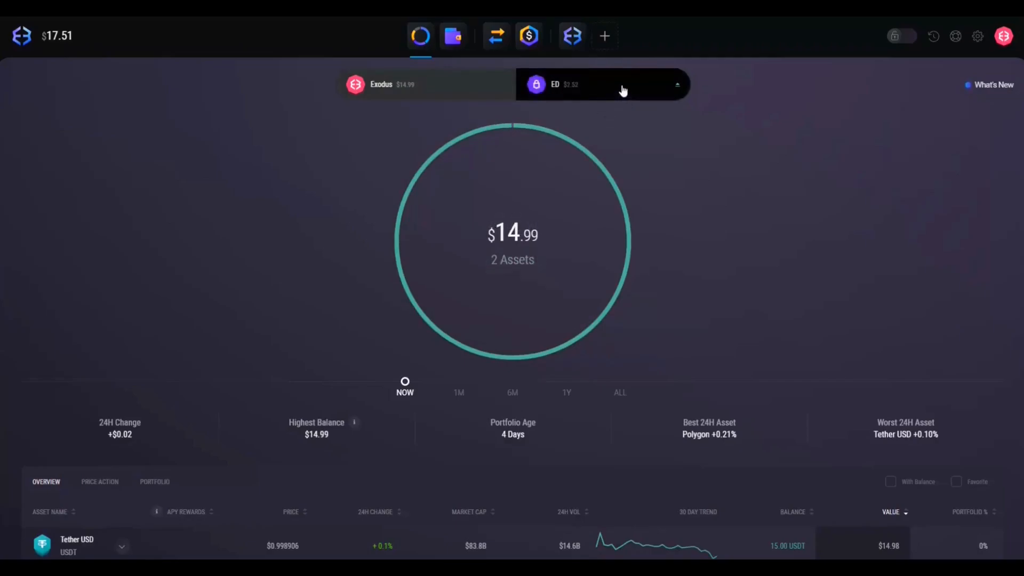
left_click(622, 86)
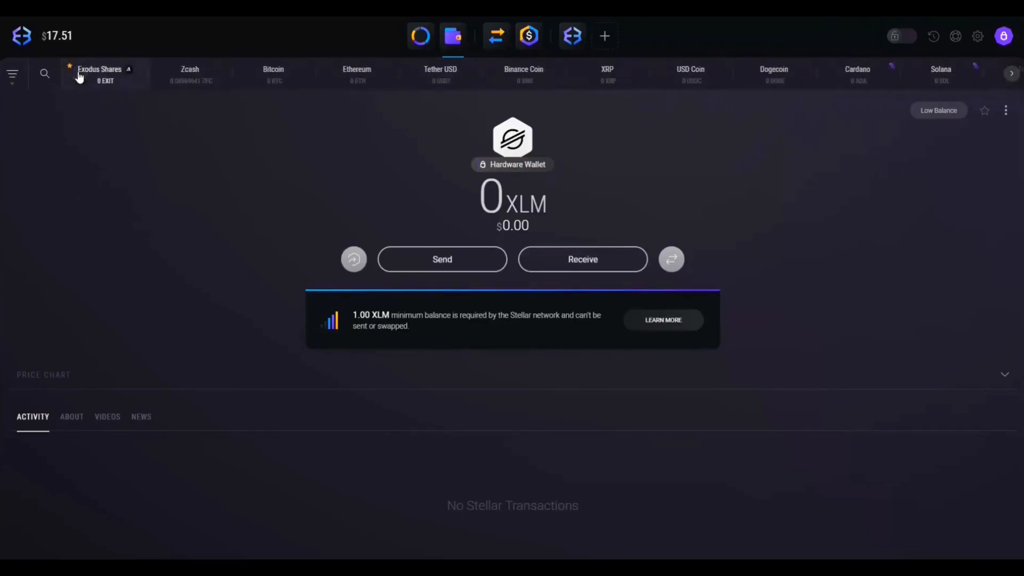
mouse_move(422, 36)
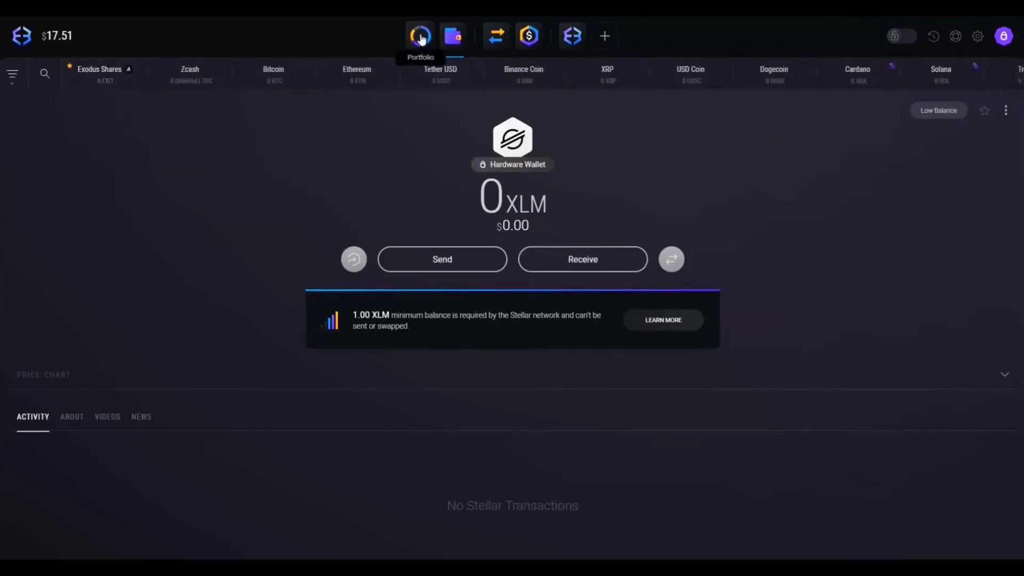
left_click(420, 37)
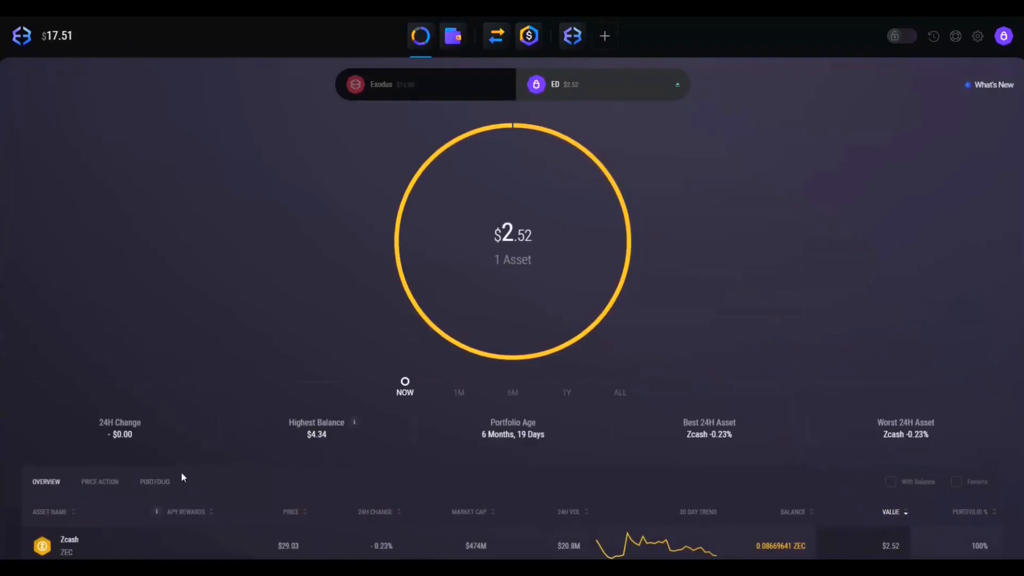
left_click(69, 544)
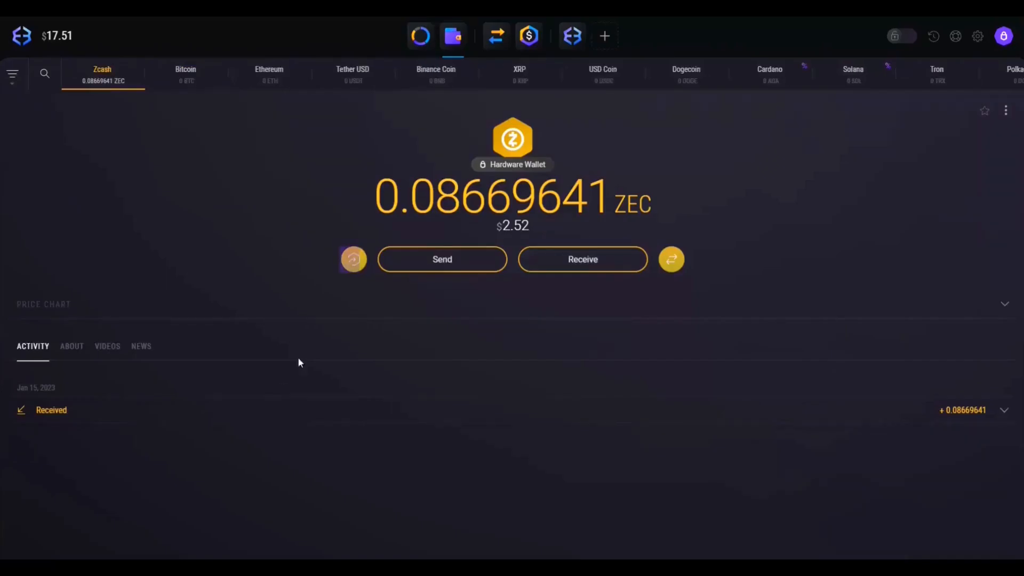
mouse_move(354, 260)
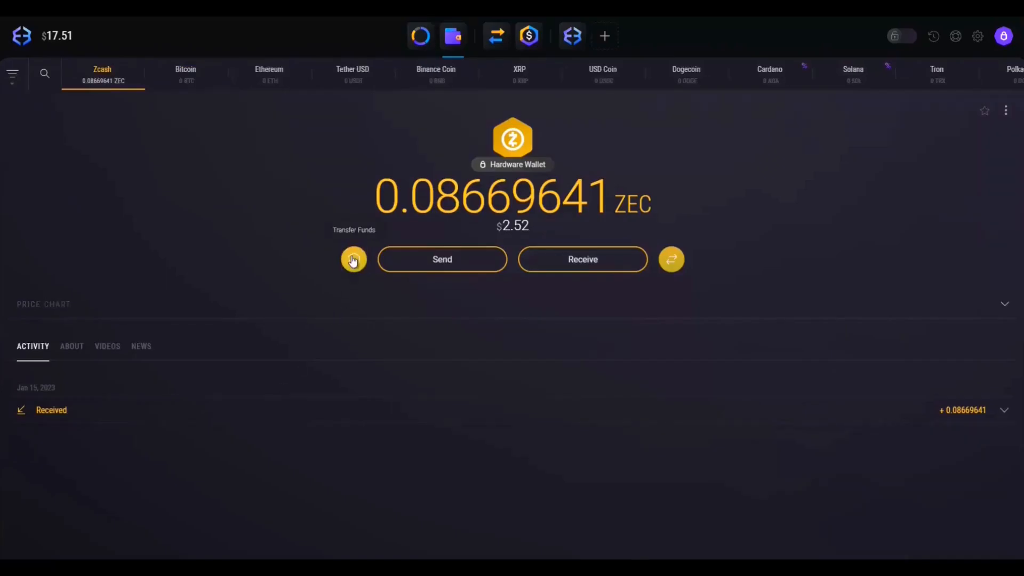
left_click(353, 260)
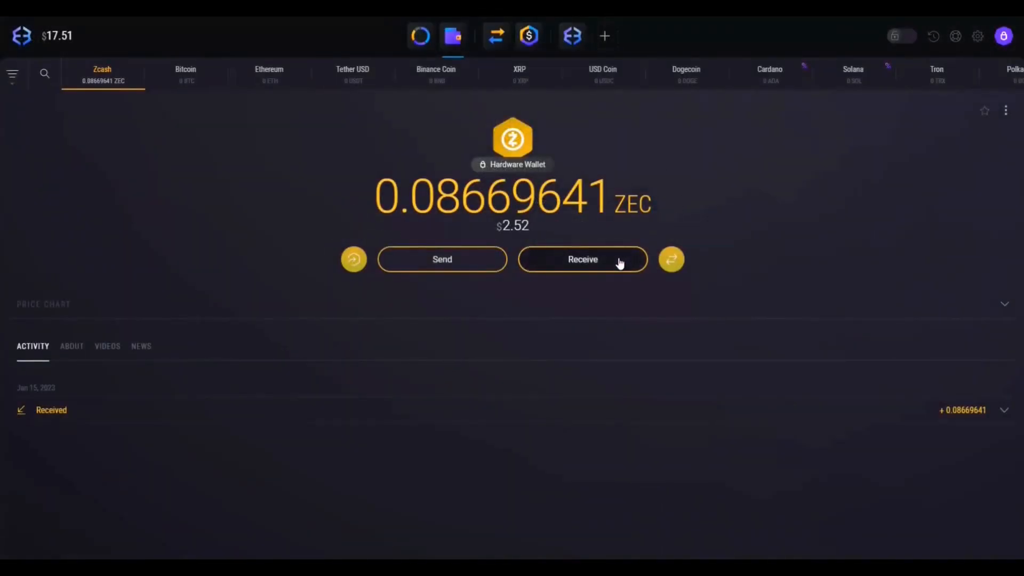
left_click(582, 259)
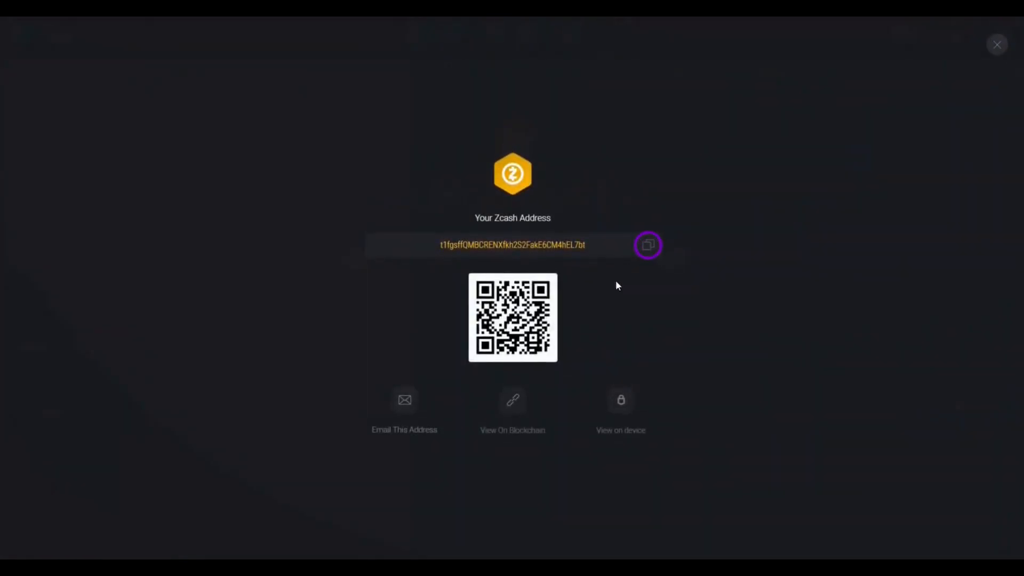
left_click(649, 245)
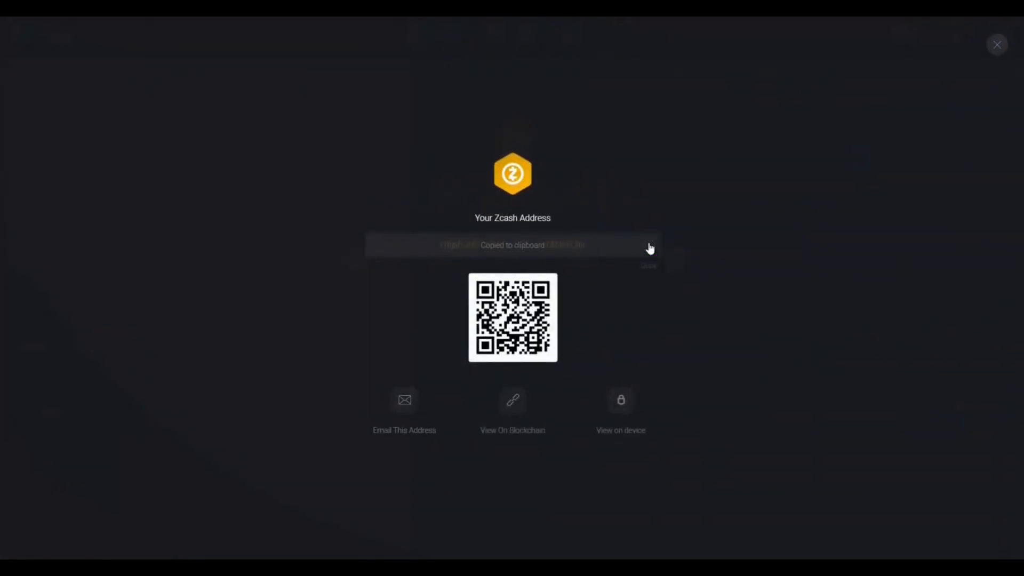
left_click(997, 44)
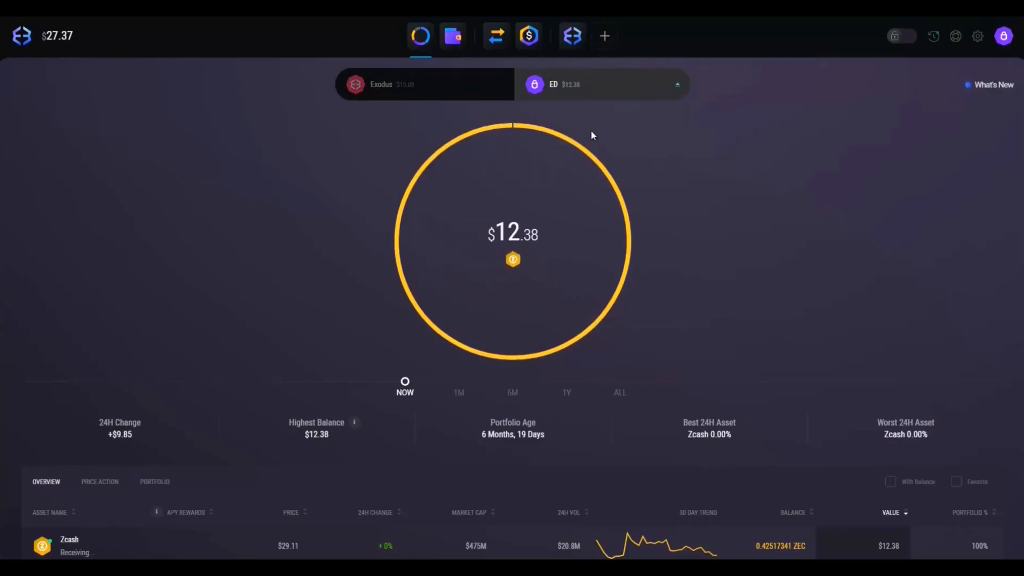
left_click(69, 545)
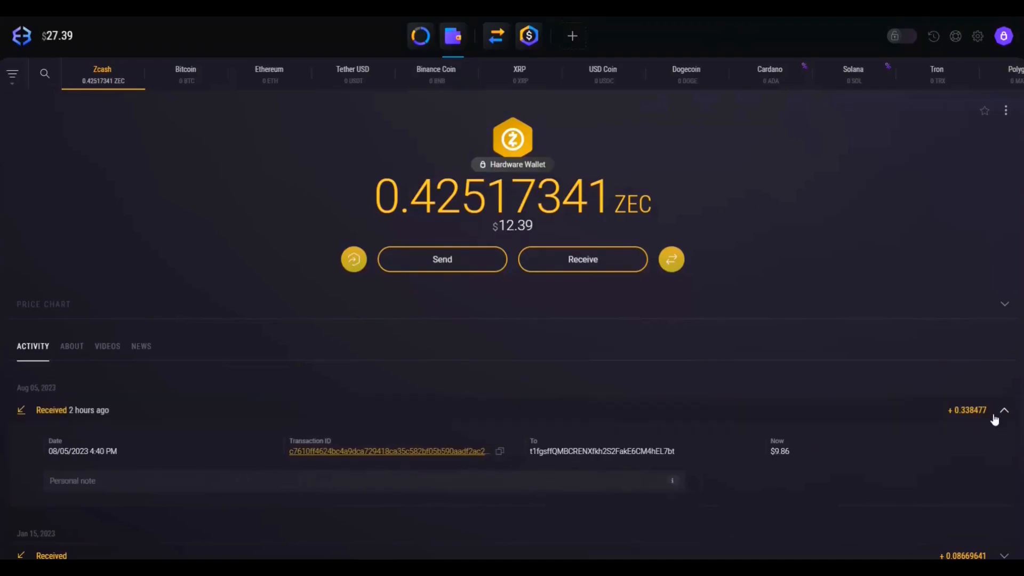
mouse_move(667, 462)
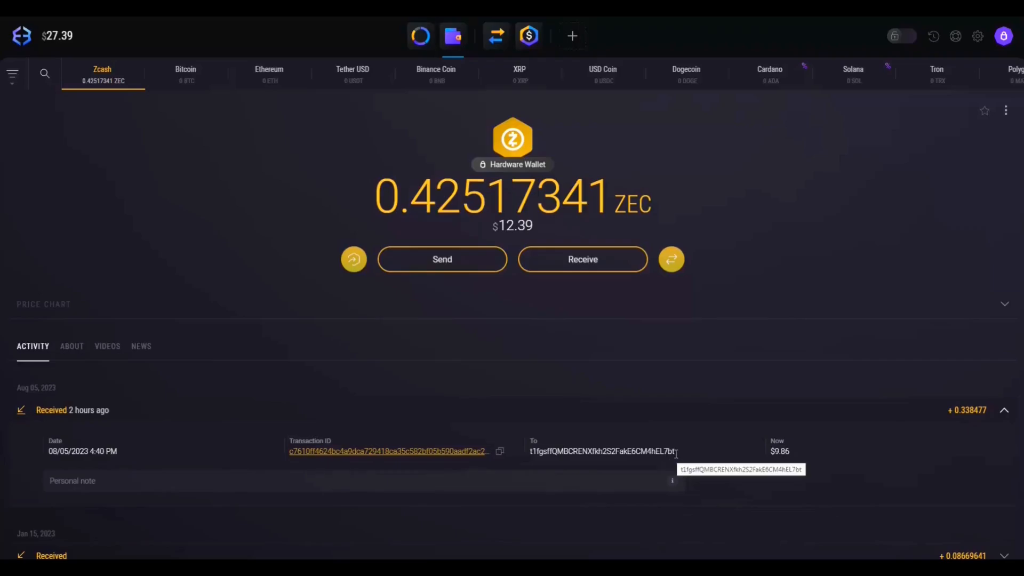
left_click(420, 36)
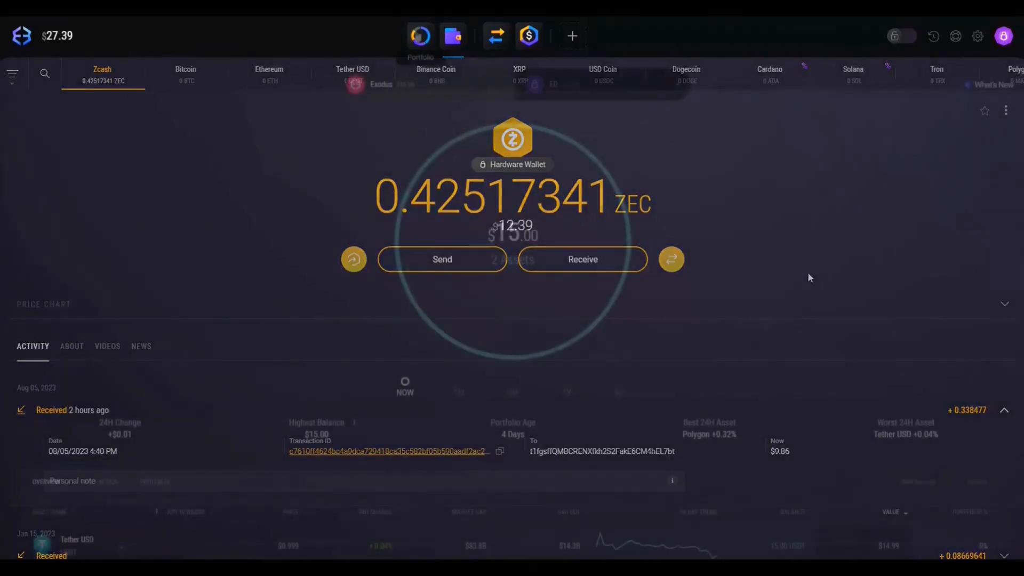
left_click(420, 35)
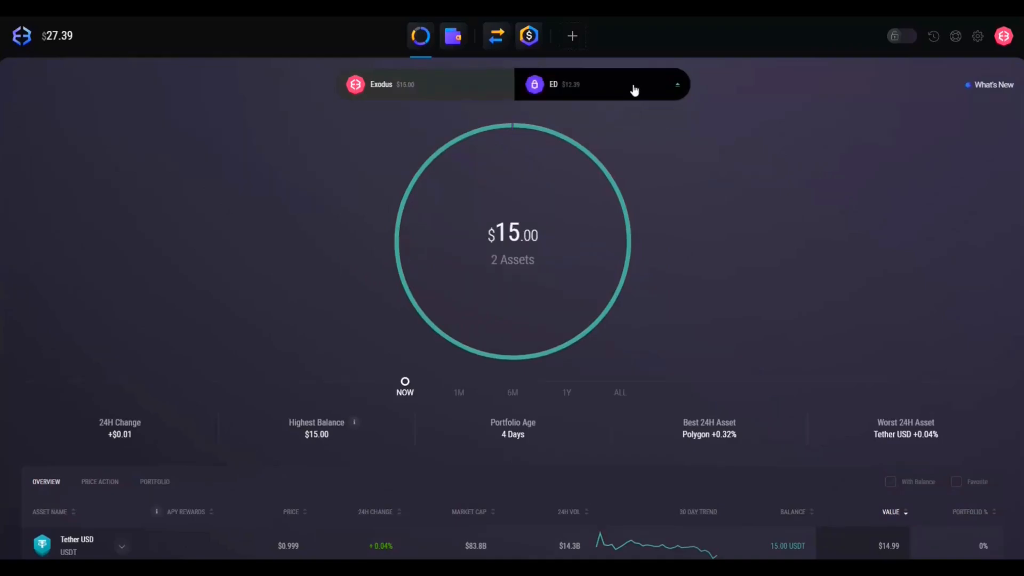
left_click(622, 86)
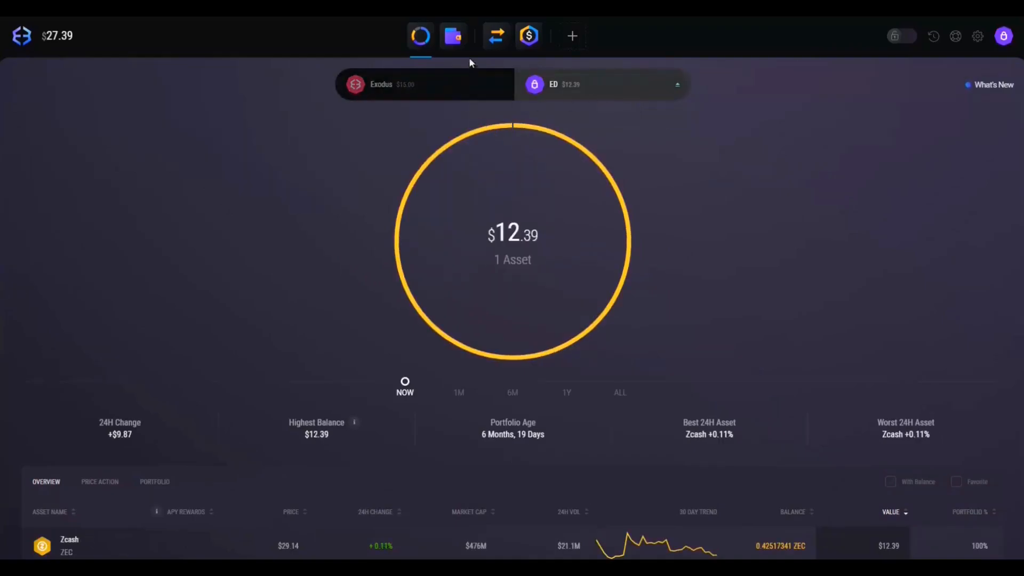
left_click(454, 36)
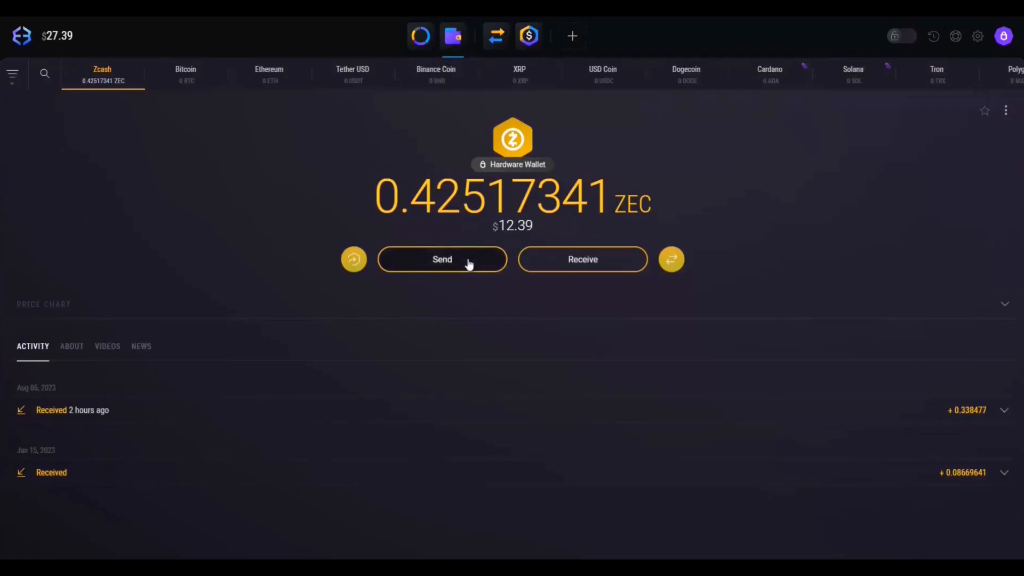
left_click(442, 260)
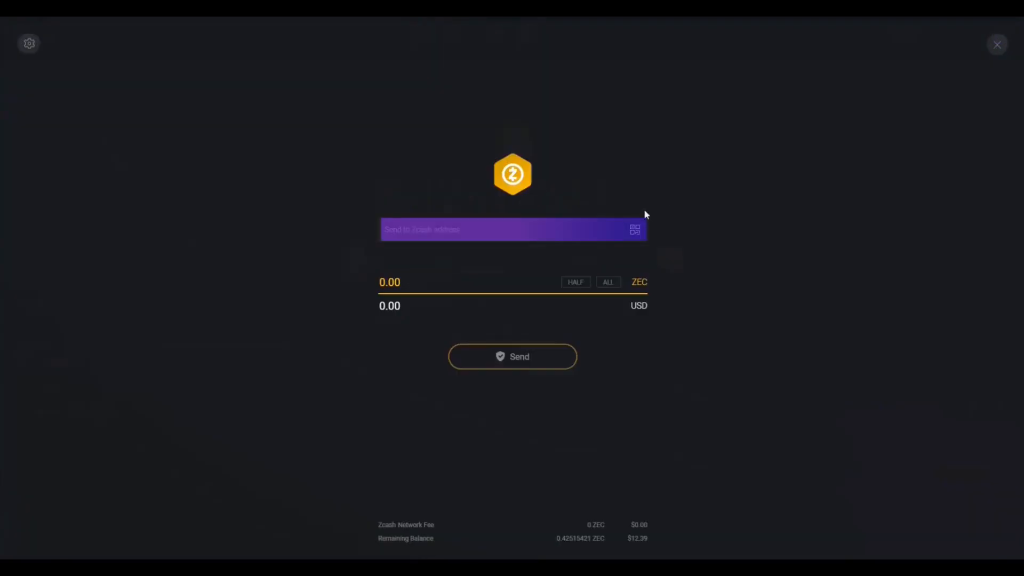
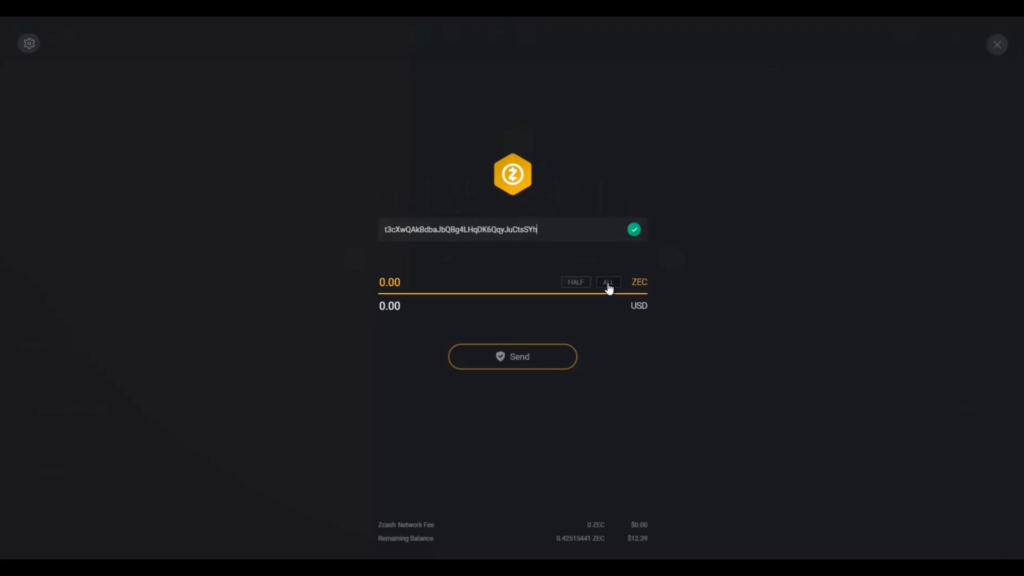
type("0.2")
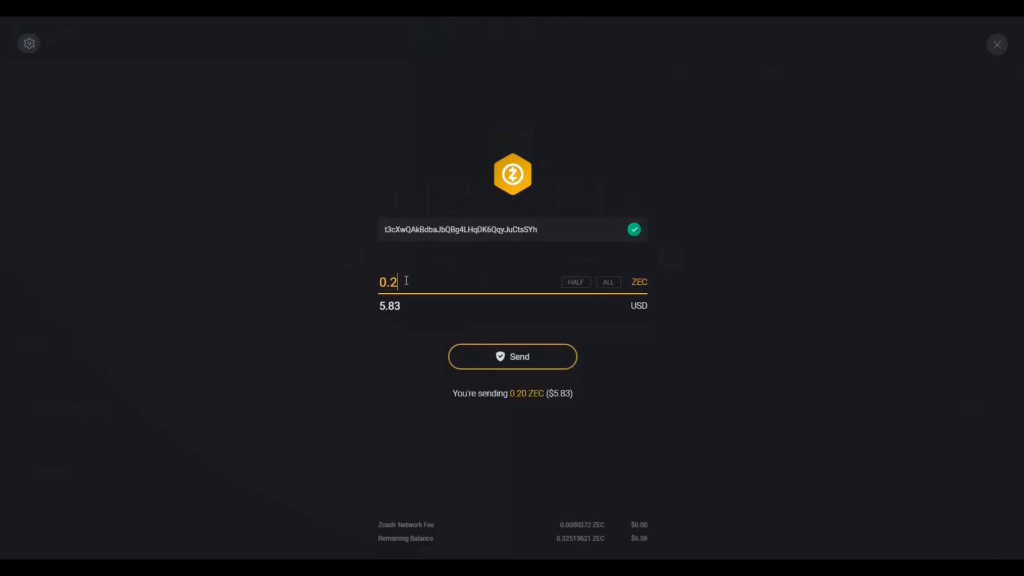
left_click(608, 282)
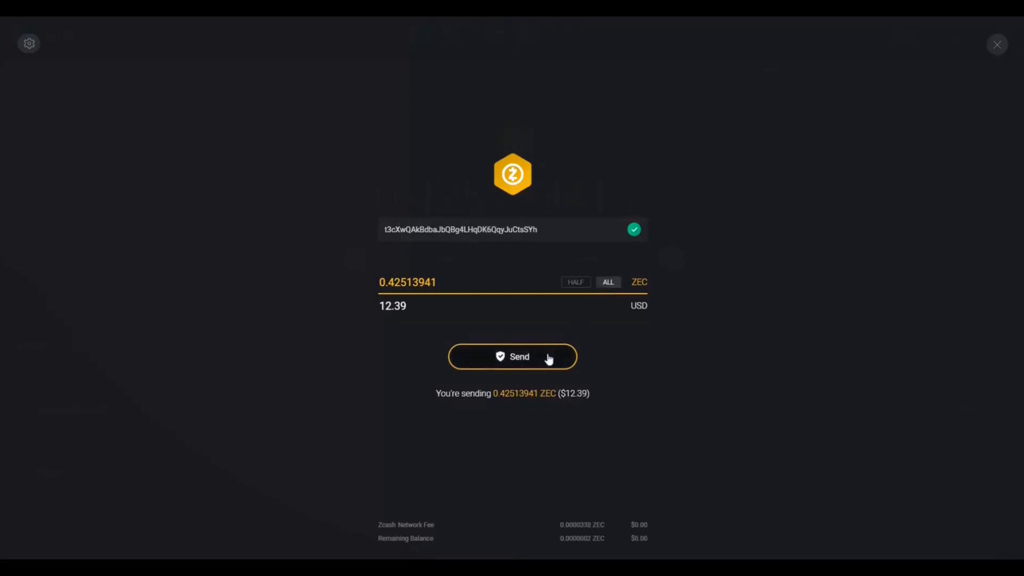
left_click(512, 357)
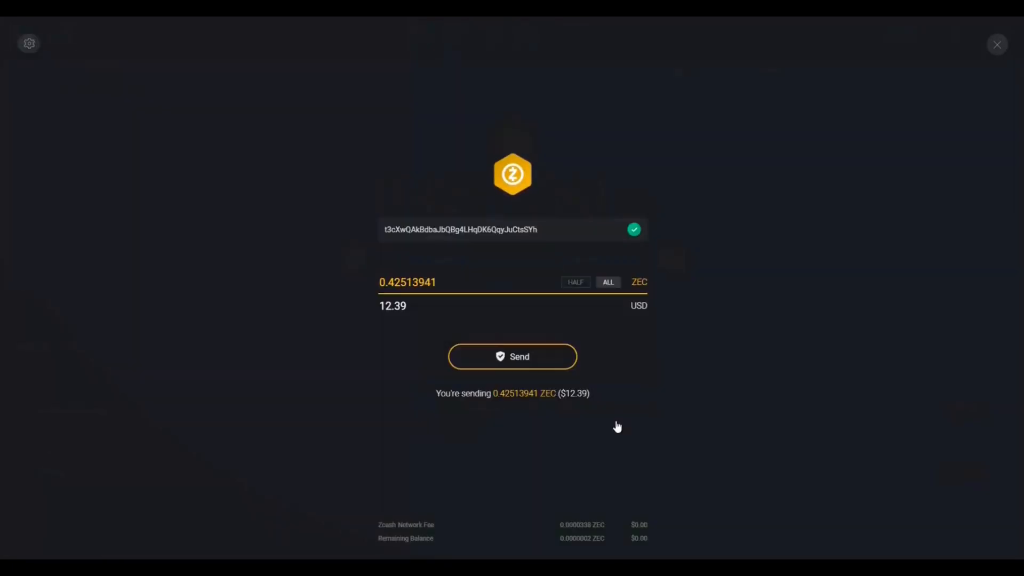
left_click(512, 356)
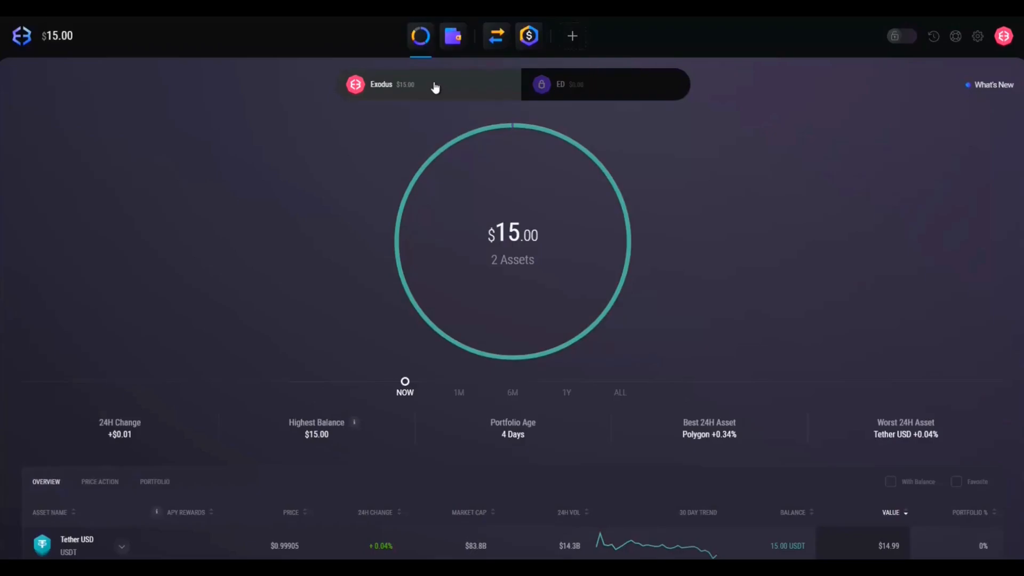
mouse_move(453, 36)
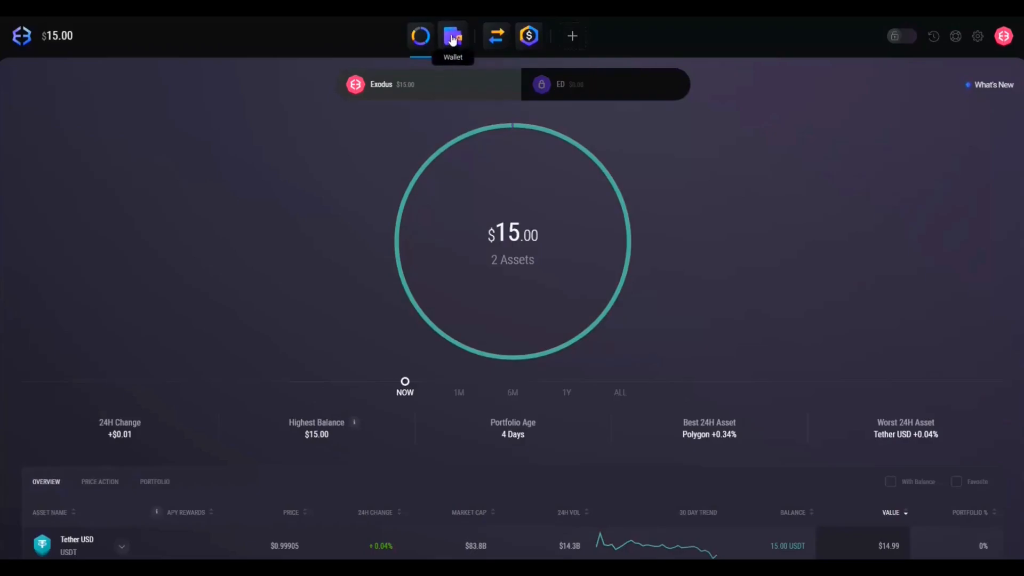
Start a send of the 15 USDT Tether balance on the Polygon network
left_click(452, 36)
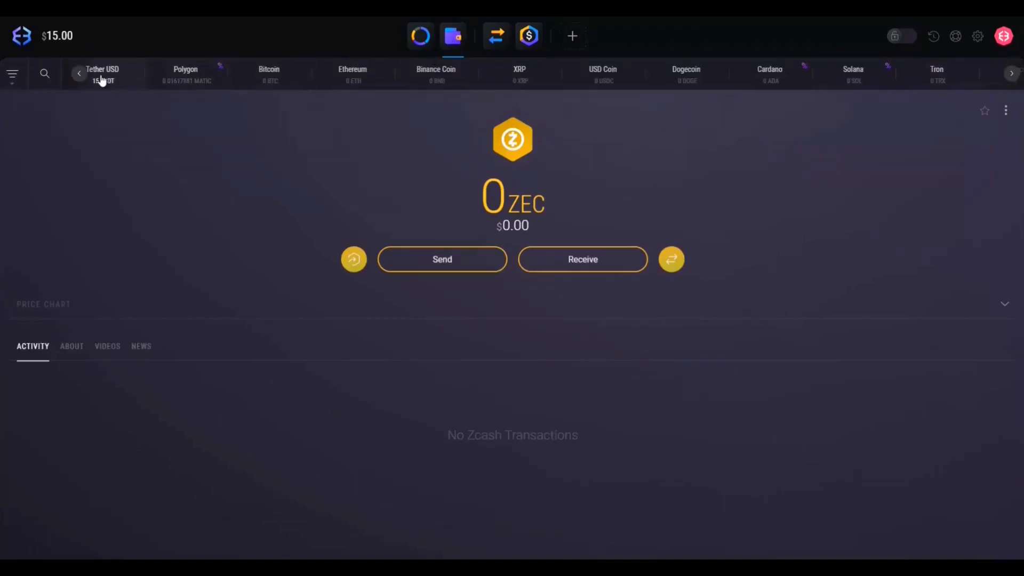
left_click(102, 74)
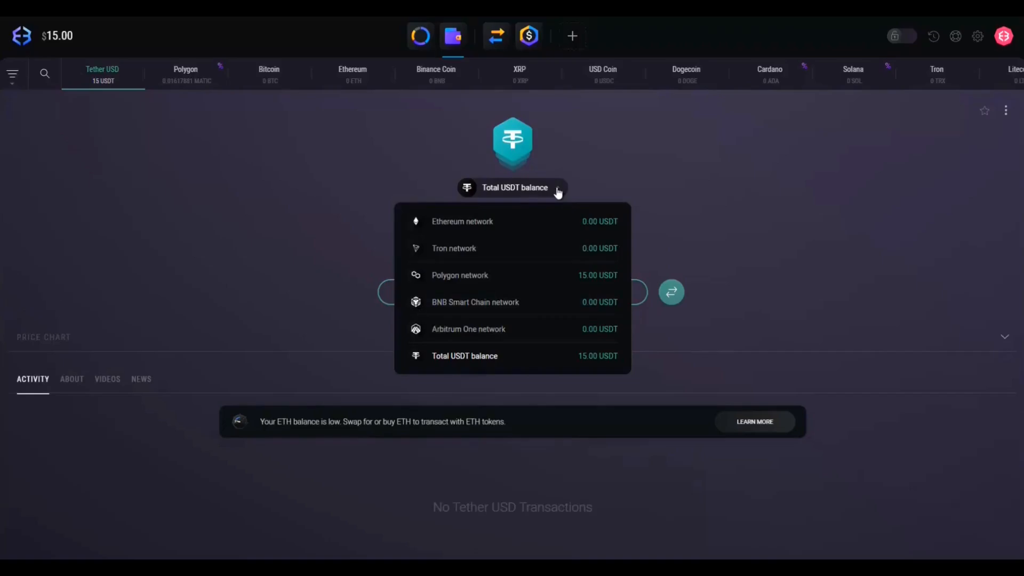
mouse_move(559, 281)
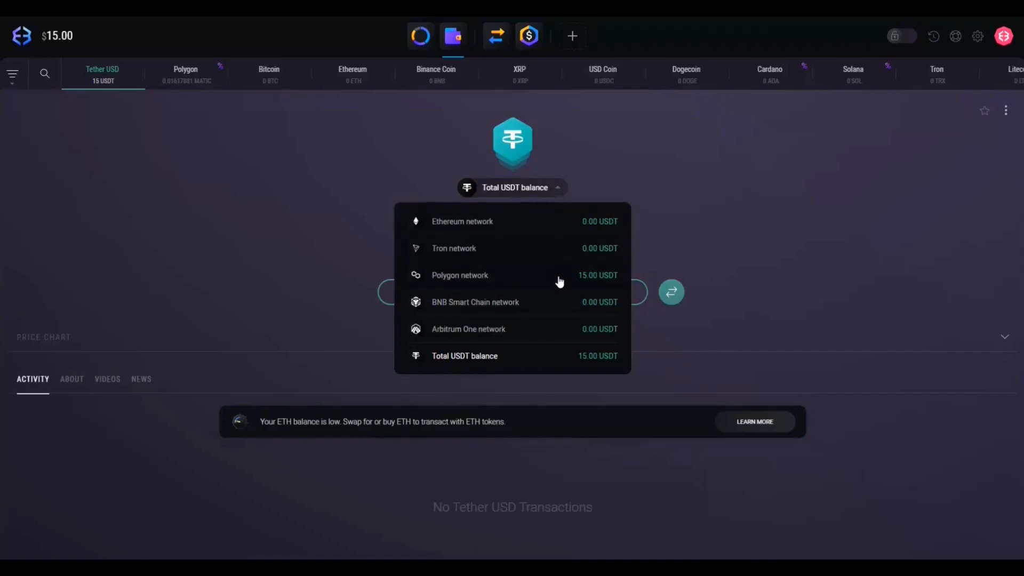
left_click(460, 275)
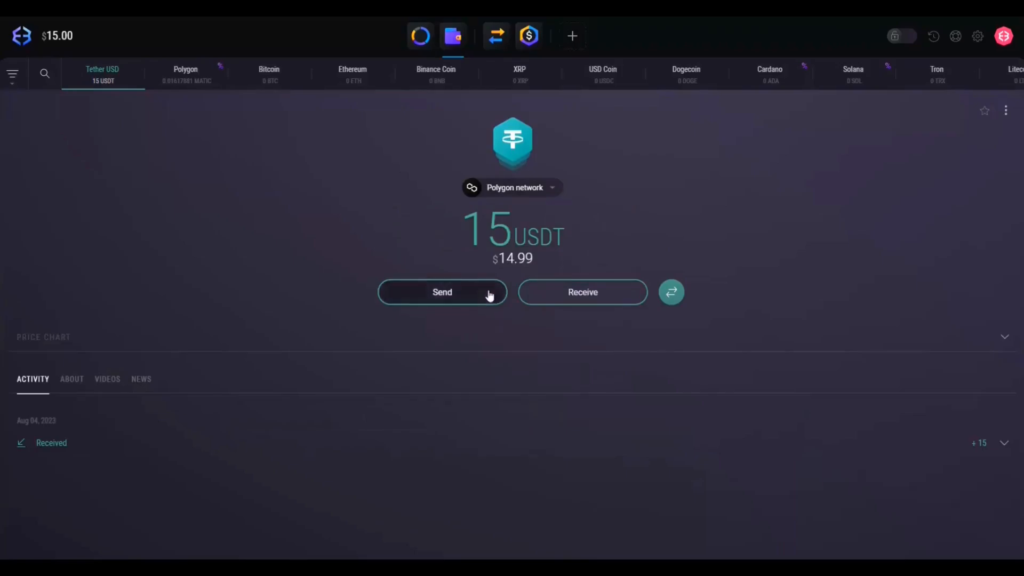
left_click(442, 293)
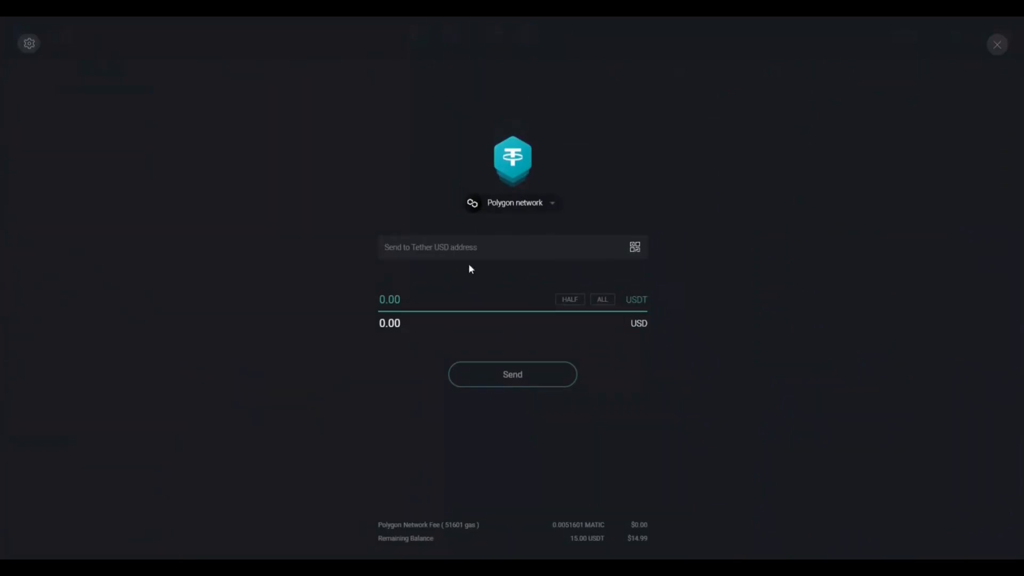
left_click(523, 247)
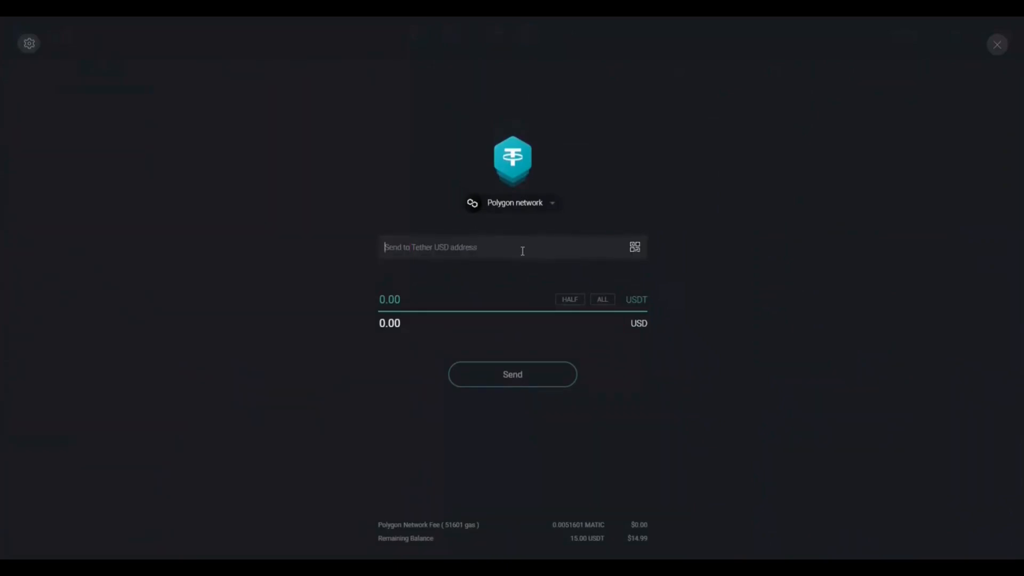
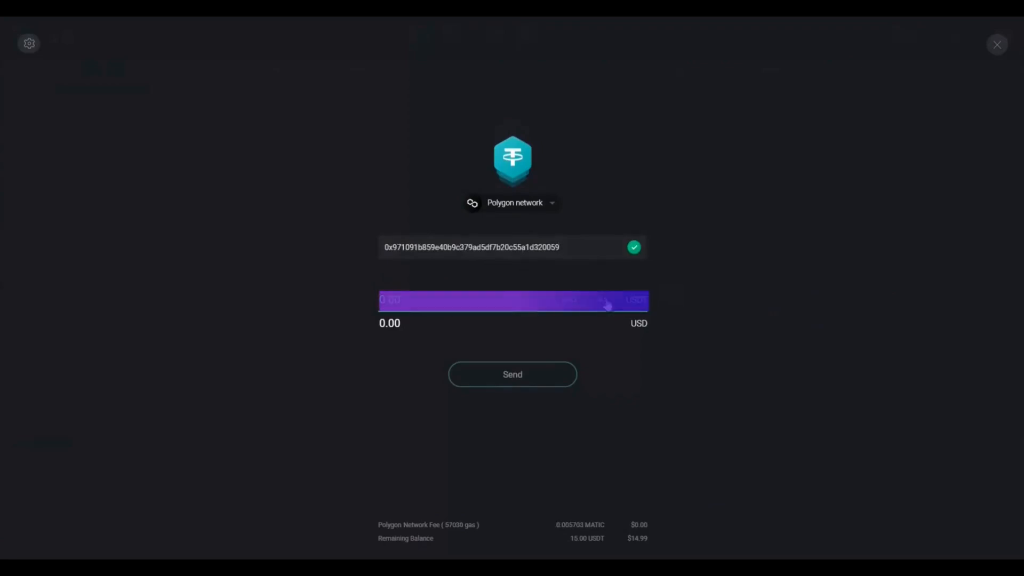
left_click(603, 299)
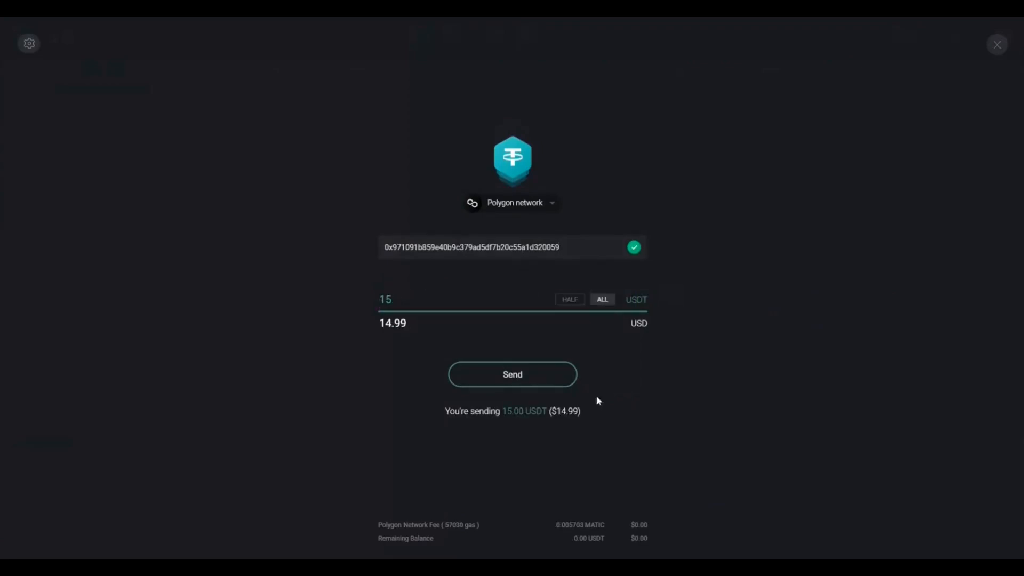
left_click(513, 374)
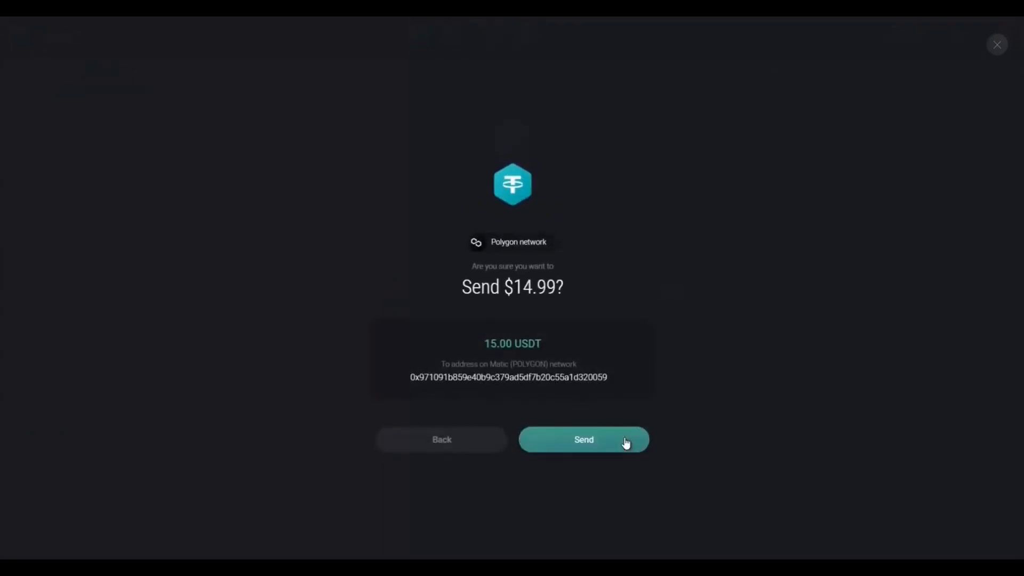
left_click(584, 440)
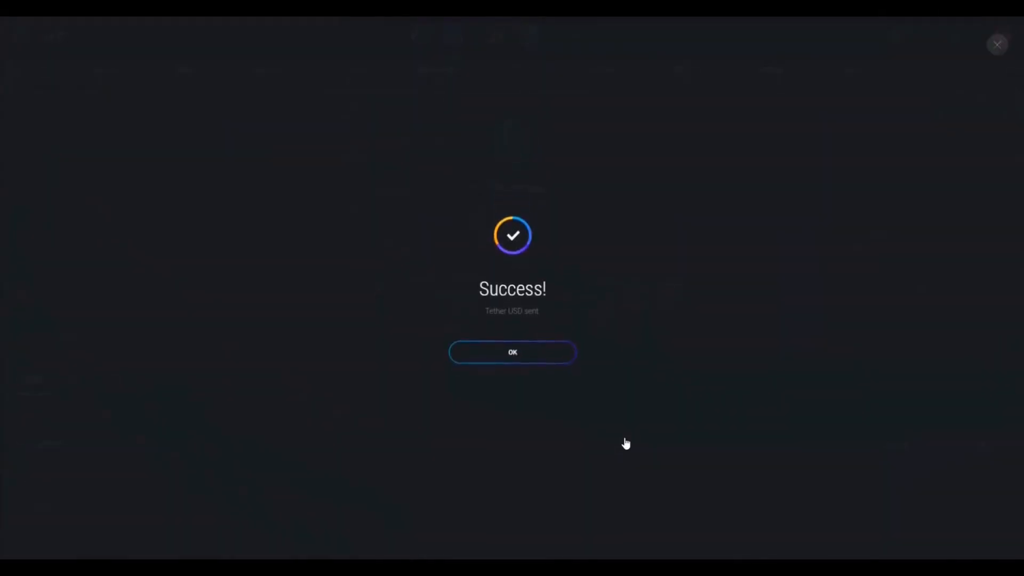
left_click(512, 352)
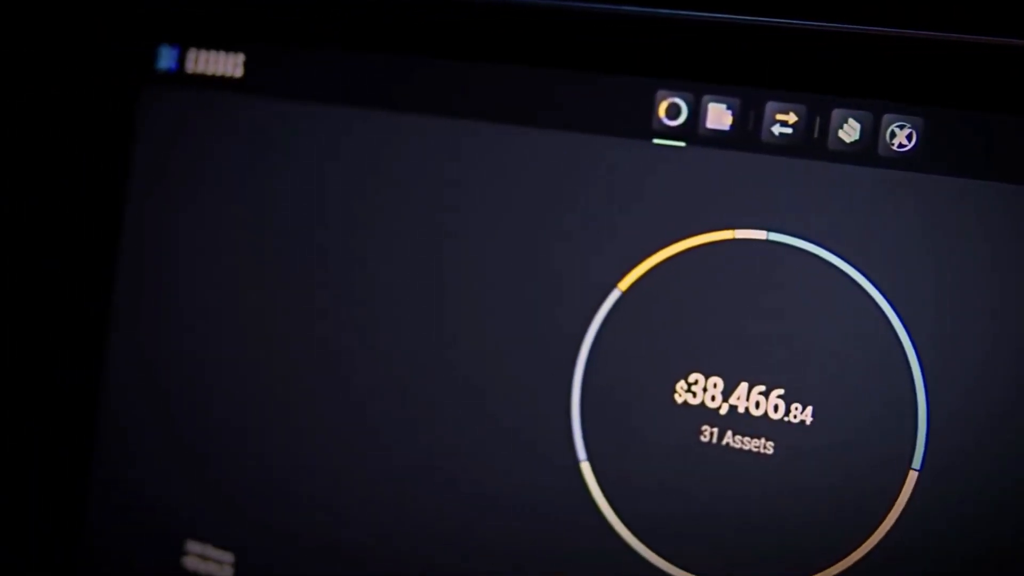
Switch on the Enable Apps toggle in Settings > Apps
left_click(584, 24)
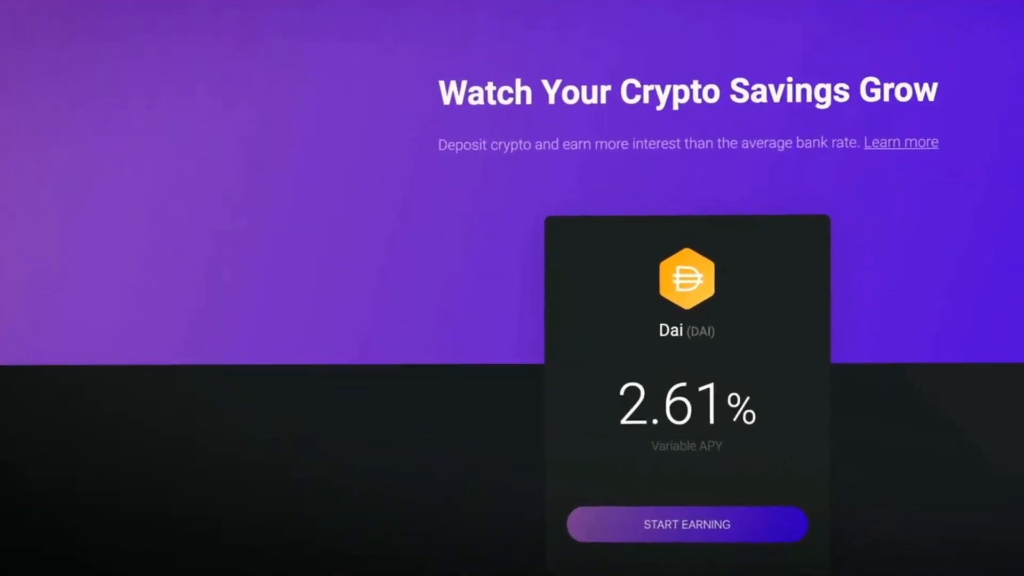
left_click(509, 40)
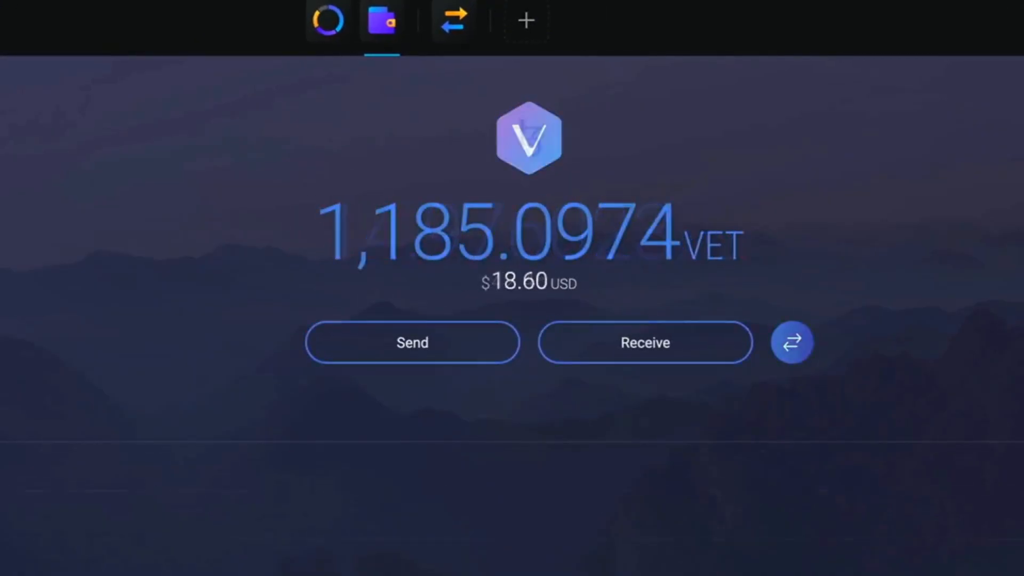
left_click(325, 20)
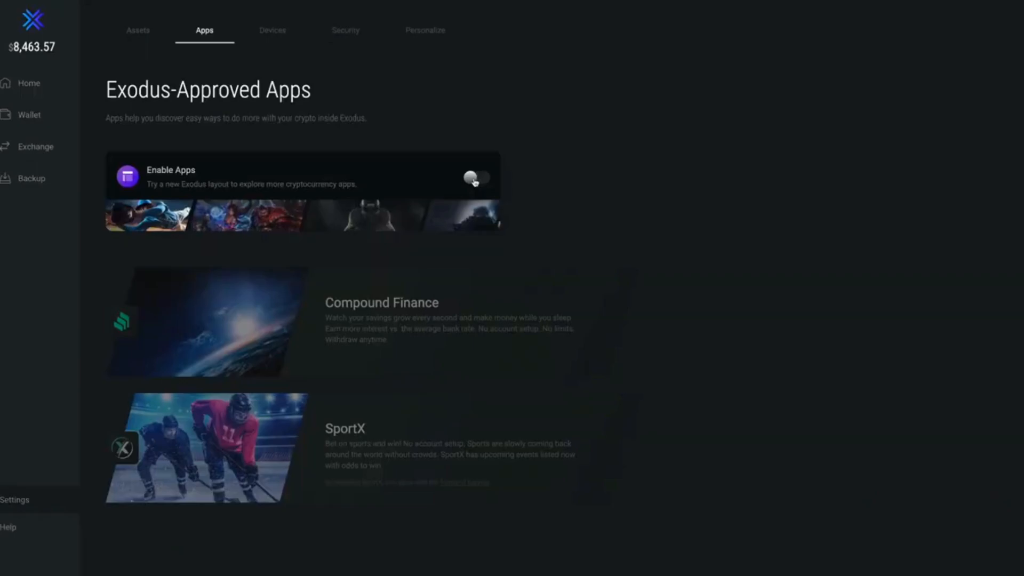
left_click(477, 176)
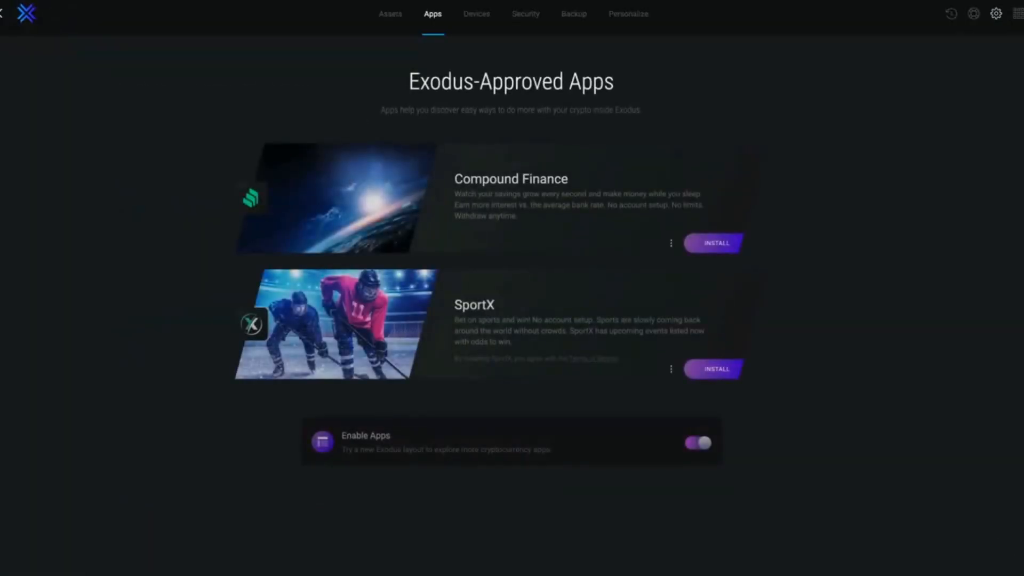